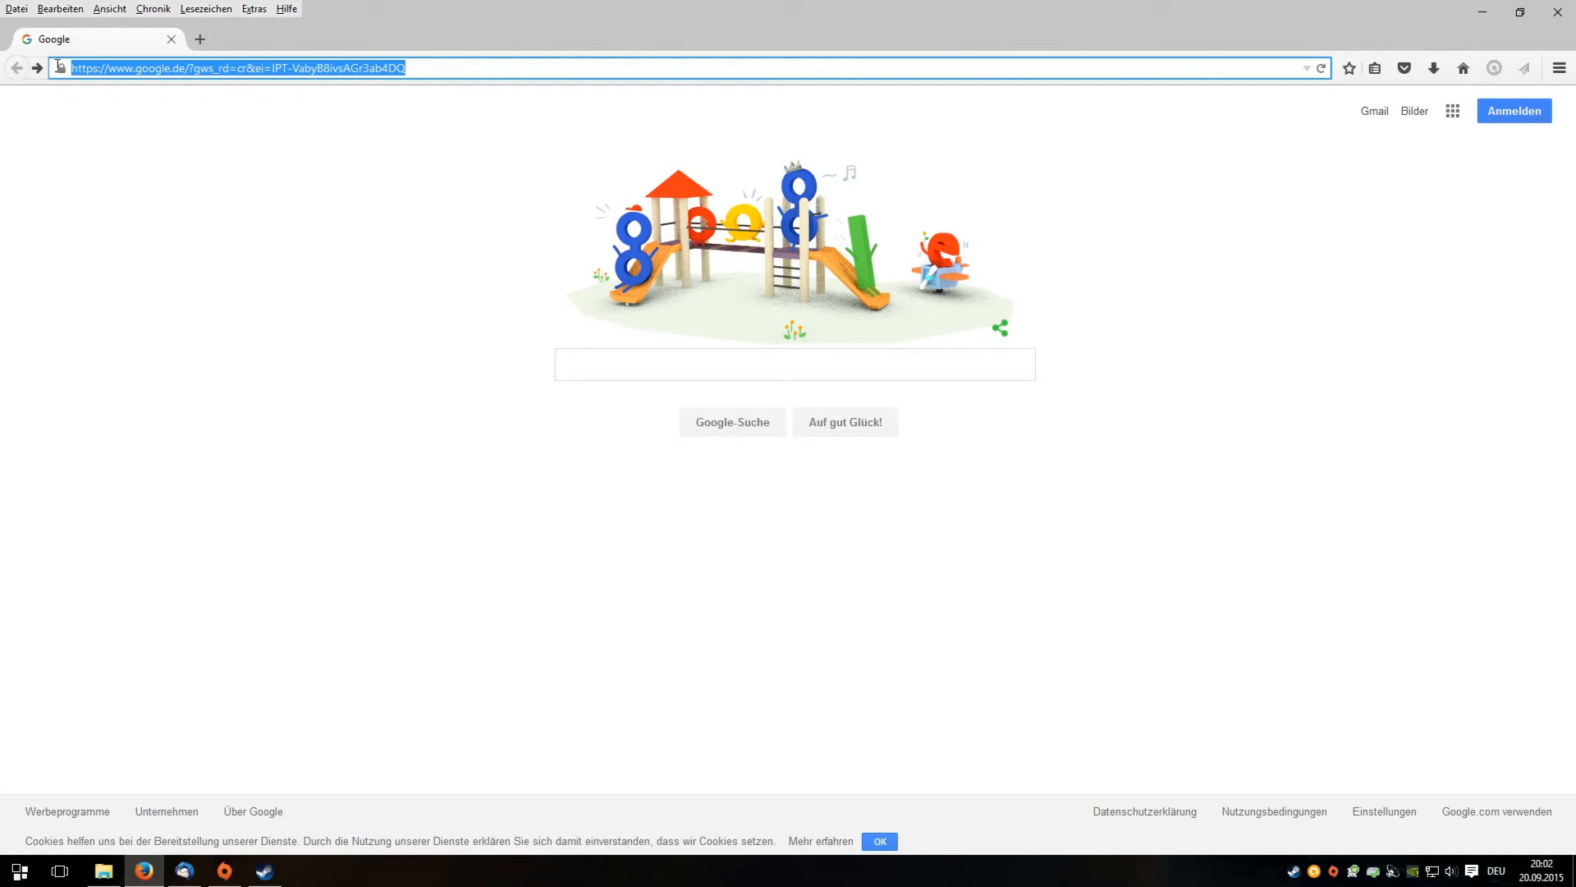
- Enter the goo.gl short URL in the address bar to reach the Arma 3 performance thread
text(go)
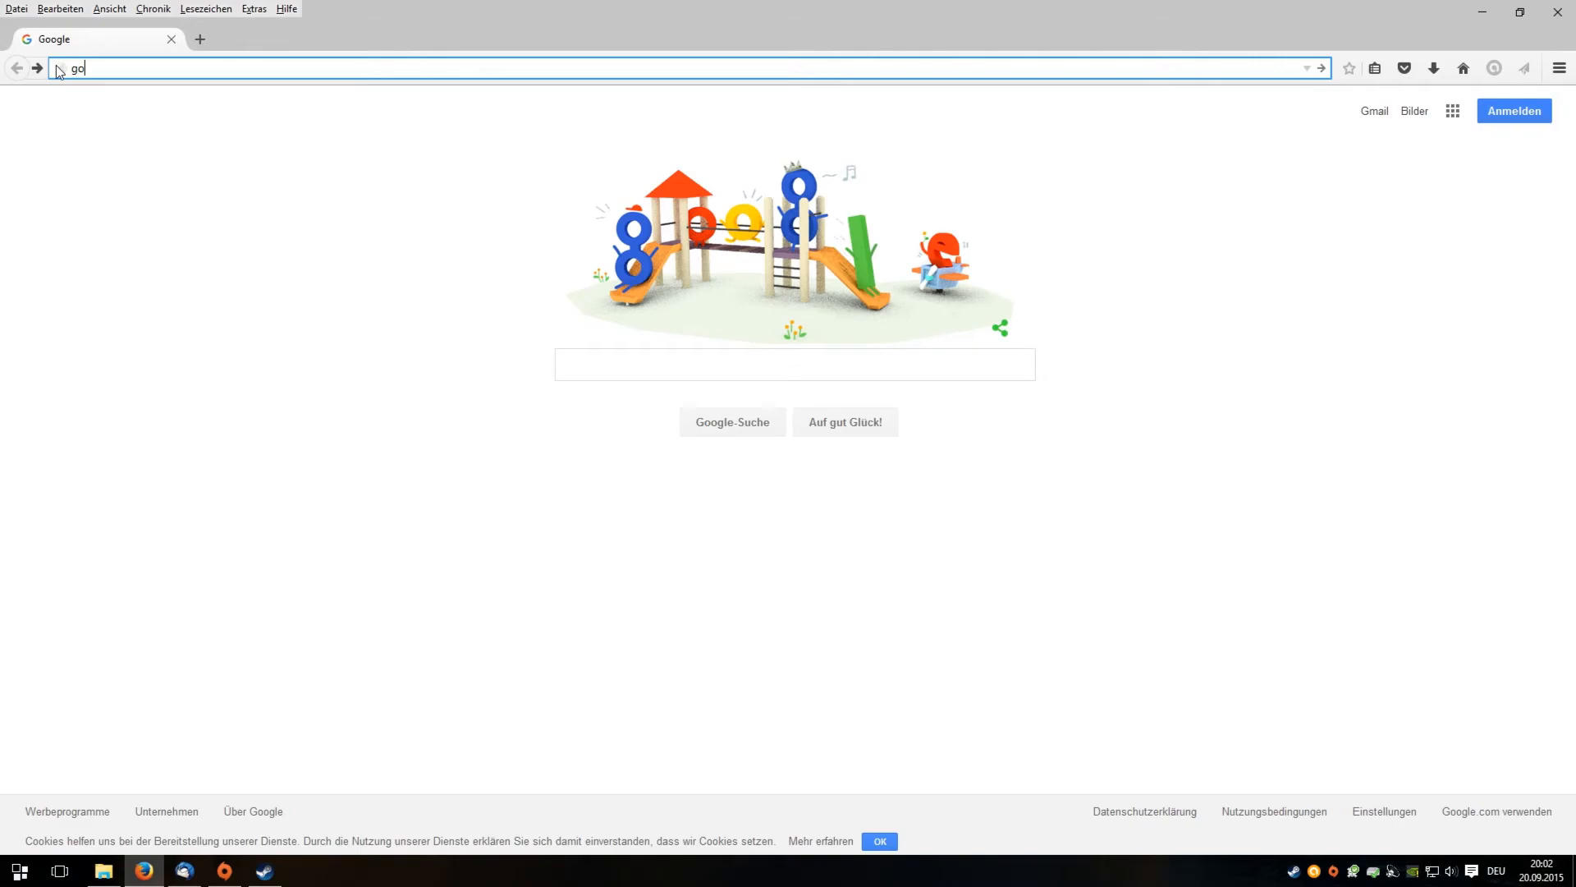
text(o.gl/)
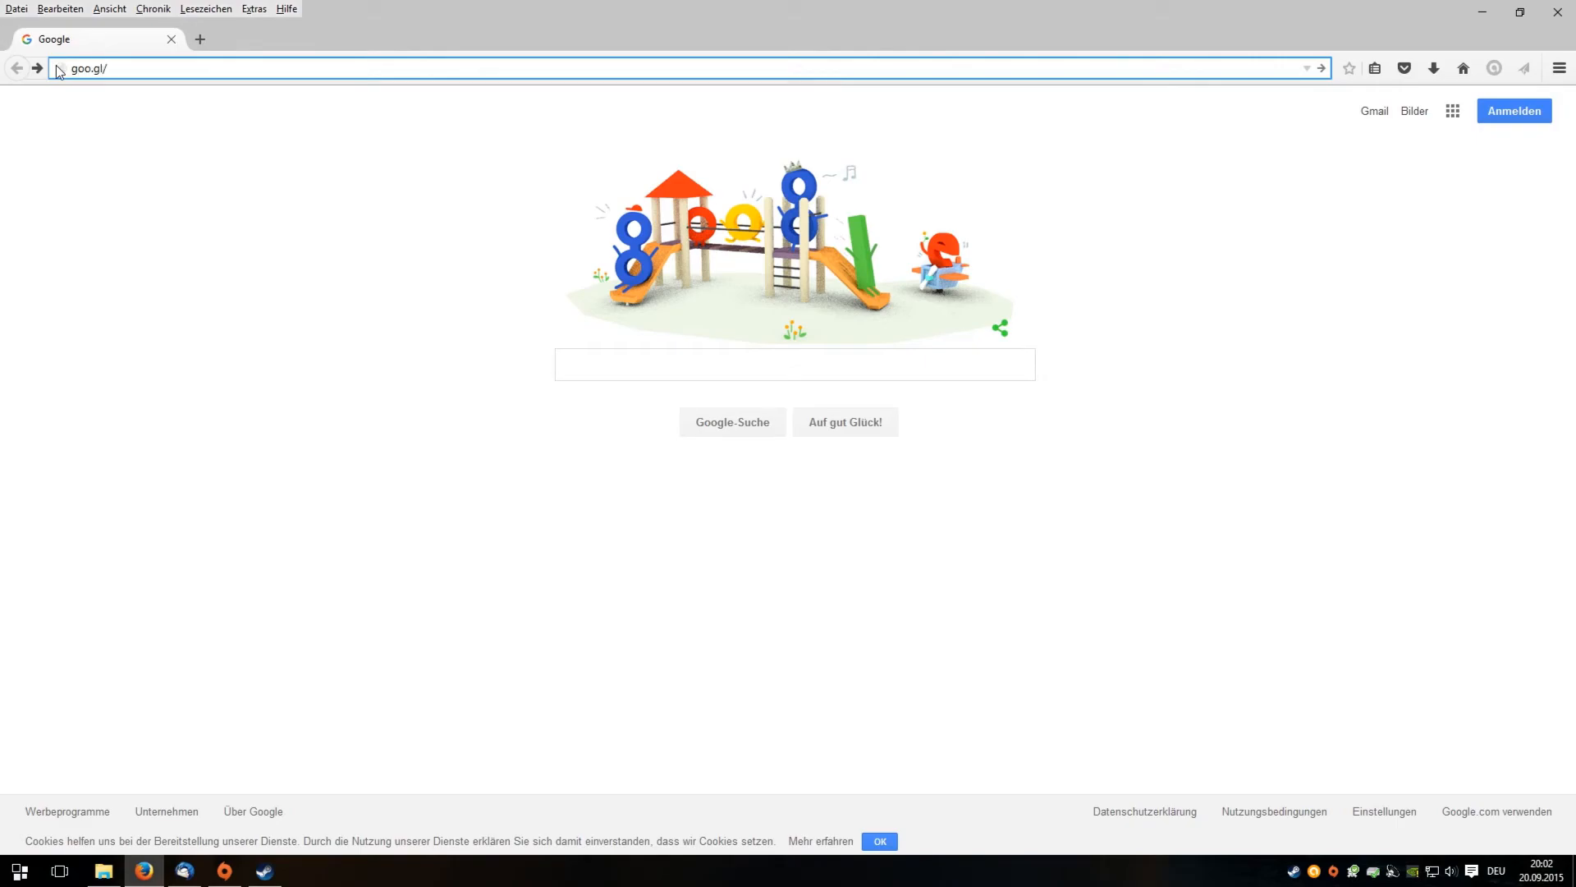
text(R7)
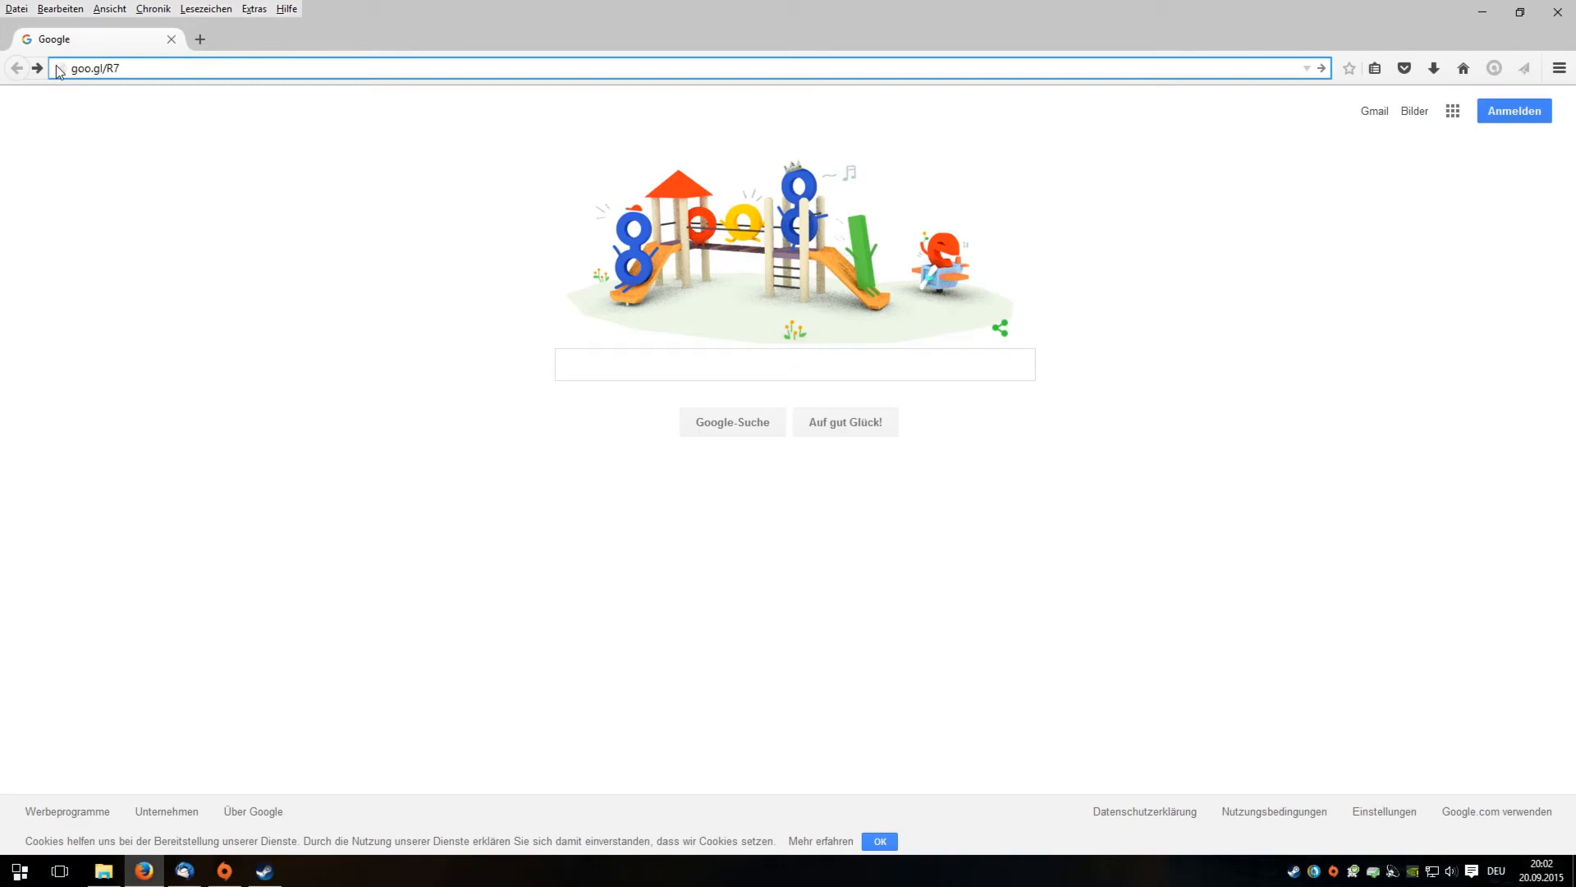
text(CAQ)
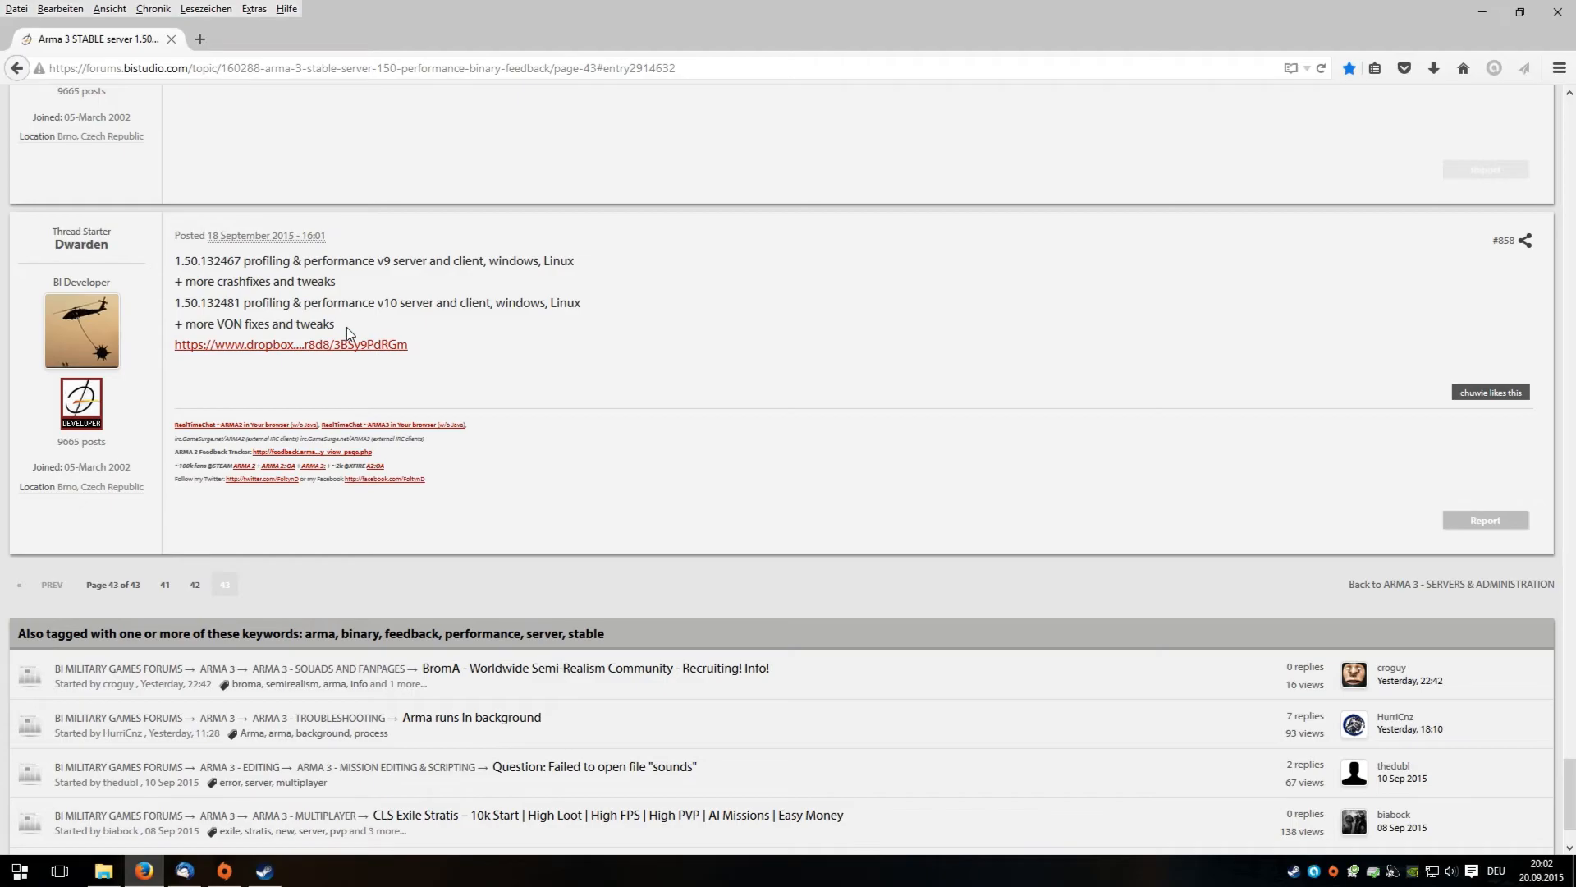
mouse_move(131, 259)
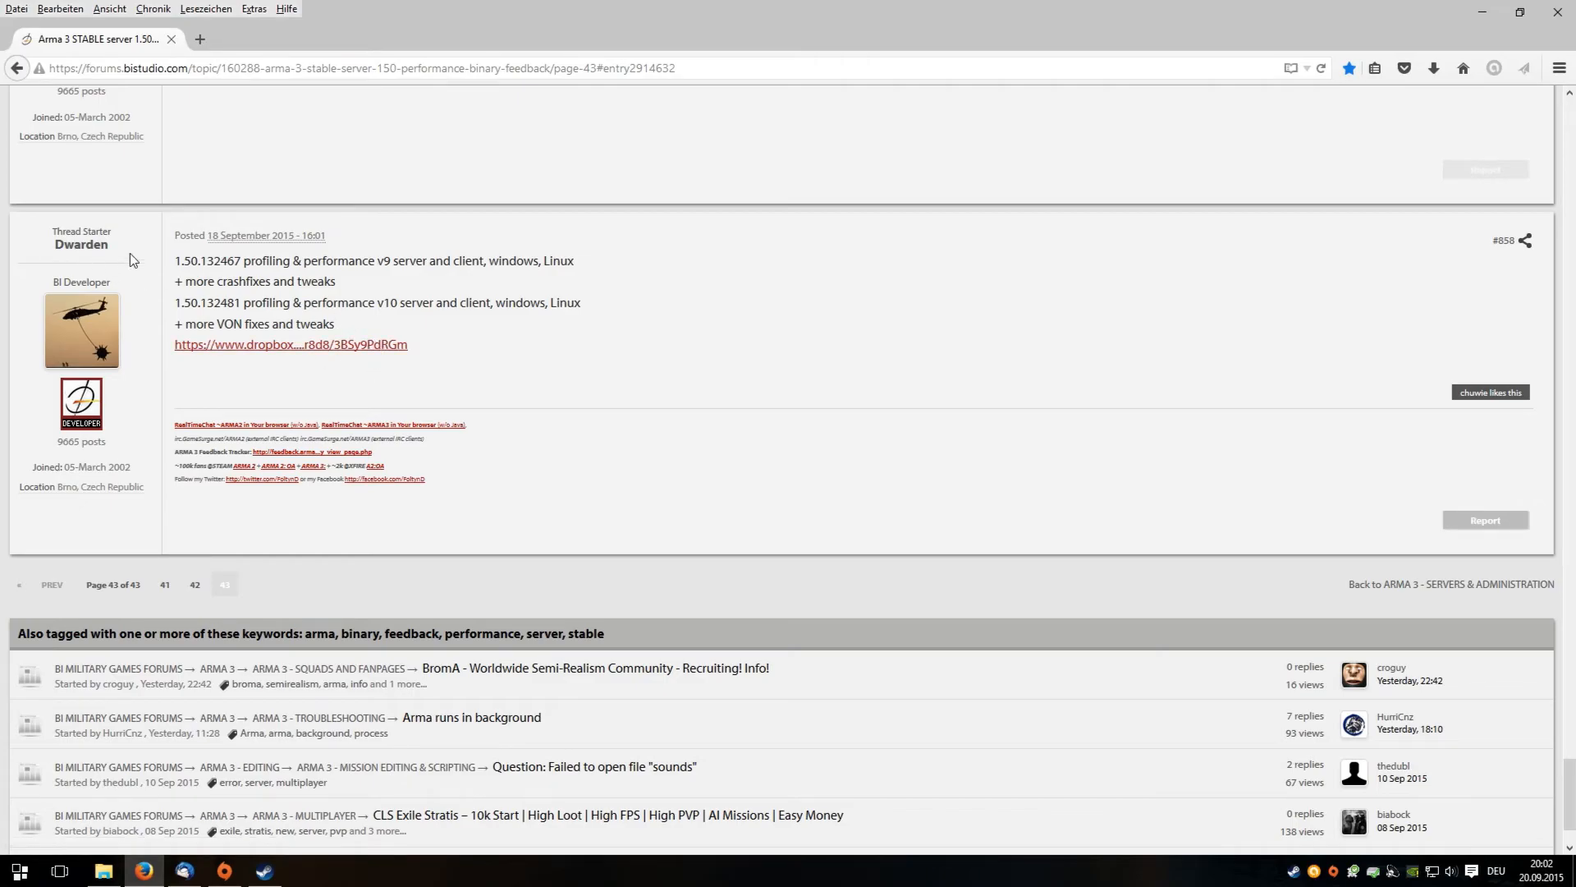
mouse_move(38, 240)
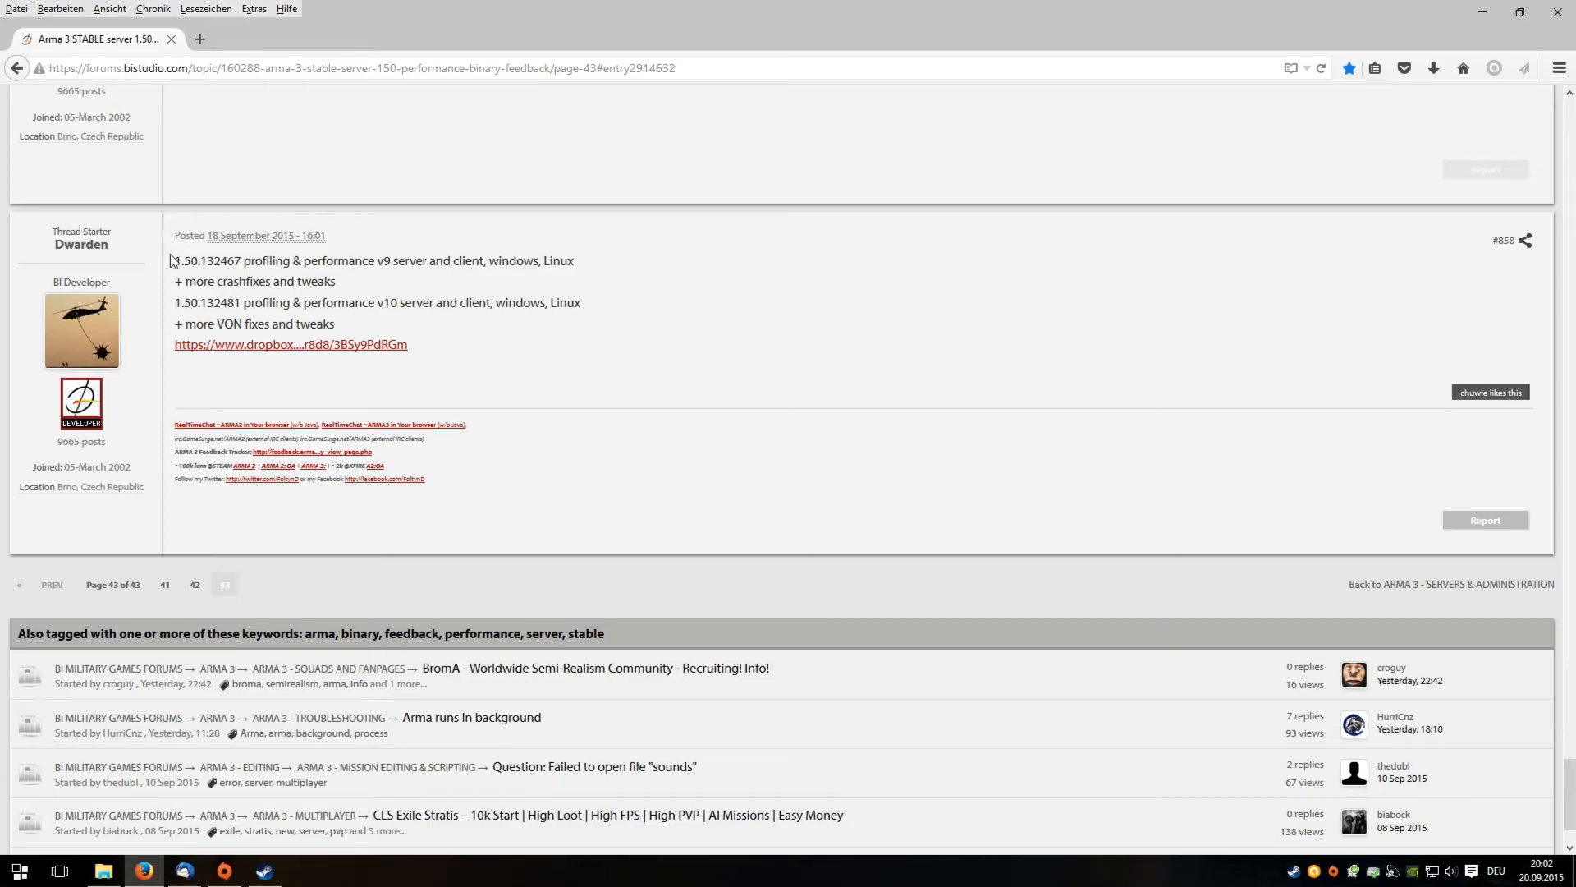
mouse_move(205, 354)
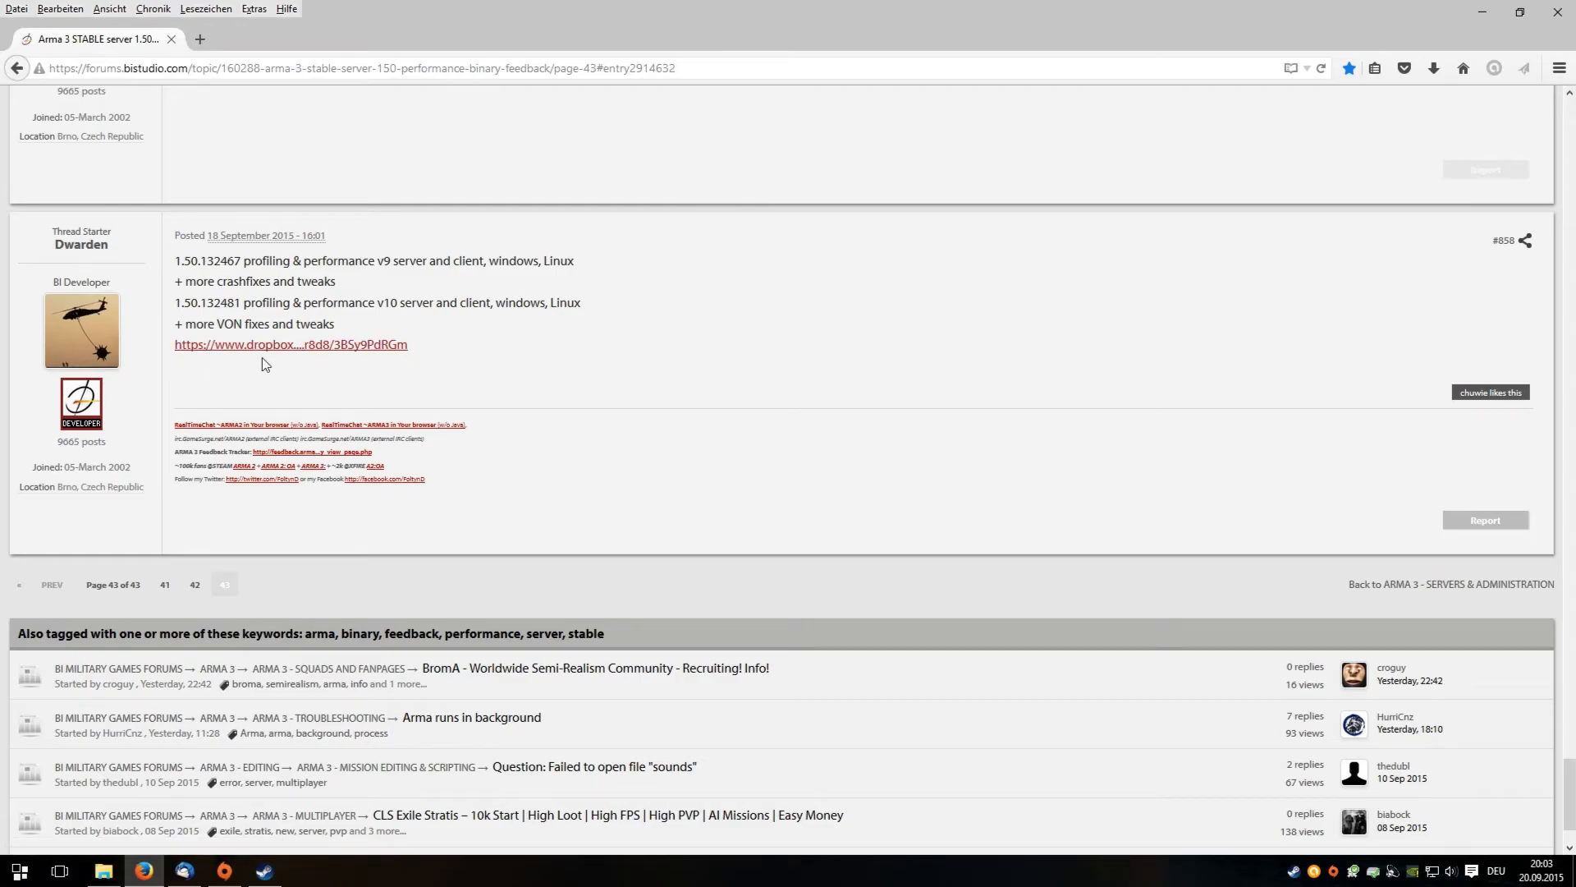
mouse_move(276, 351)
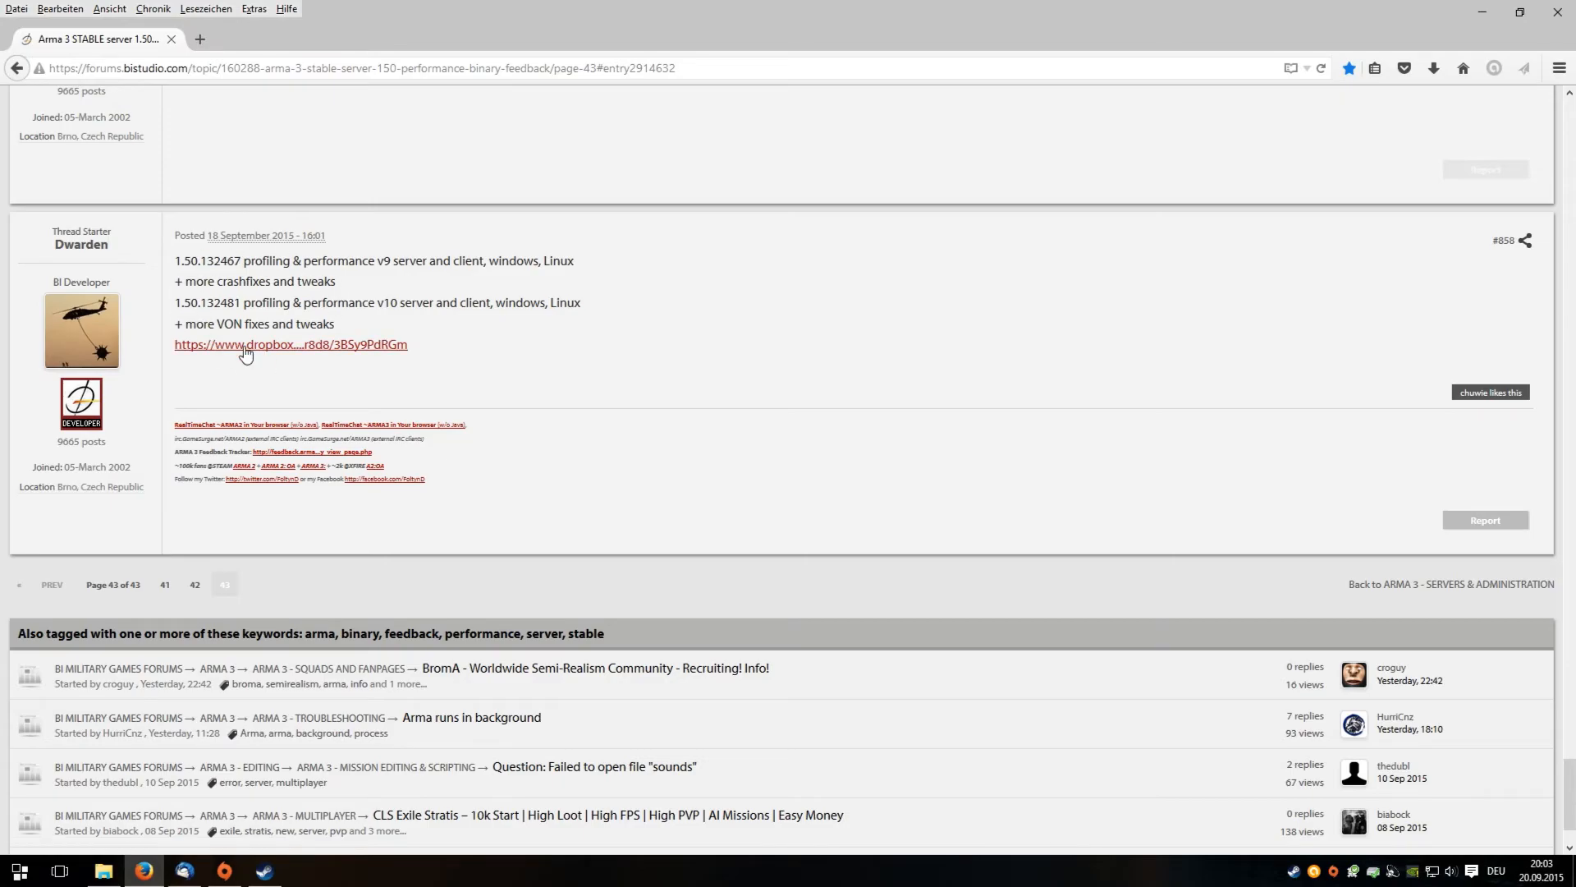
mouse_move(294, 343)
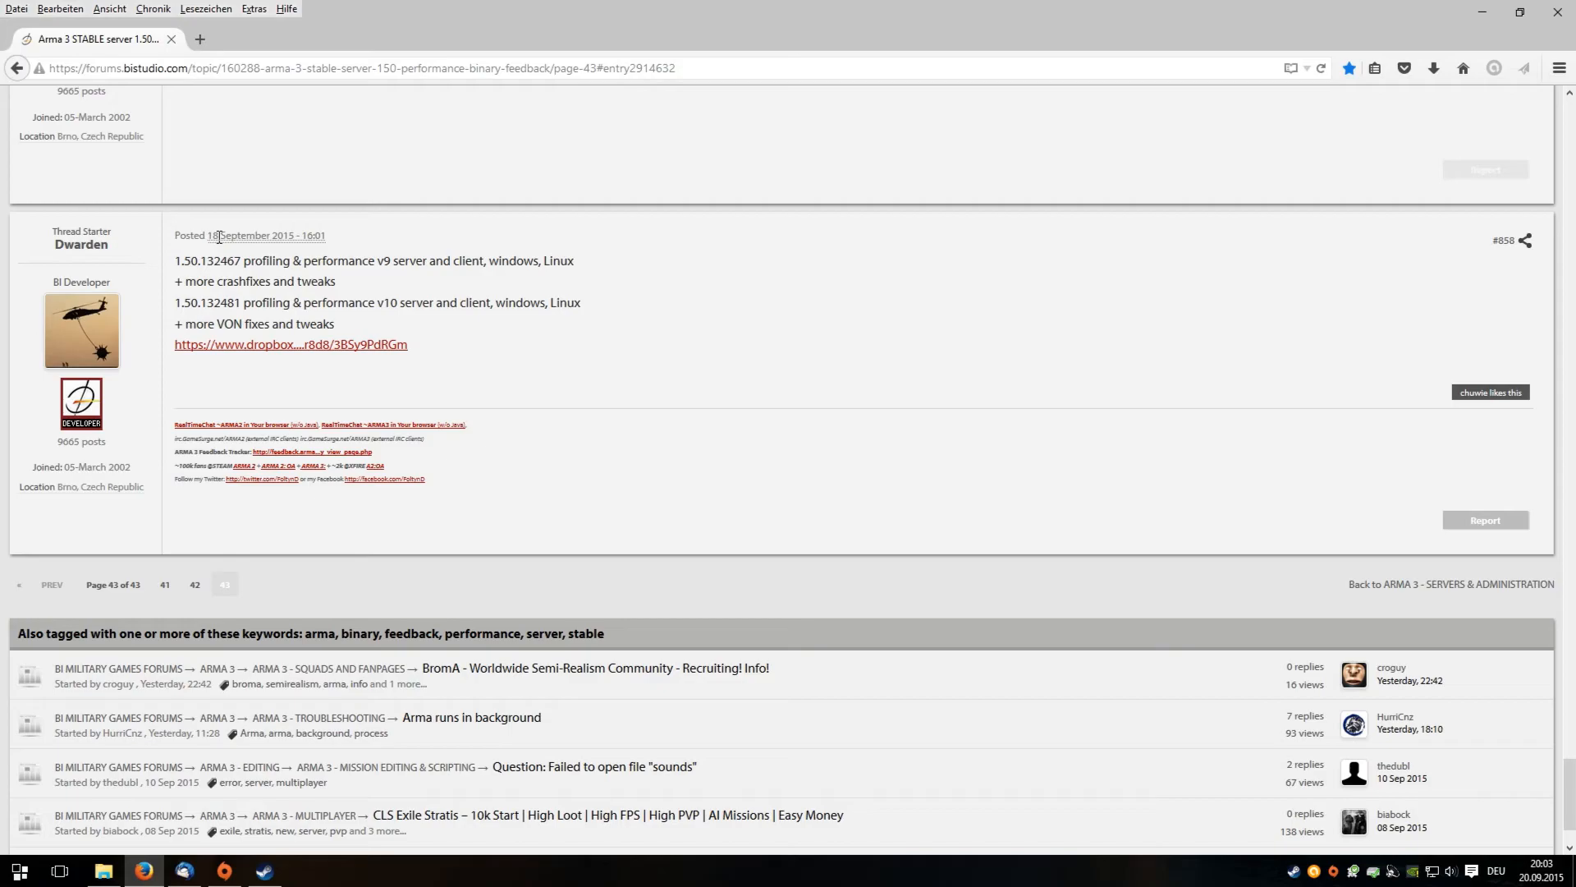
mouse_move(383, 403)
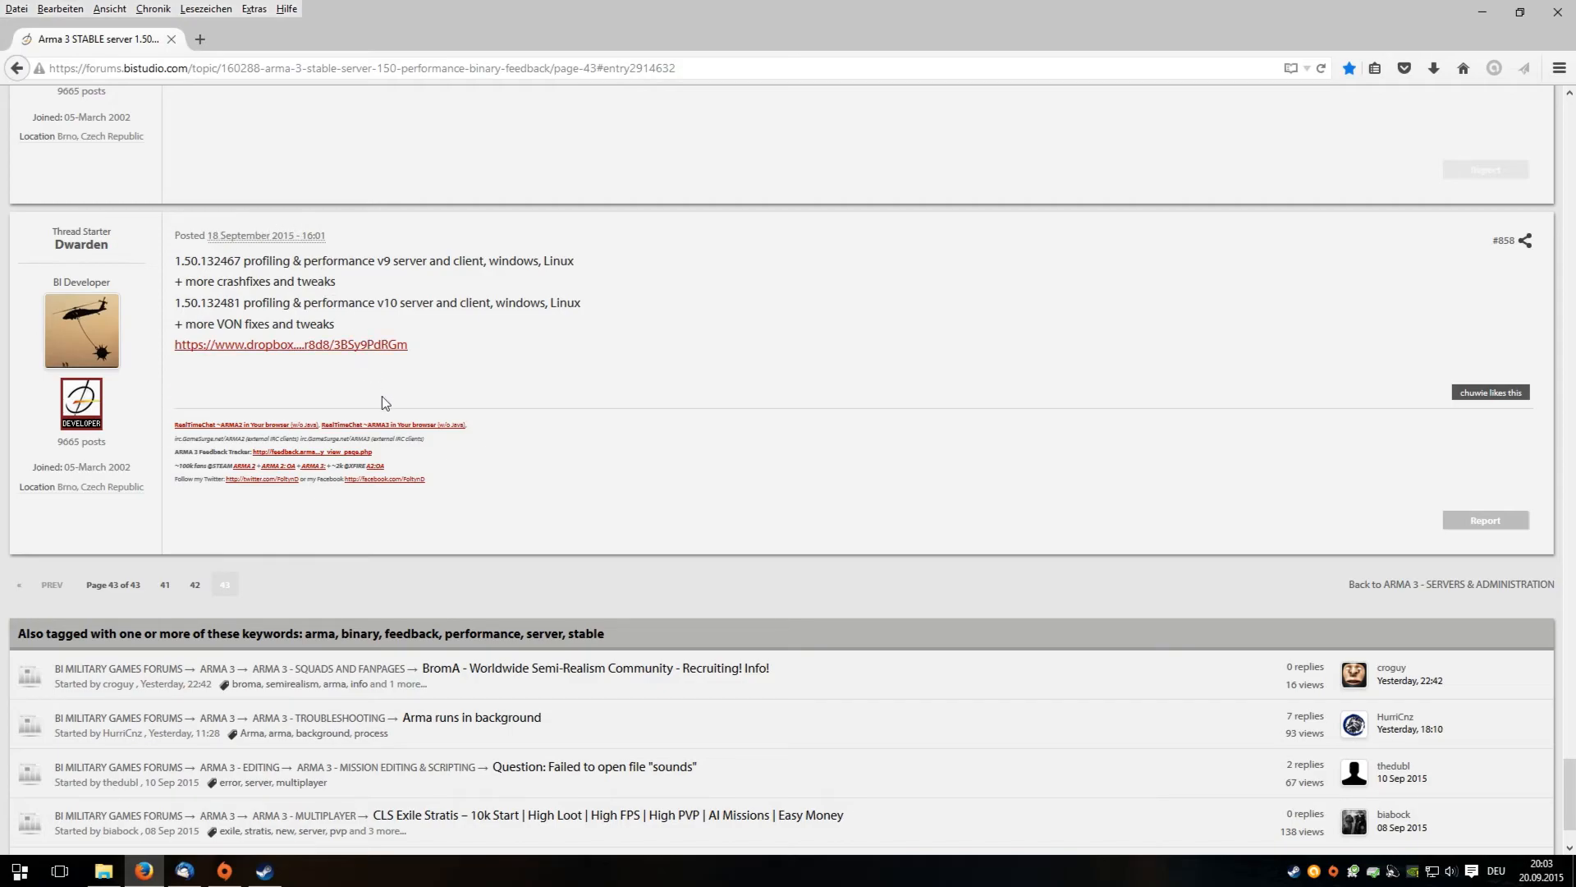
mouse_move(271, 351)
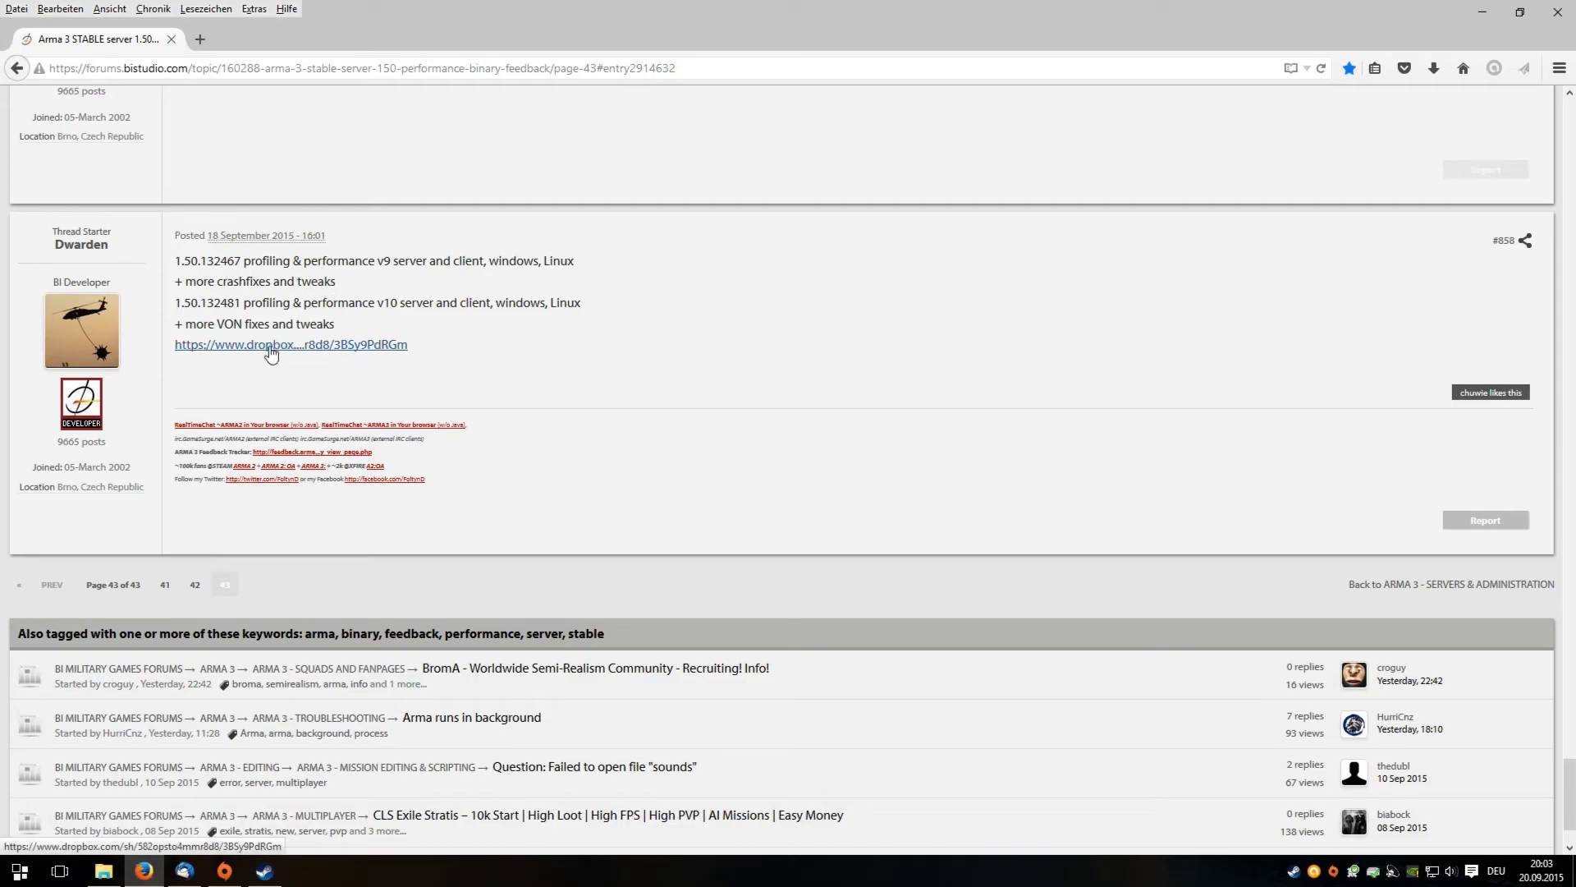
- Follow the dropbox.com link in the developer's latest post into a new tab
click(291, 343)
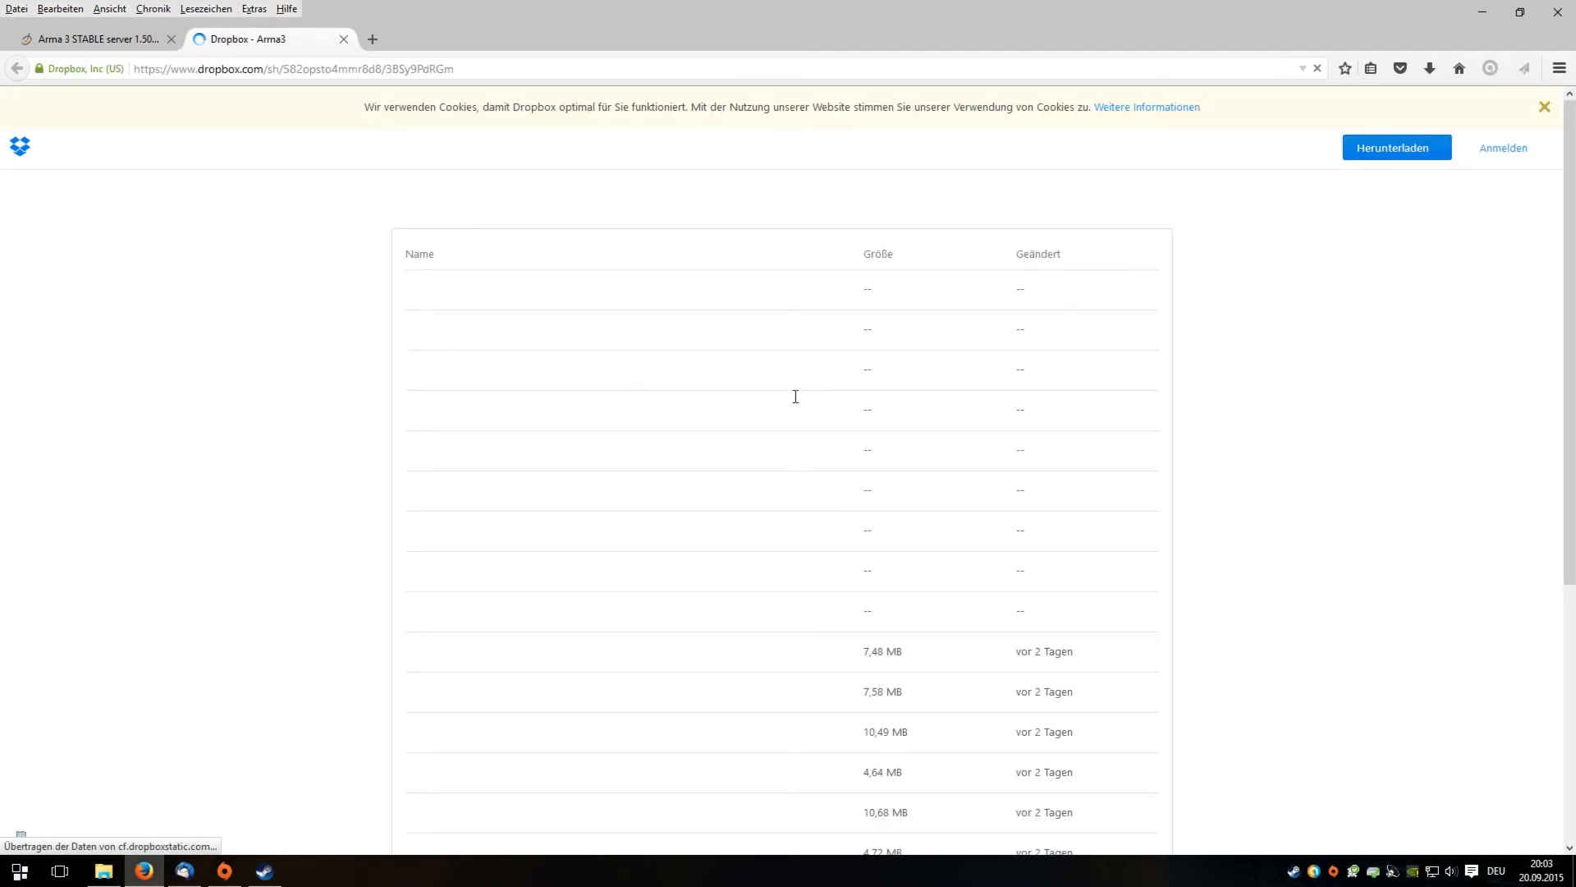
- Dismiss the sign-up prompt and browse the Arma3 shared folder's build folders and files
click(1394, 148)
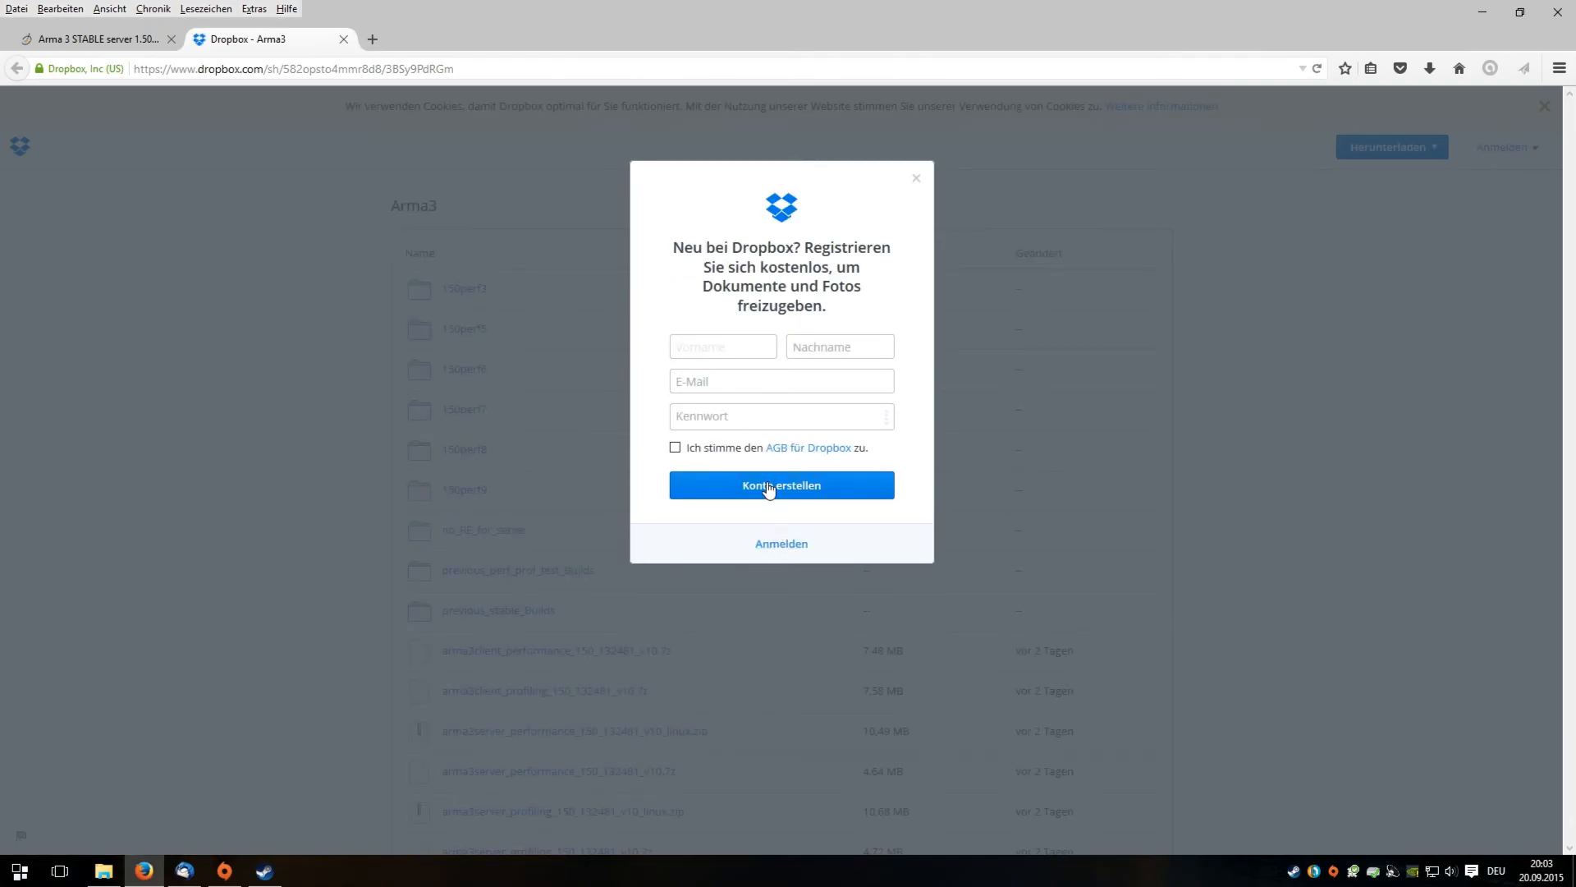
mouse_move(914, 182)
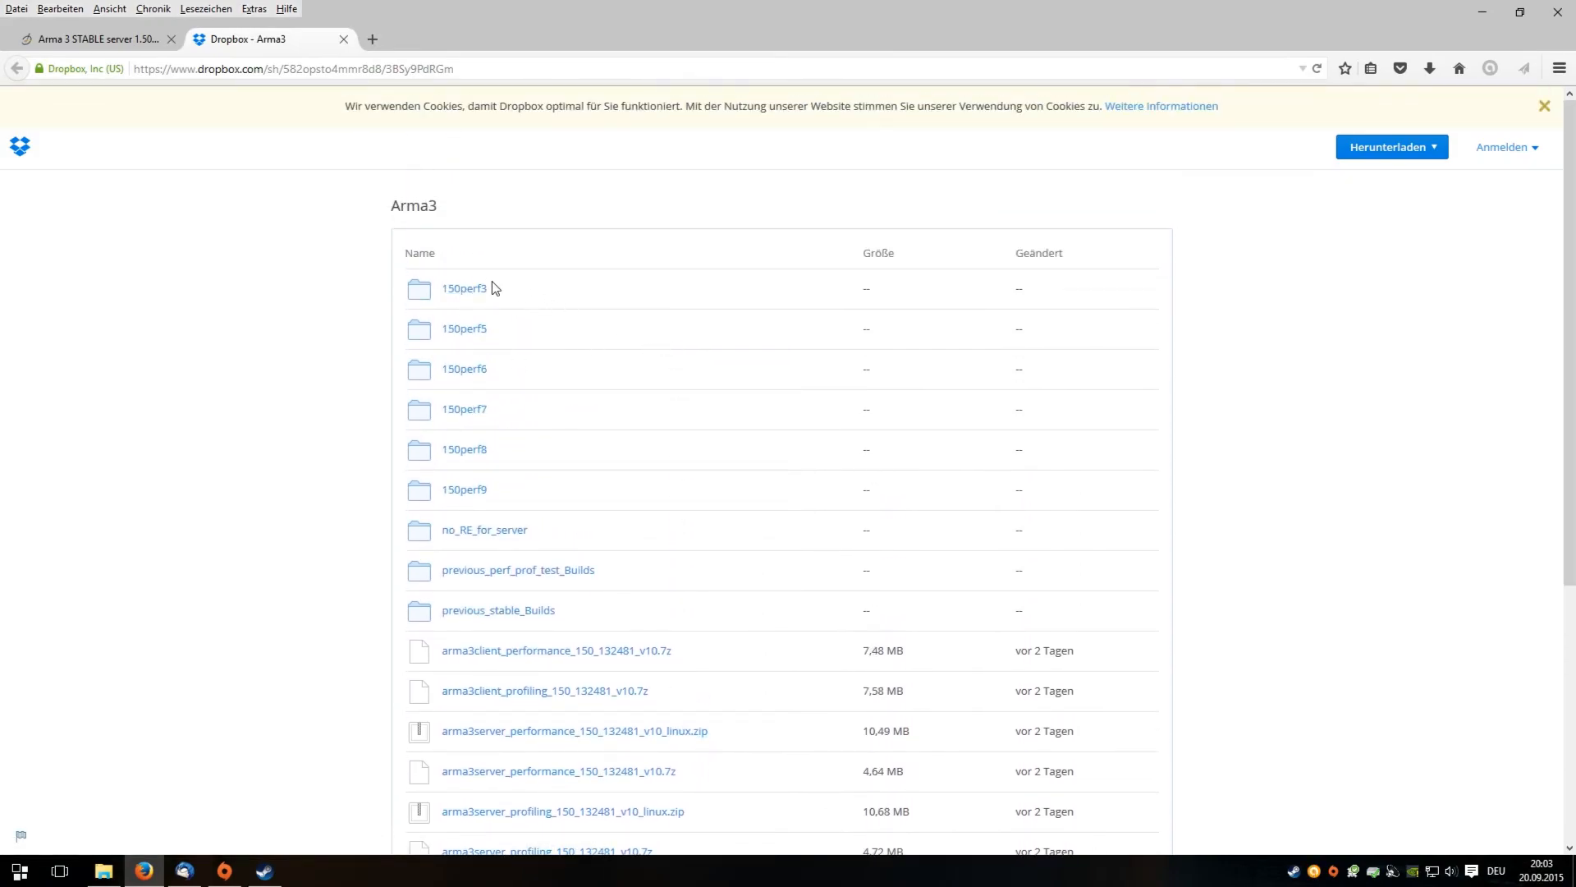
scroll(down, 3)
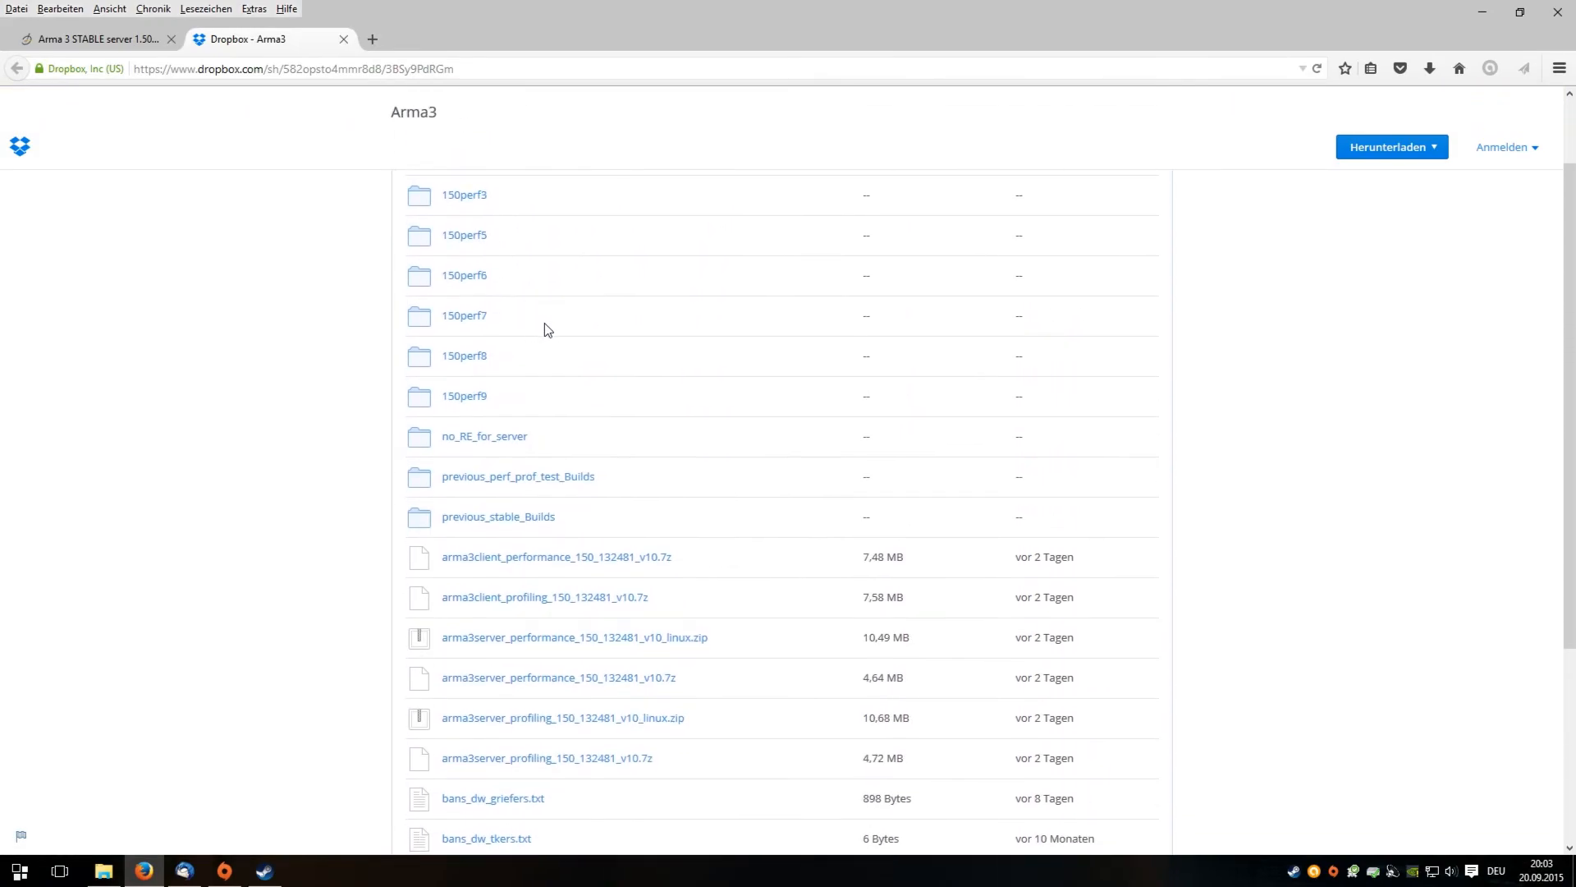
scroll(down, 3)
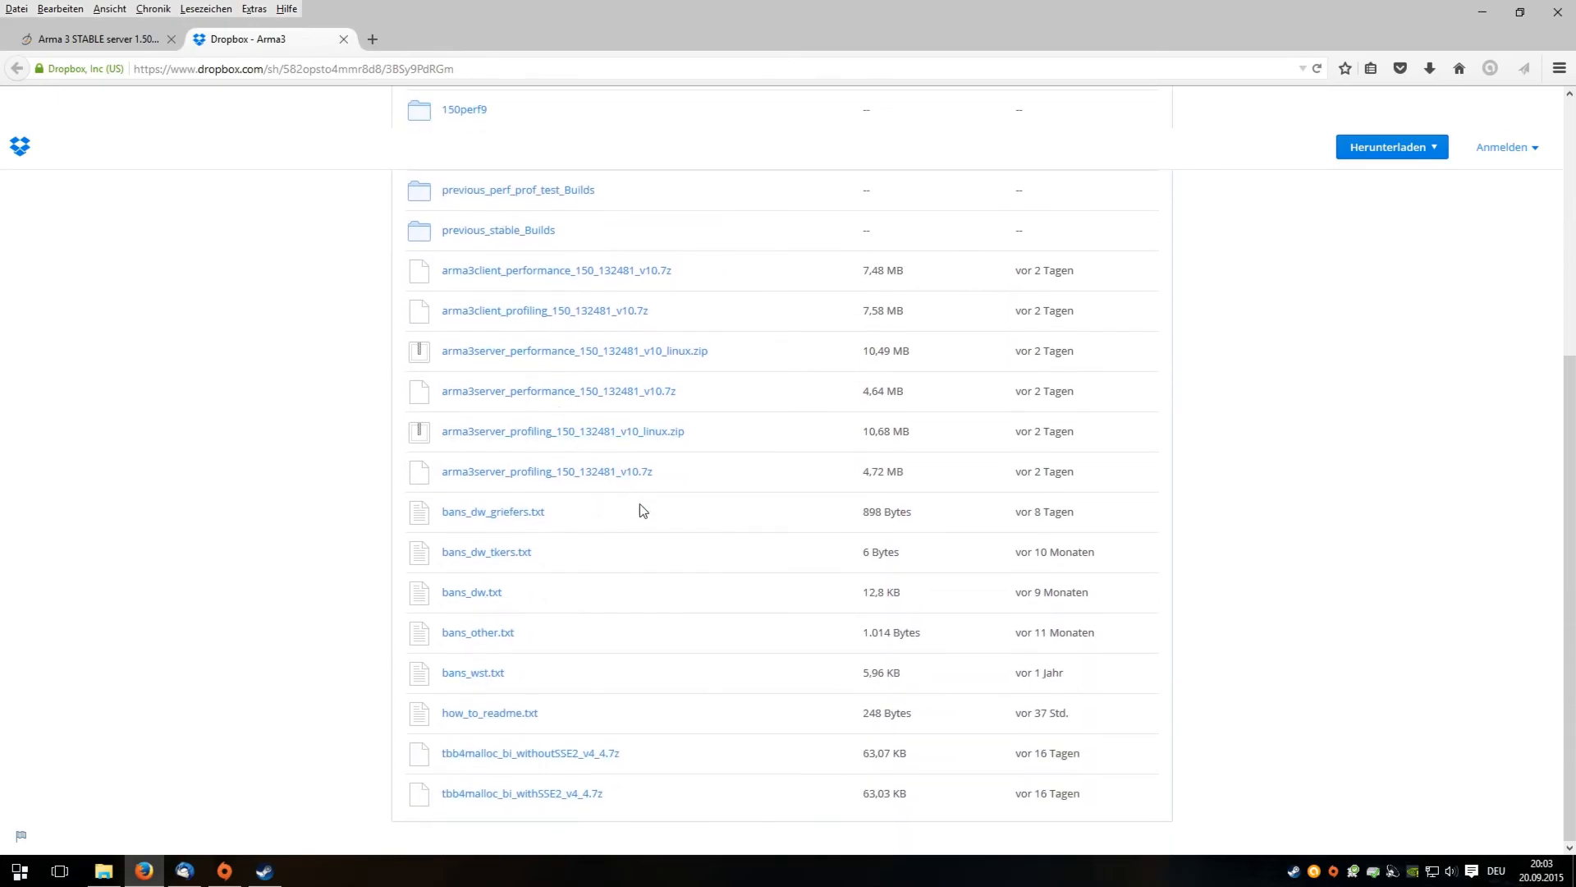
mouse_move(642, 524)
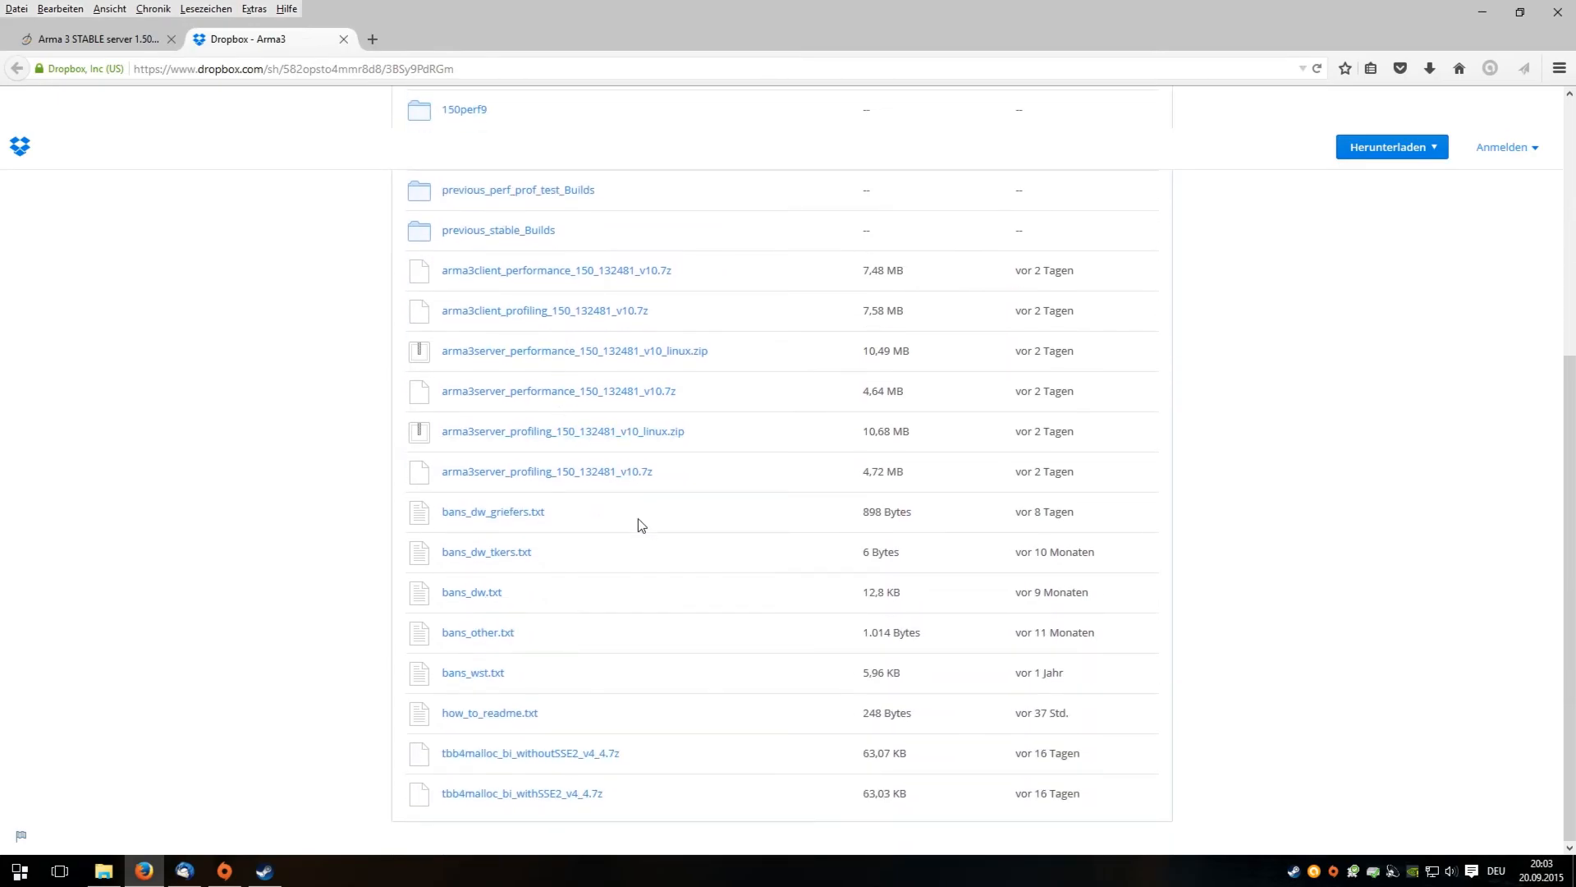
scroll(up, 3)
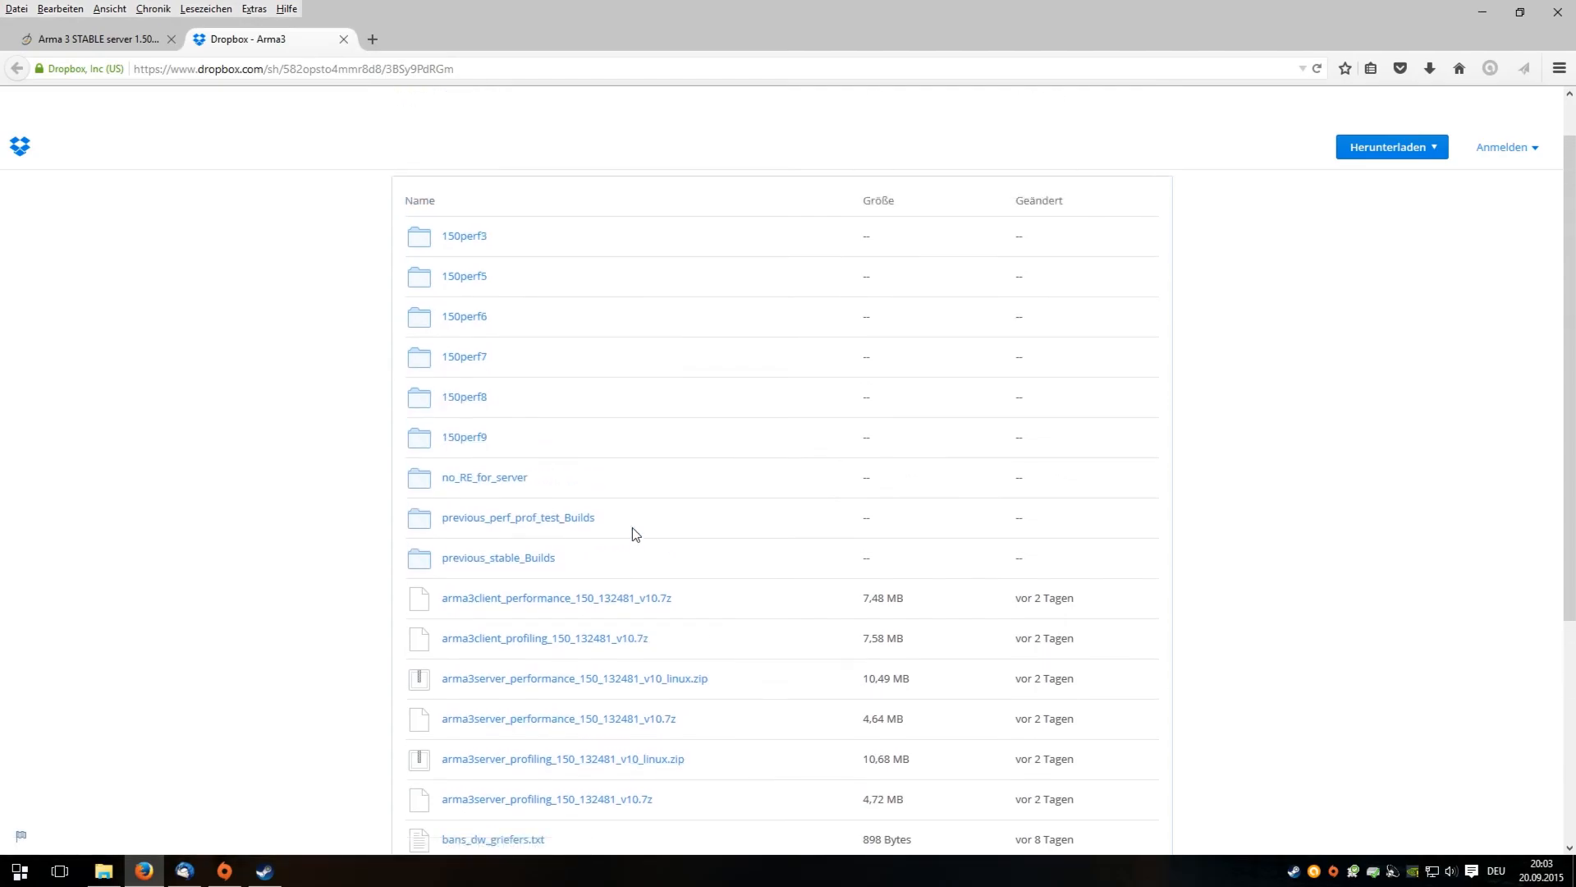
mouse_move(465, 437)
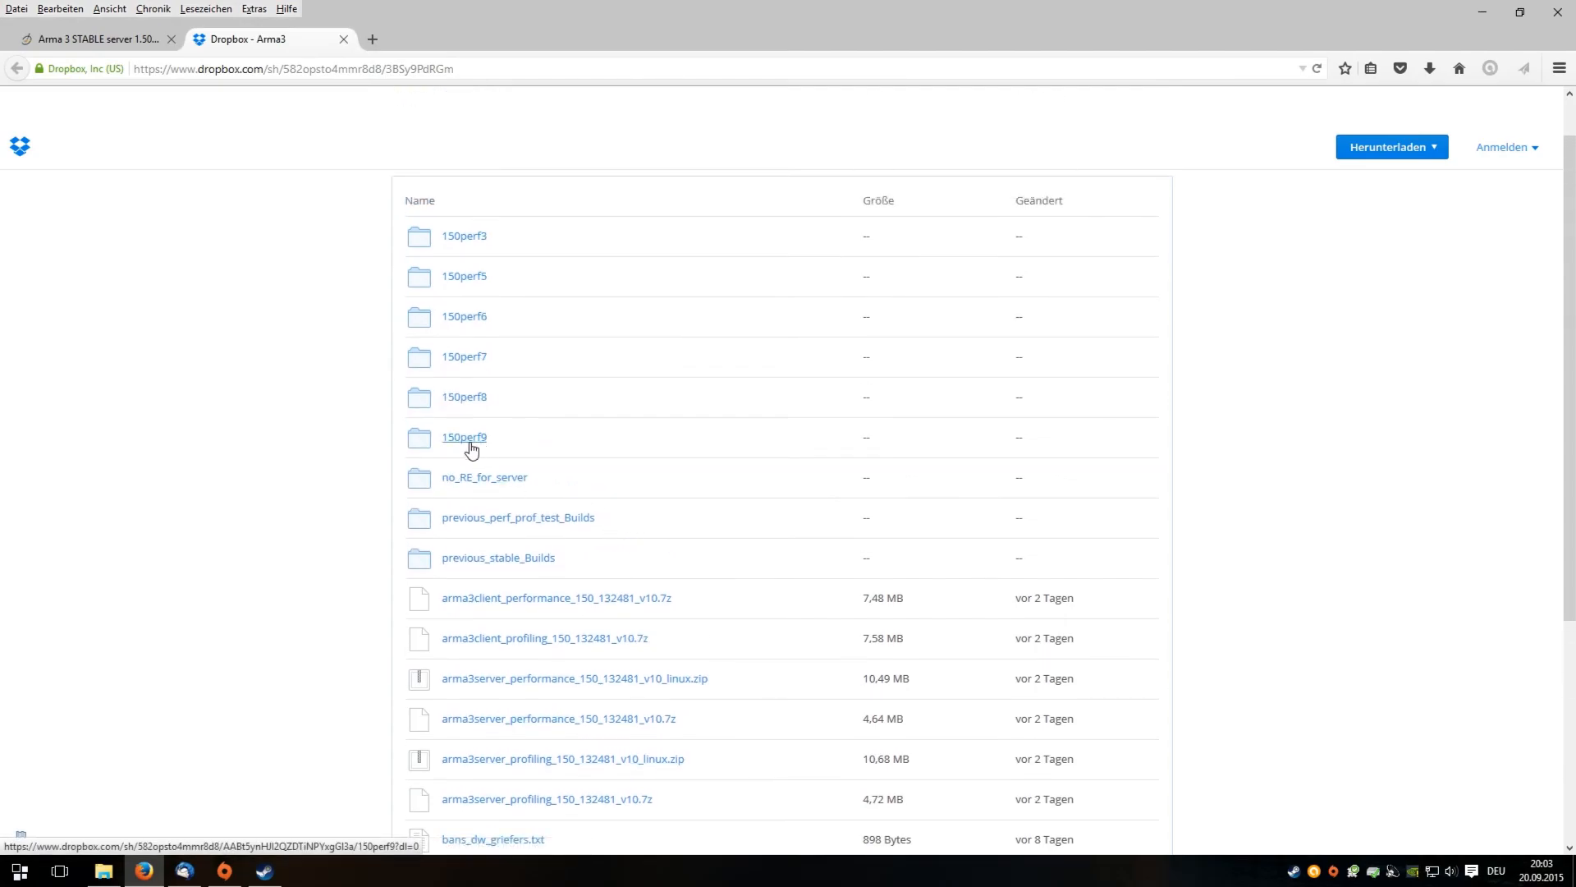
- Enter the 150perf9 folder listing the v9 client and server builds
click(463, 437)
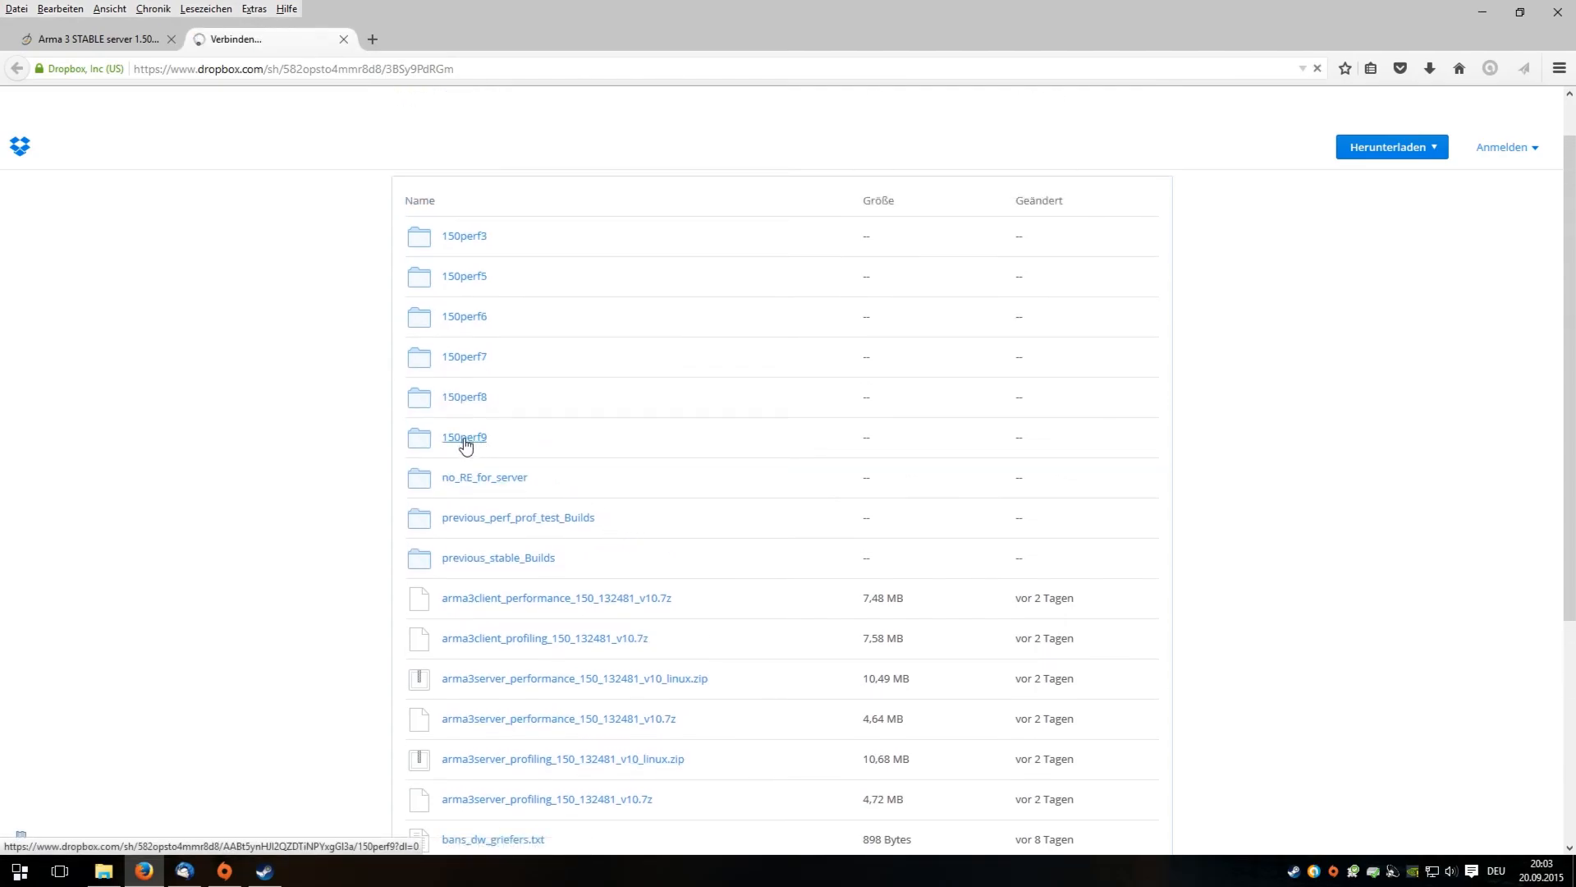
click(462, 437)
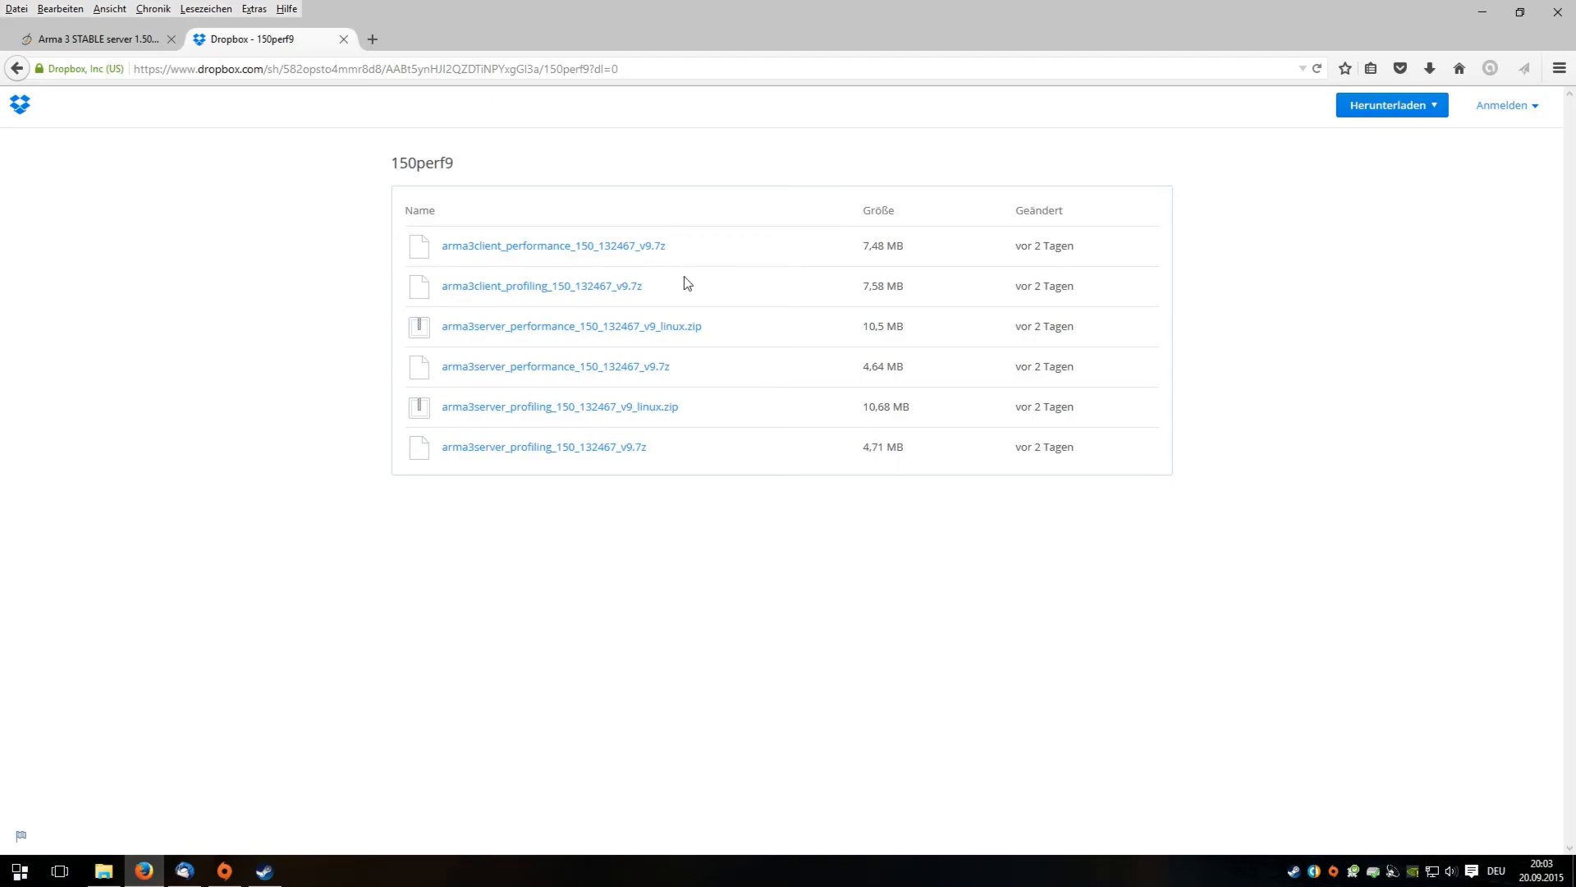
mouse_move(709, 272)
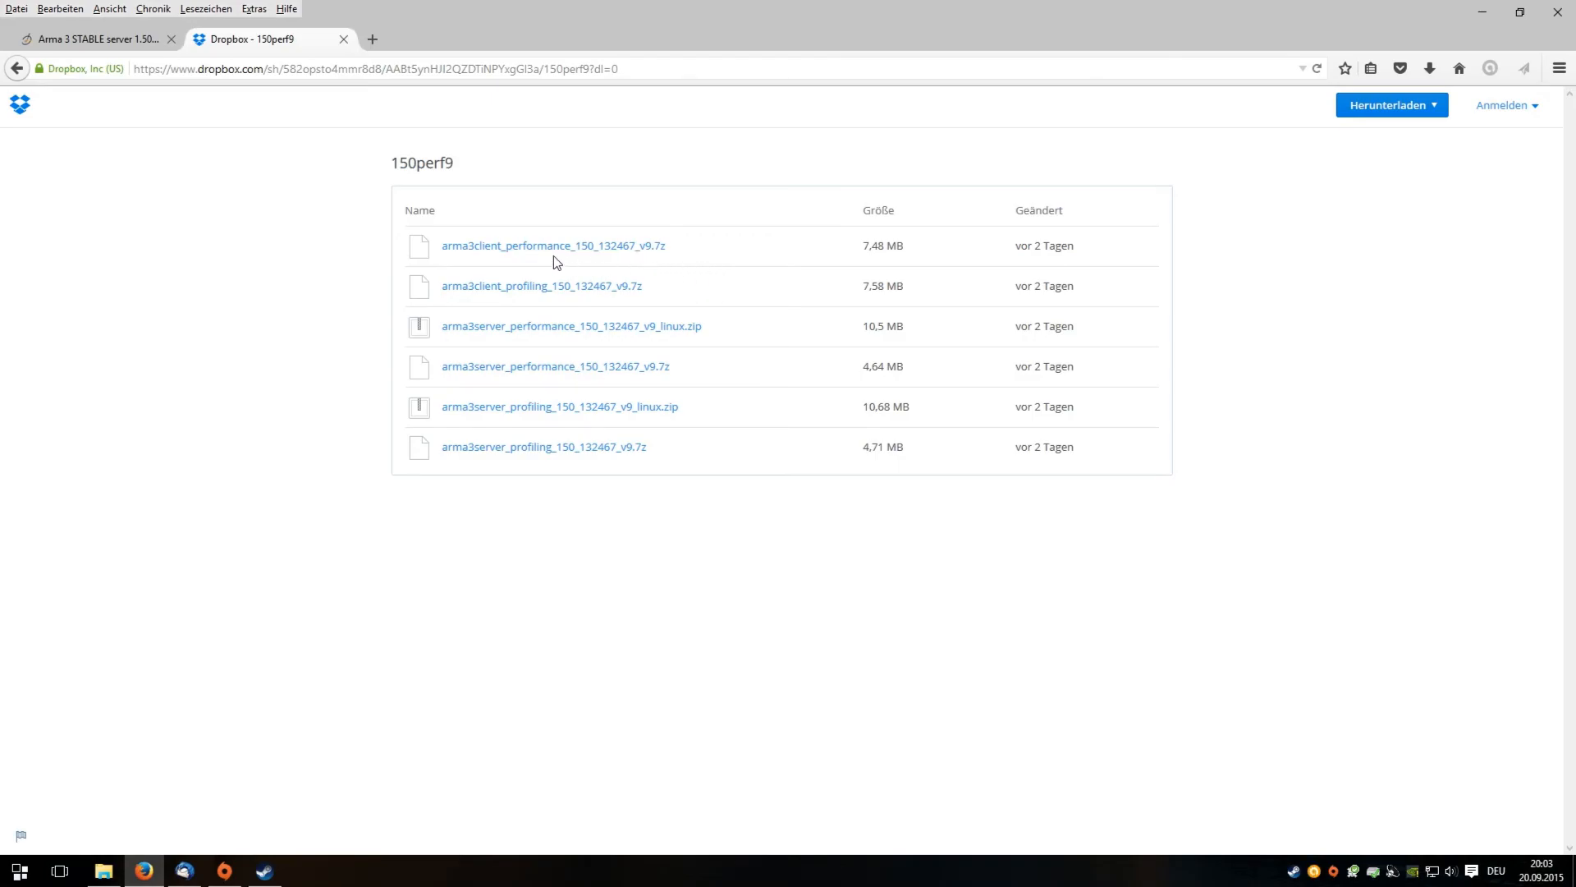
mouse_move(492, 245)
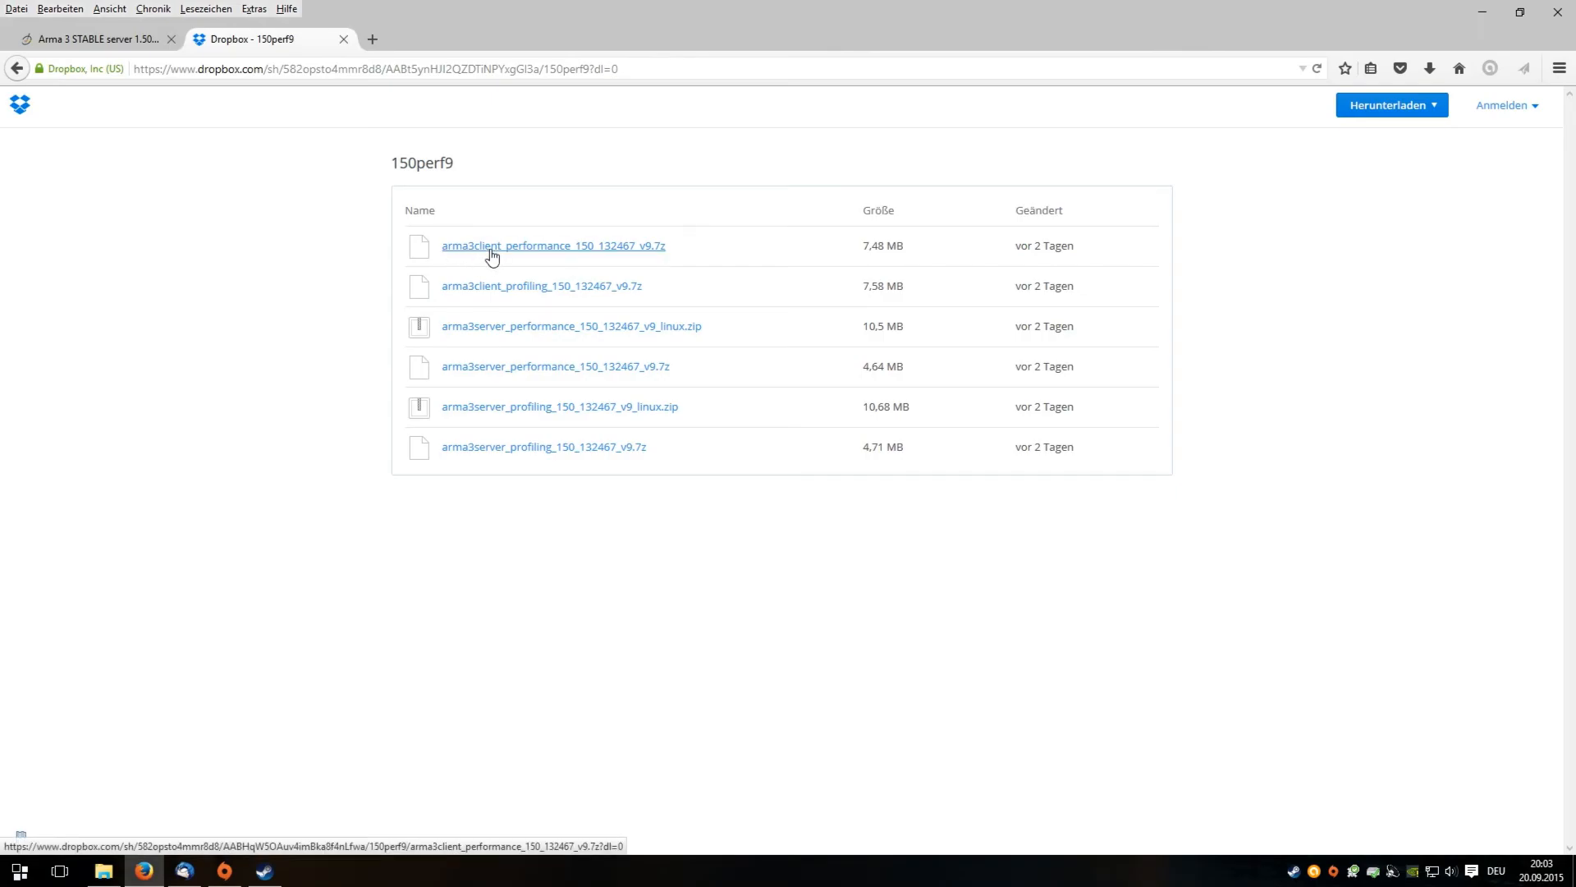
mouse_move(584, 249)
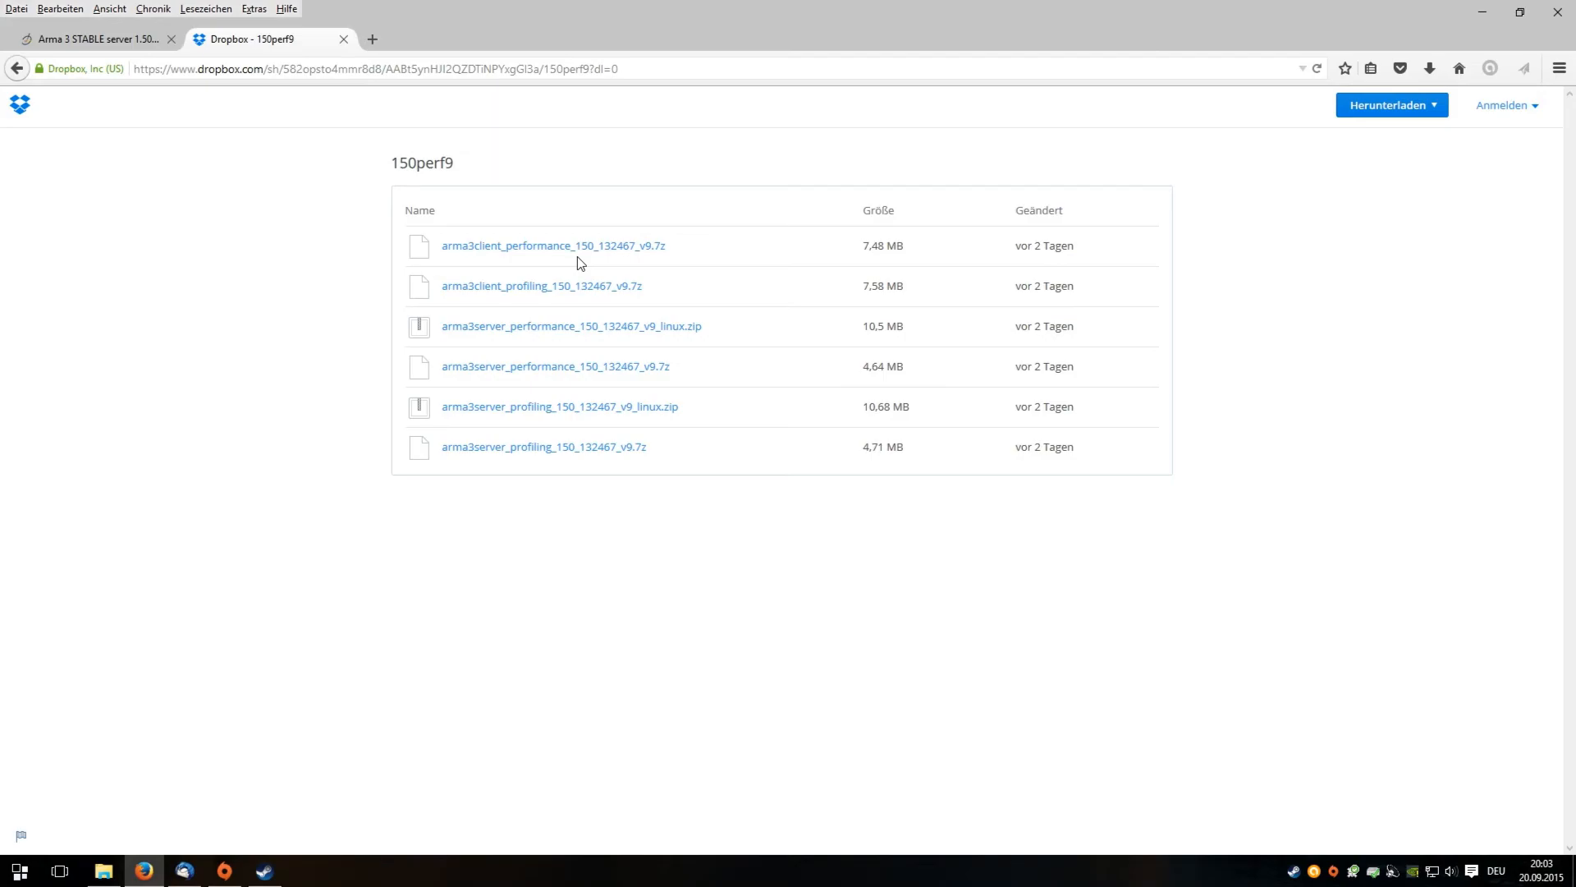
mouse_move(573, 252)
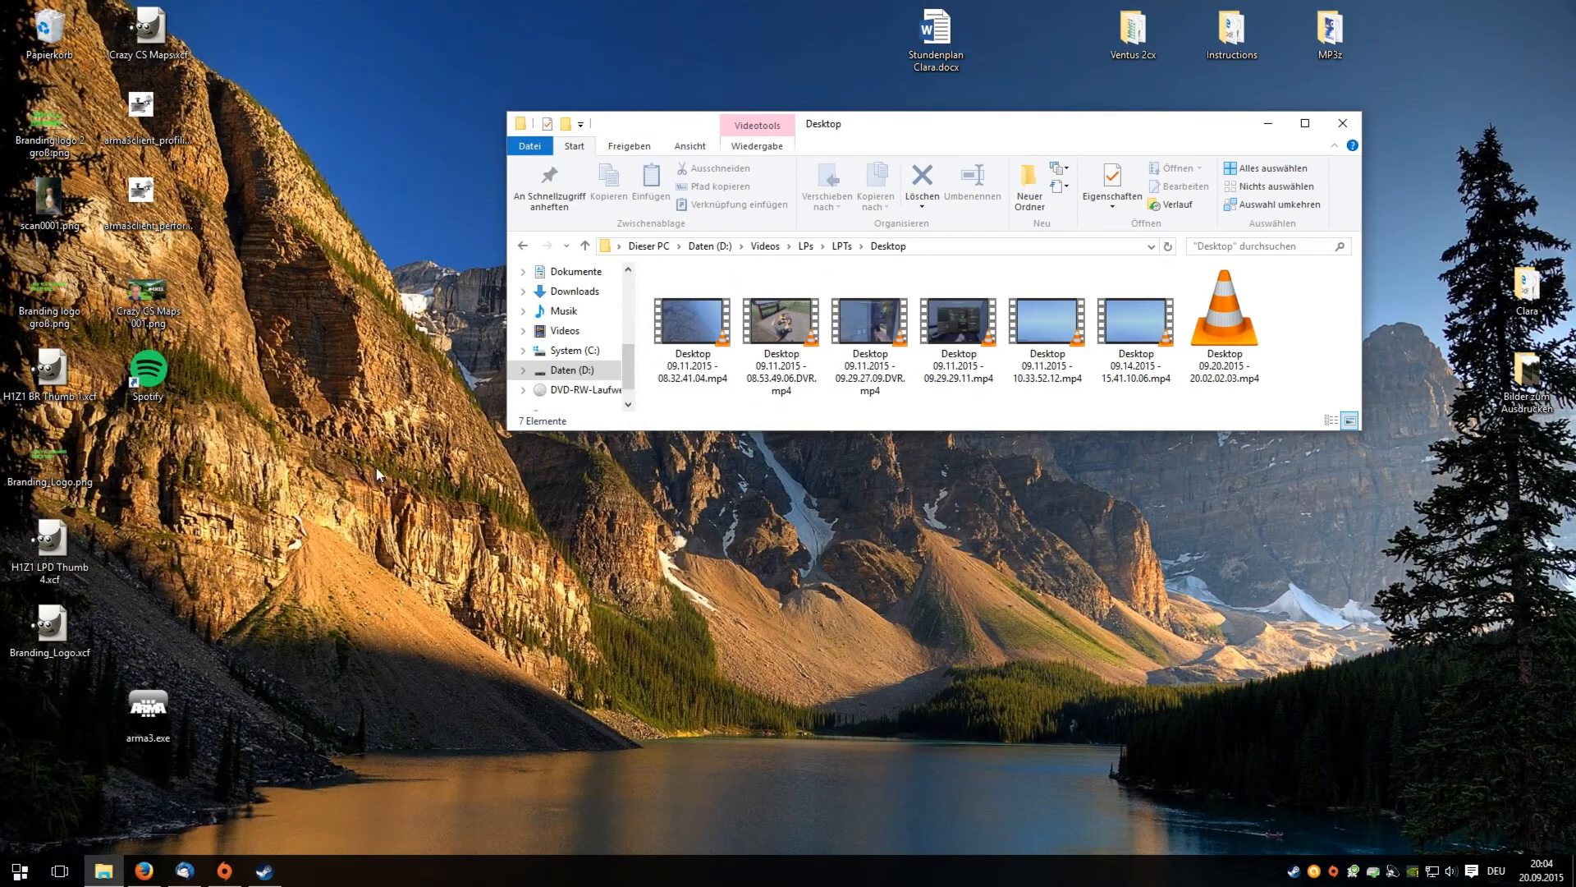
mouse_move(184, 673)
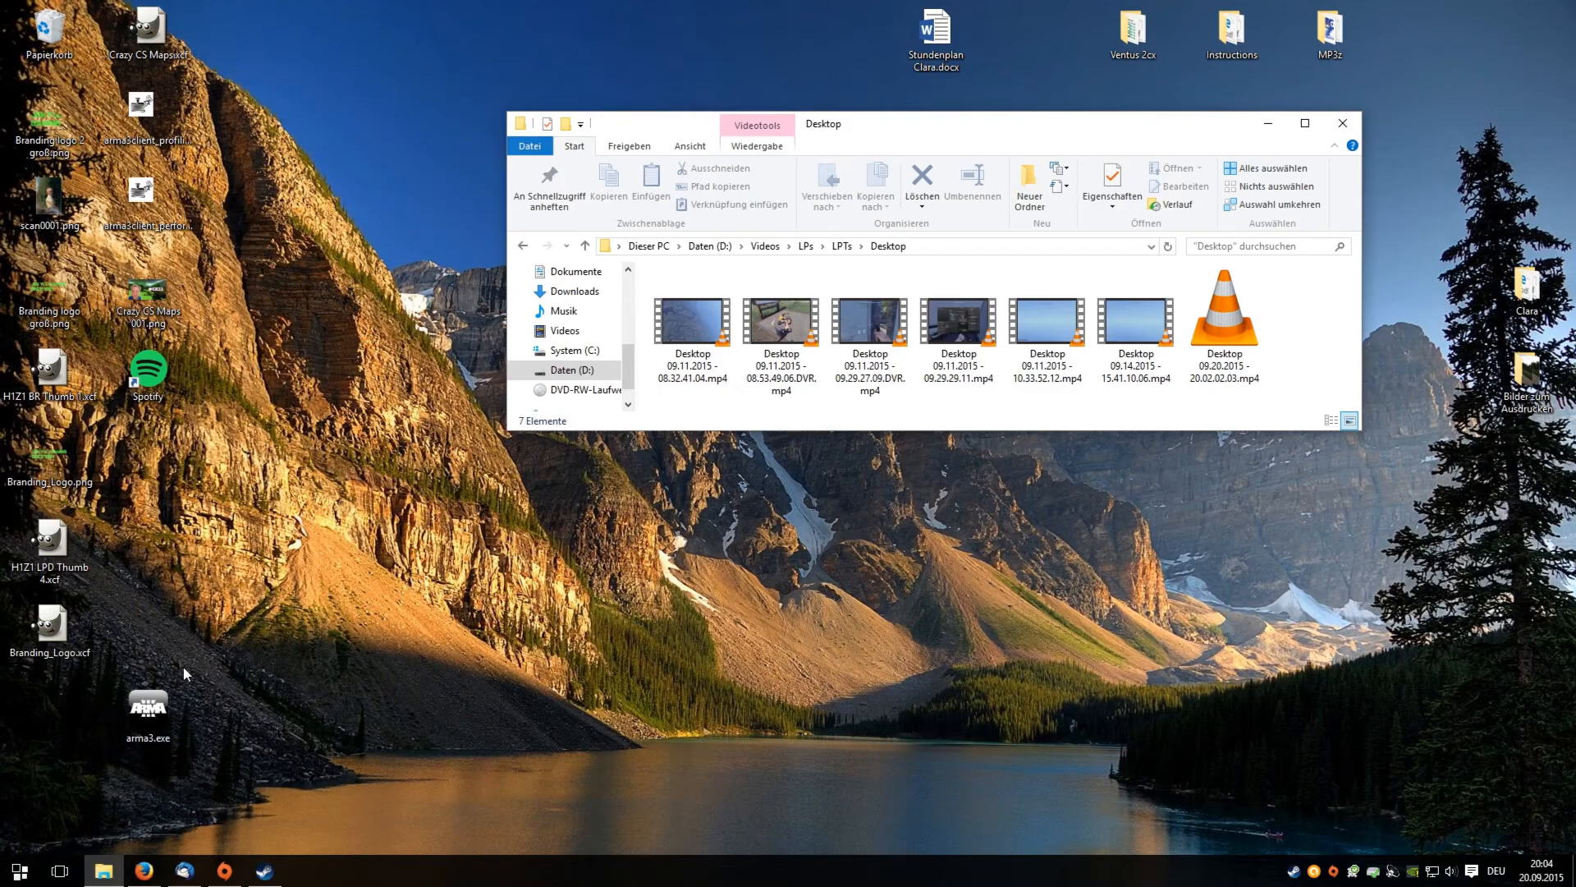
- Select the arma3.exe file sitting on the desktop
click(147, 706)
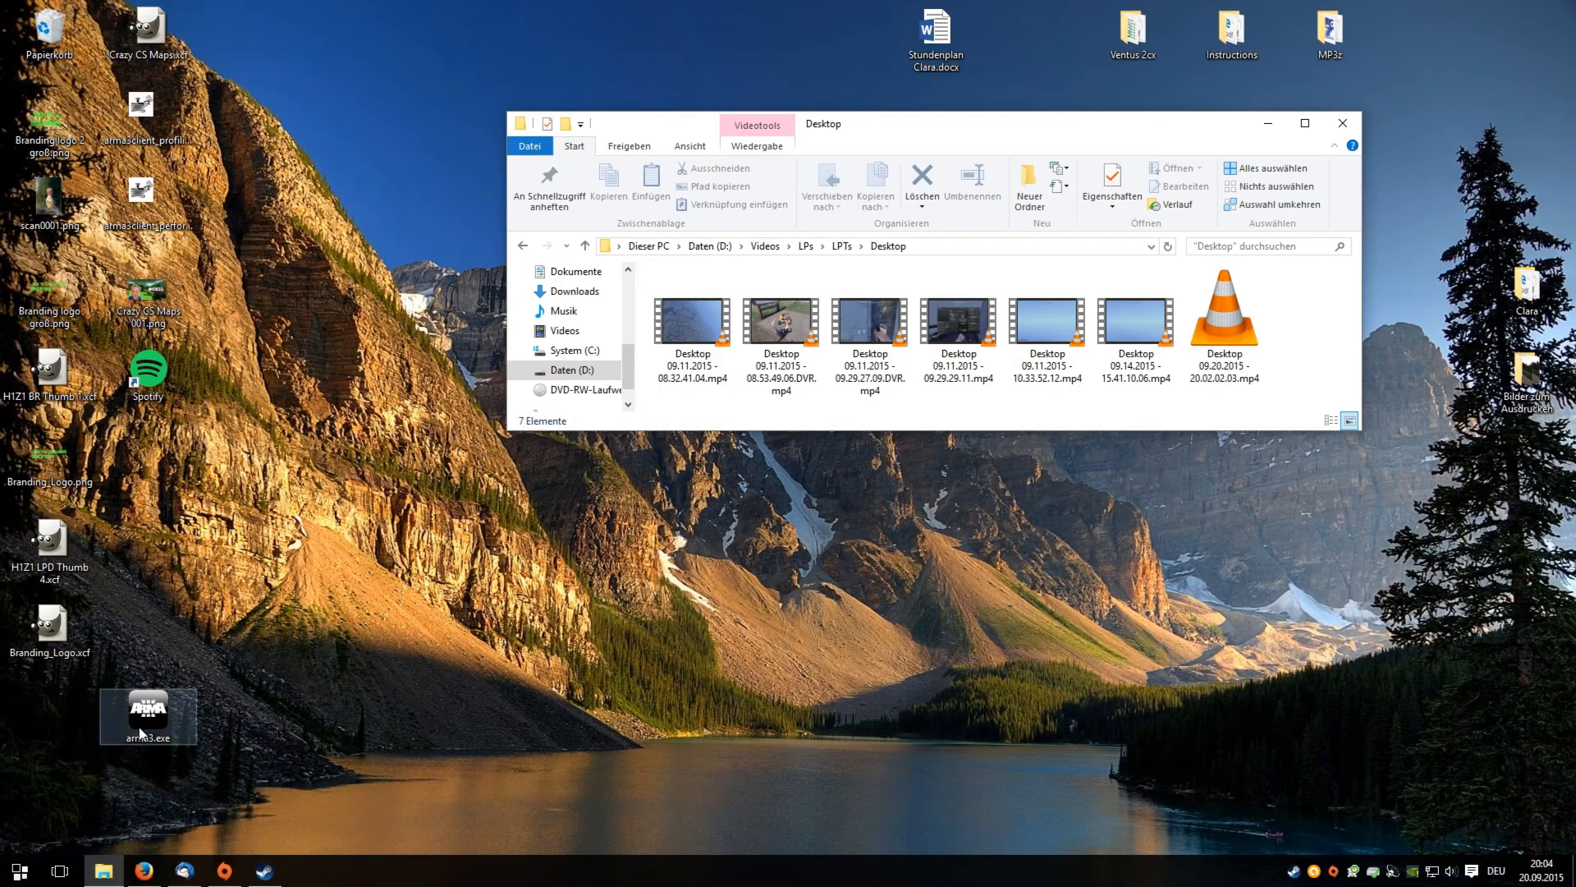
mouse_move(194, 722)
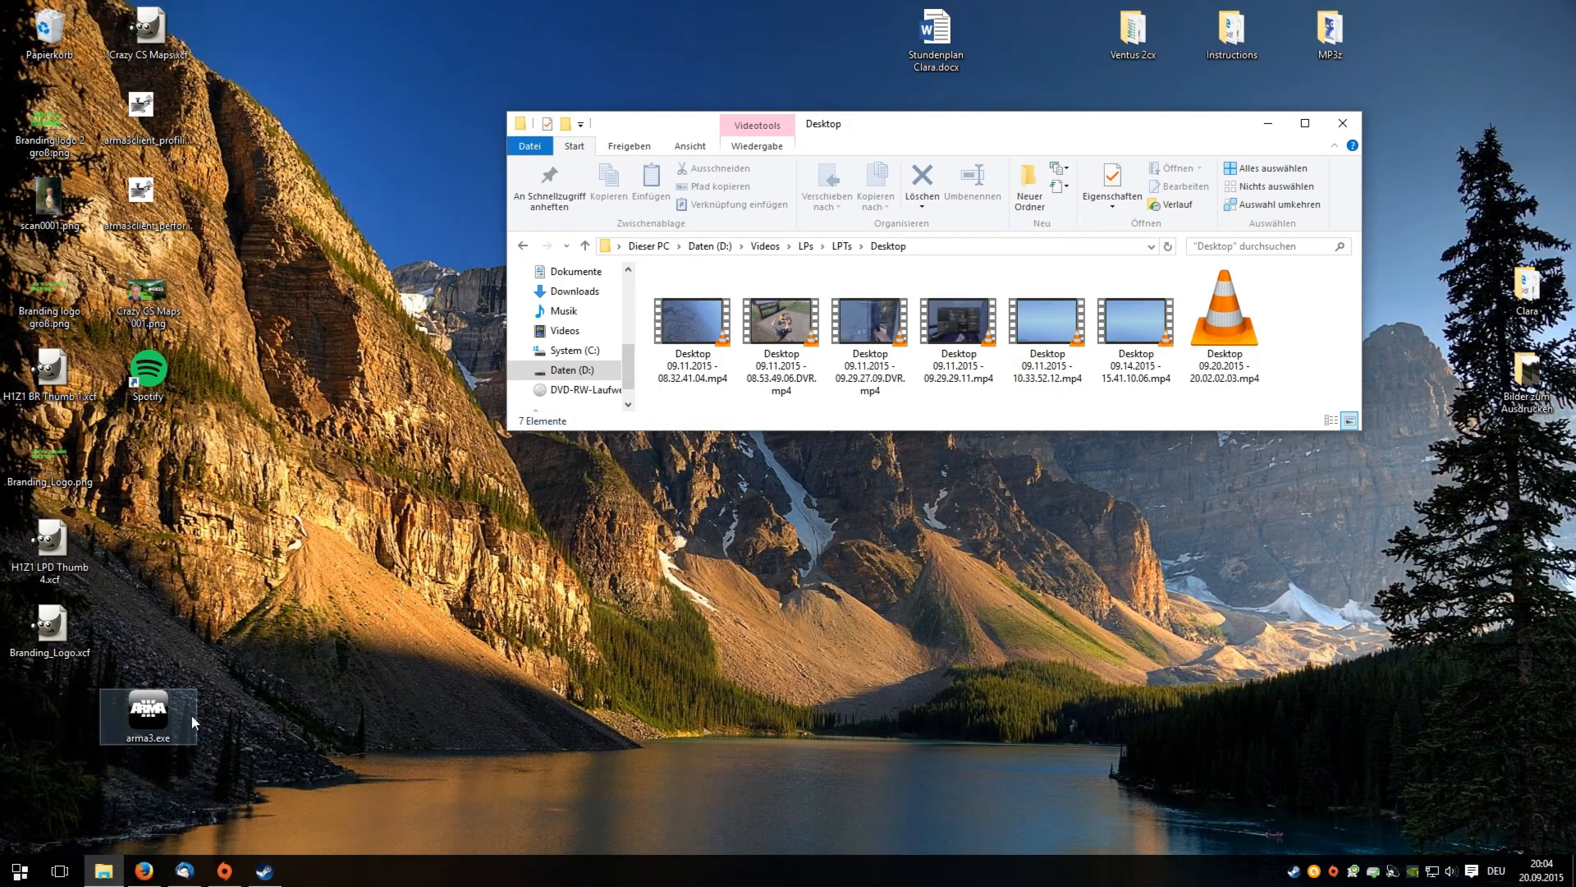
mouse_move(158, 742)
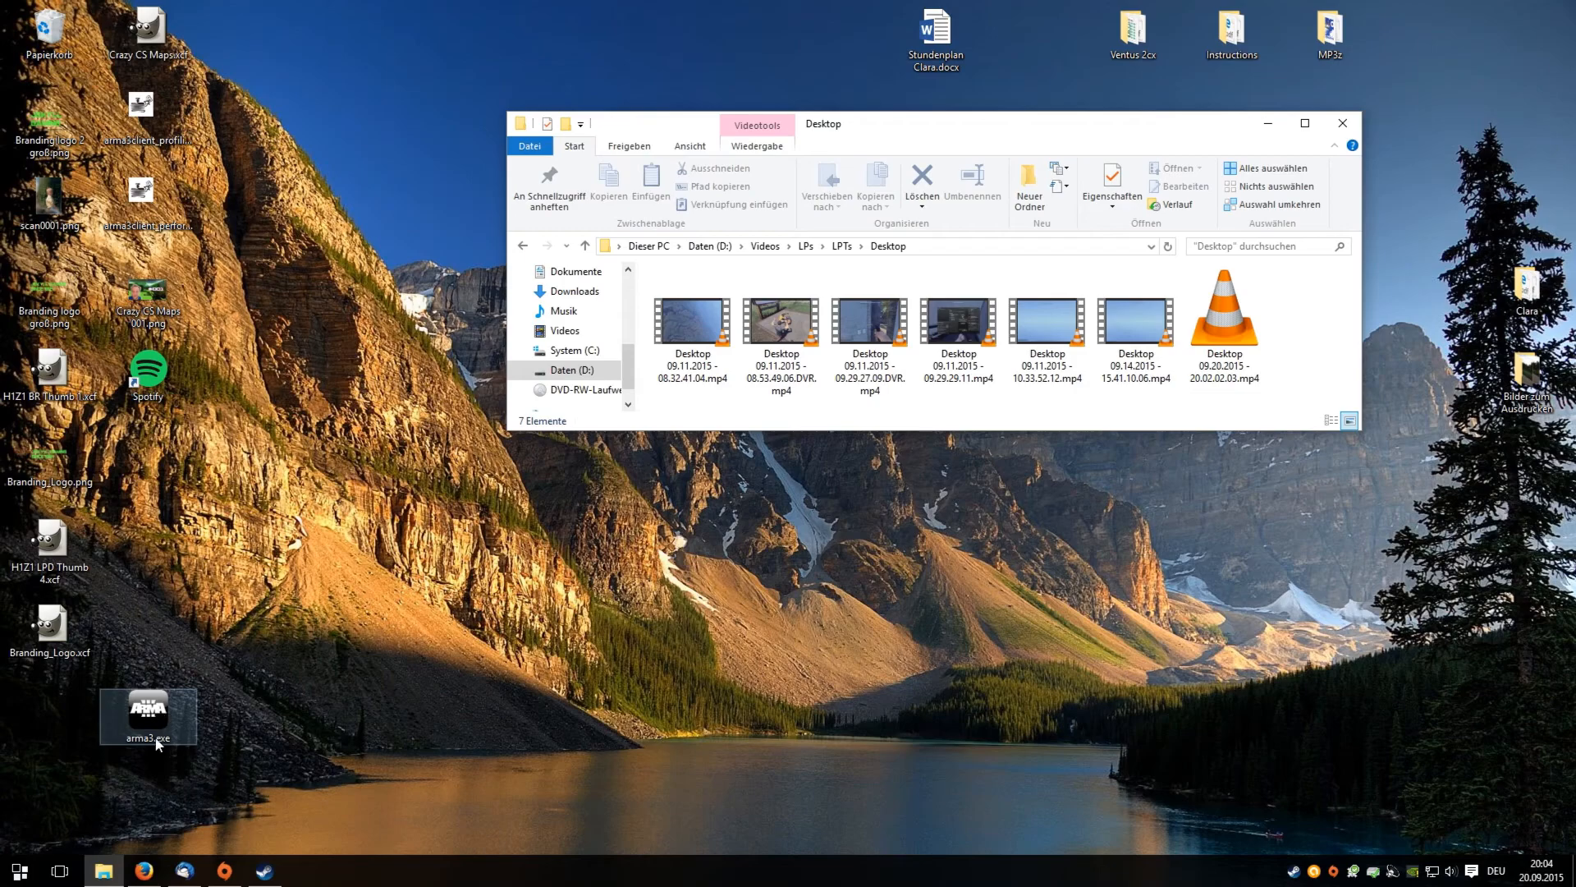
mouse_move(148, 714)
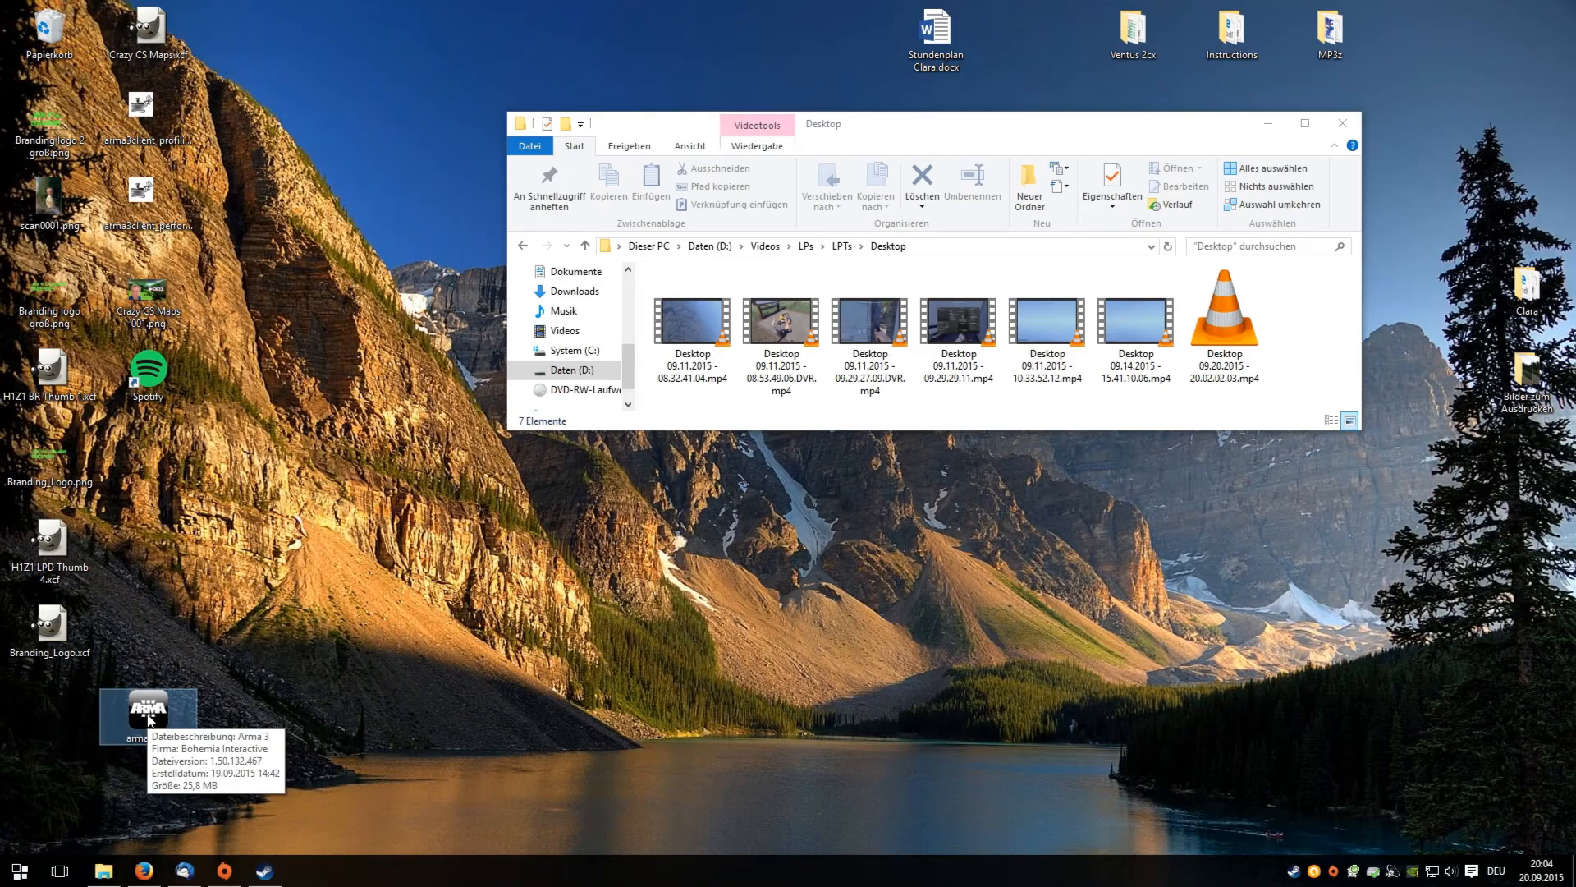
mouse_move(127, 857)
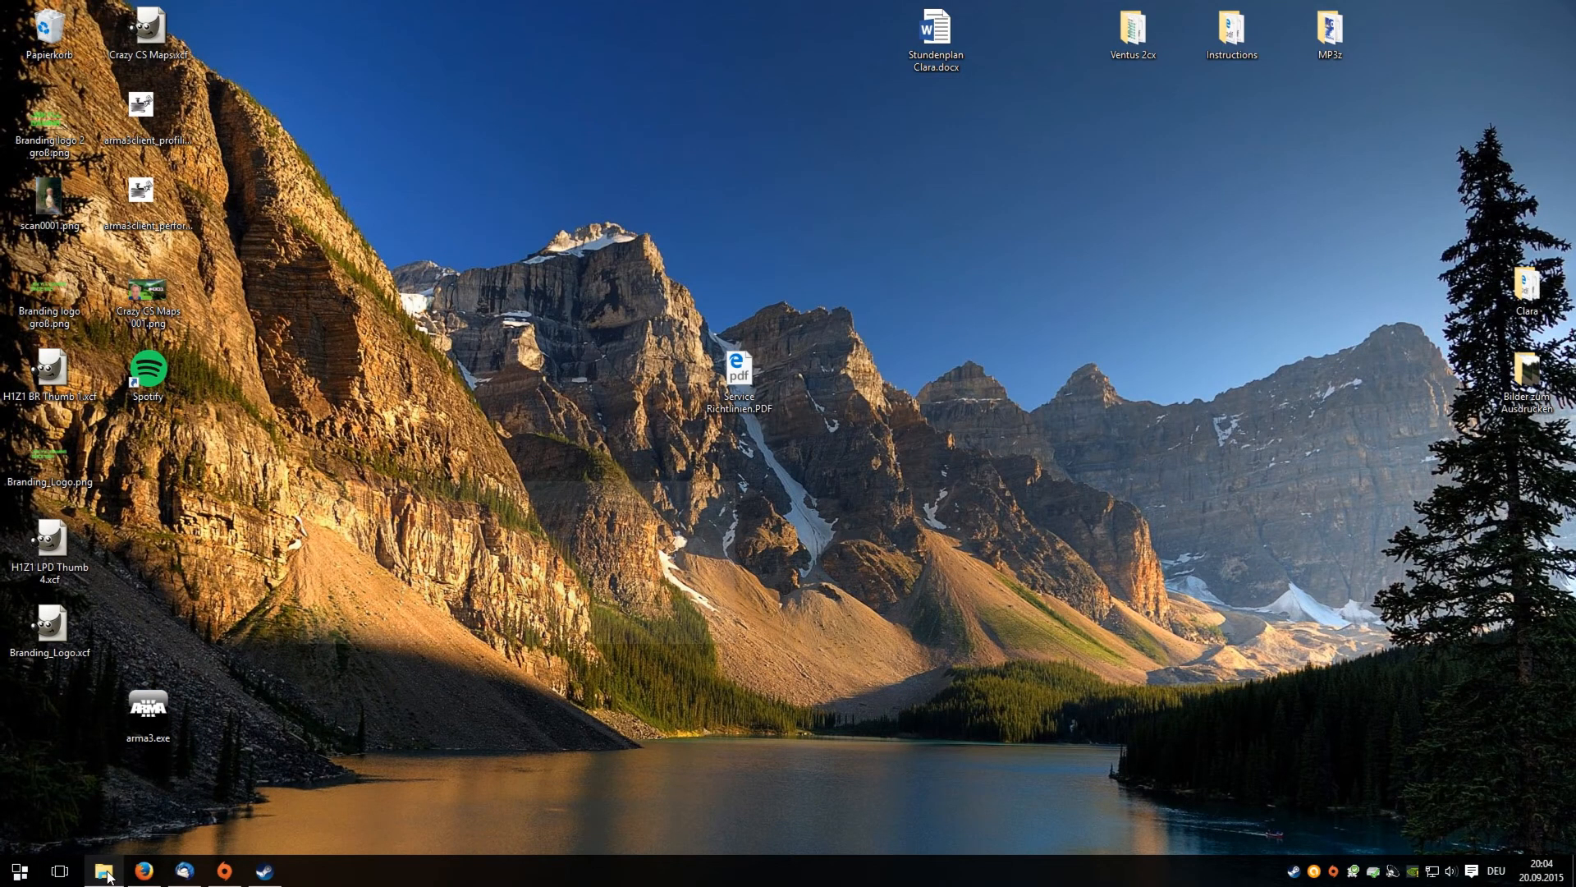
- Navigate to D:\Programme\SteamLibrary\steamapps\common\Arma 3 in the restored Explorer window
click(102, 870)
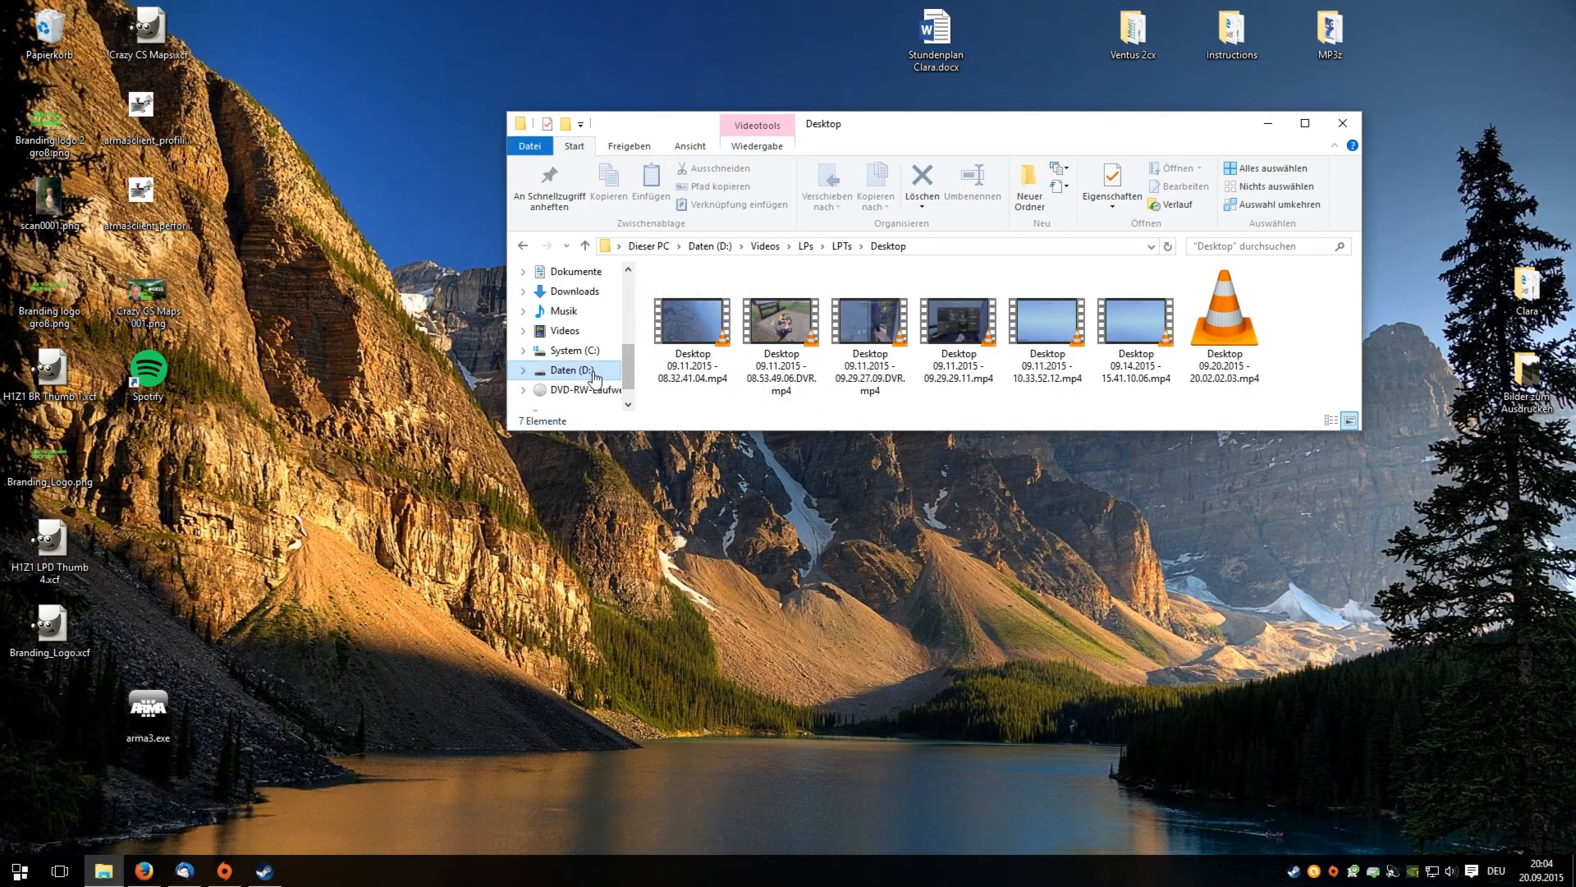
click(572, 369)
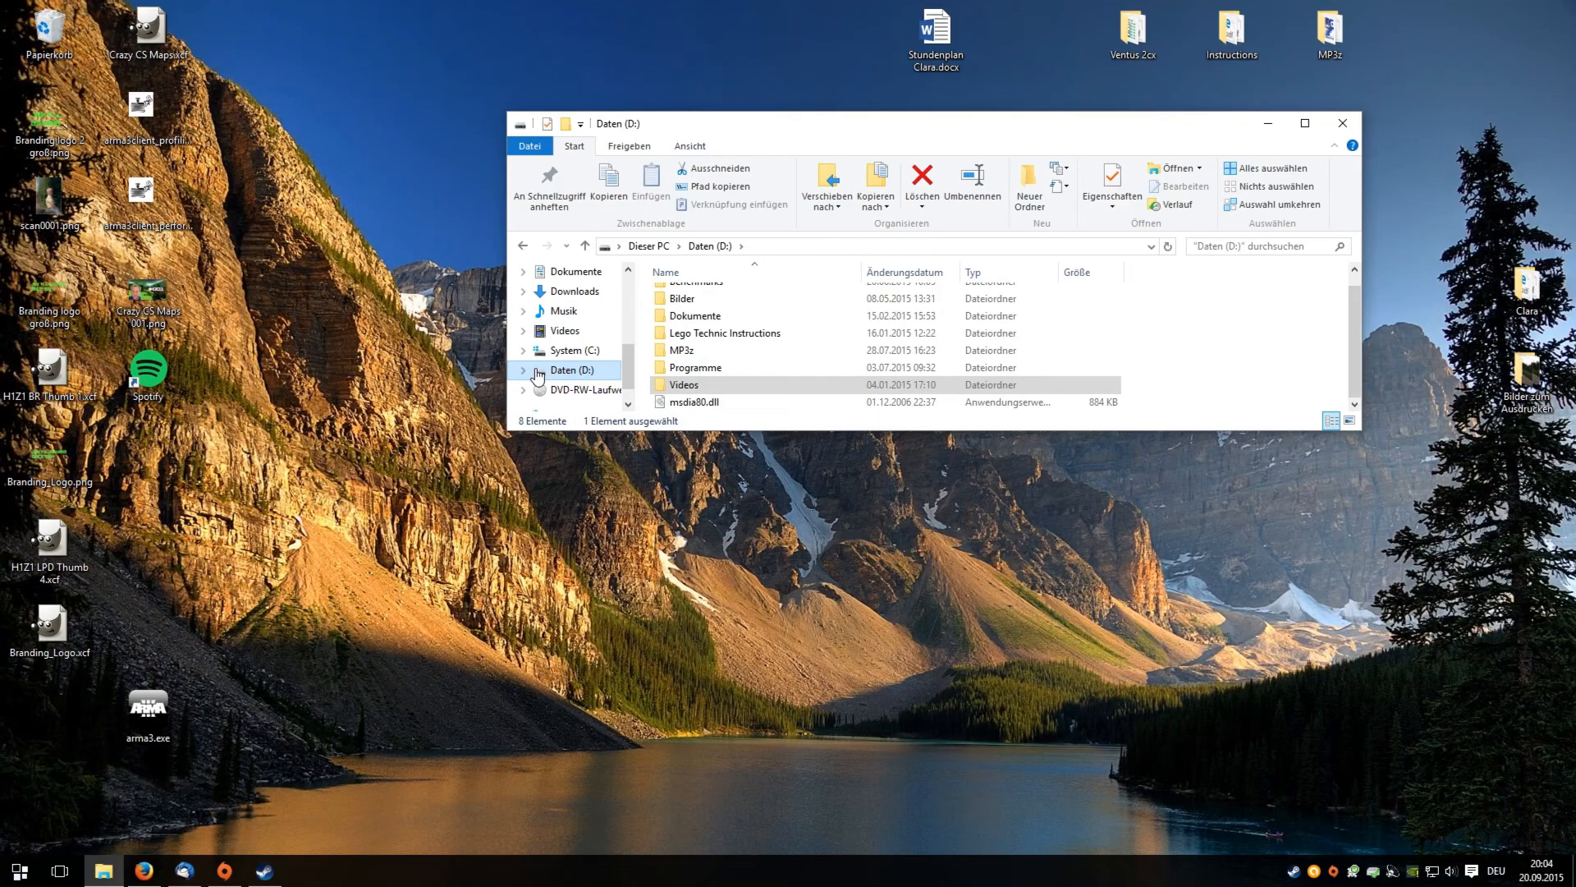
mouse_move(561, 379)
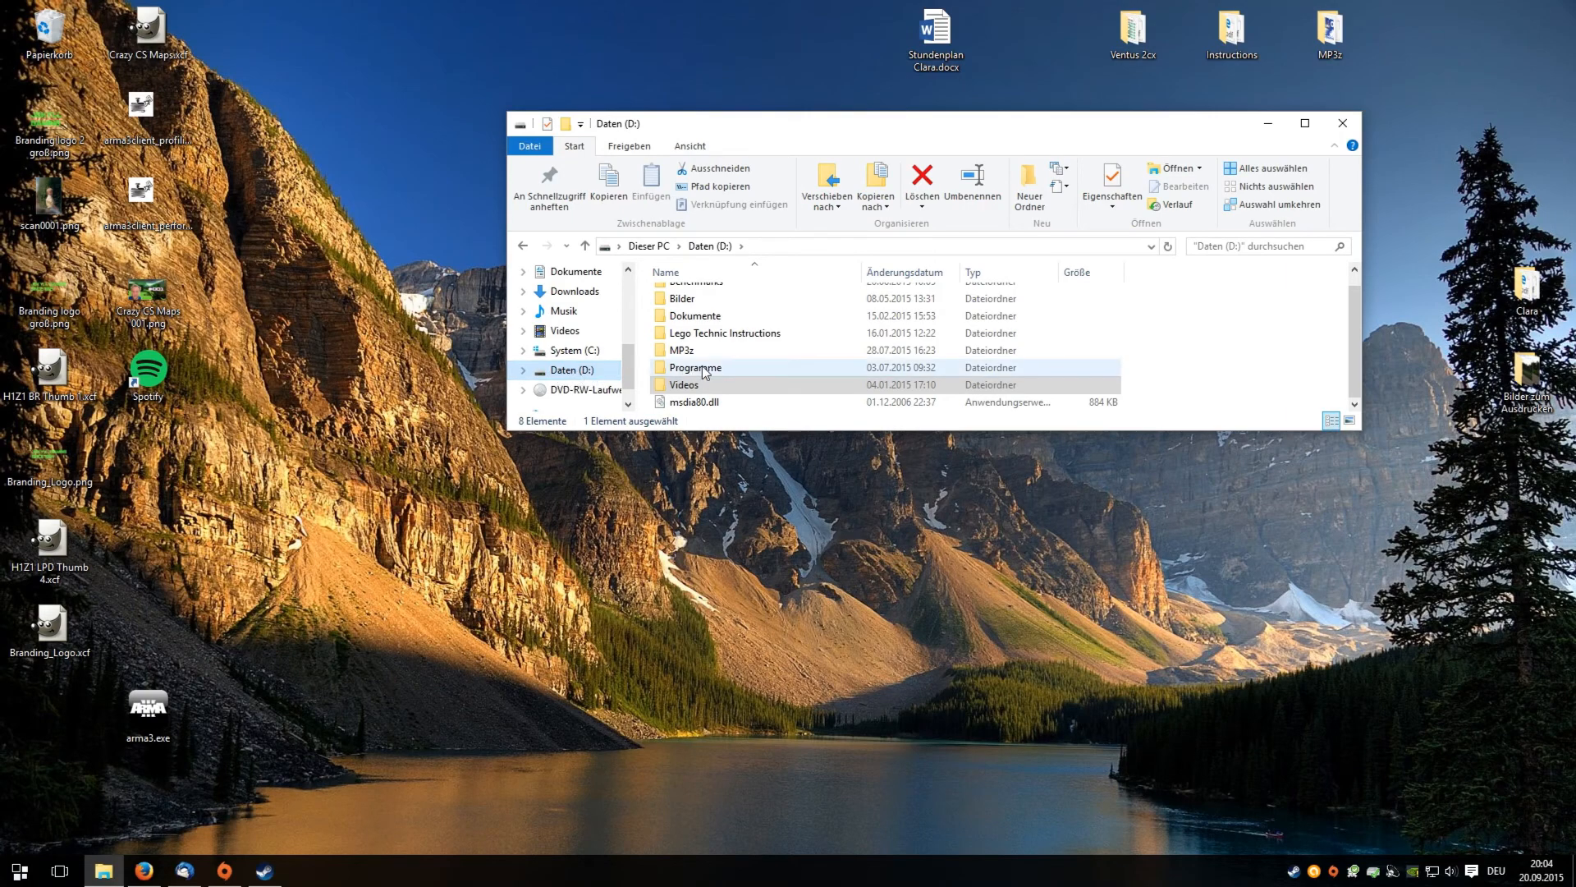
double_click(693, 366)
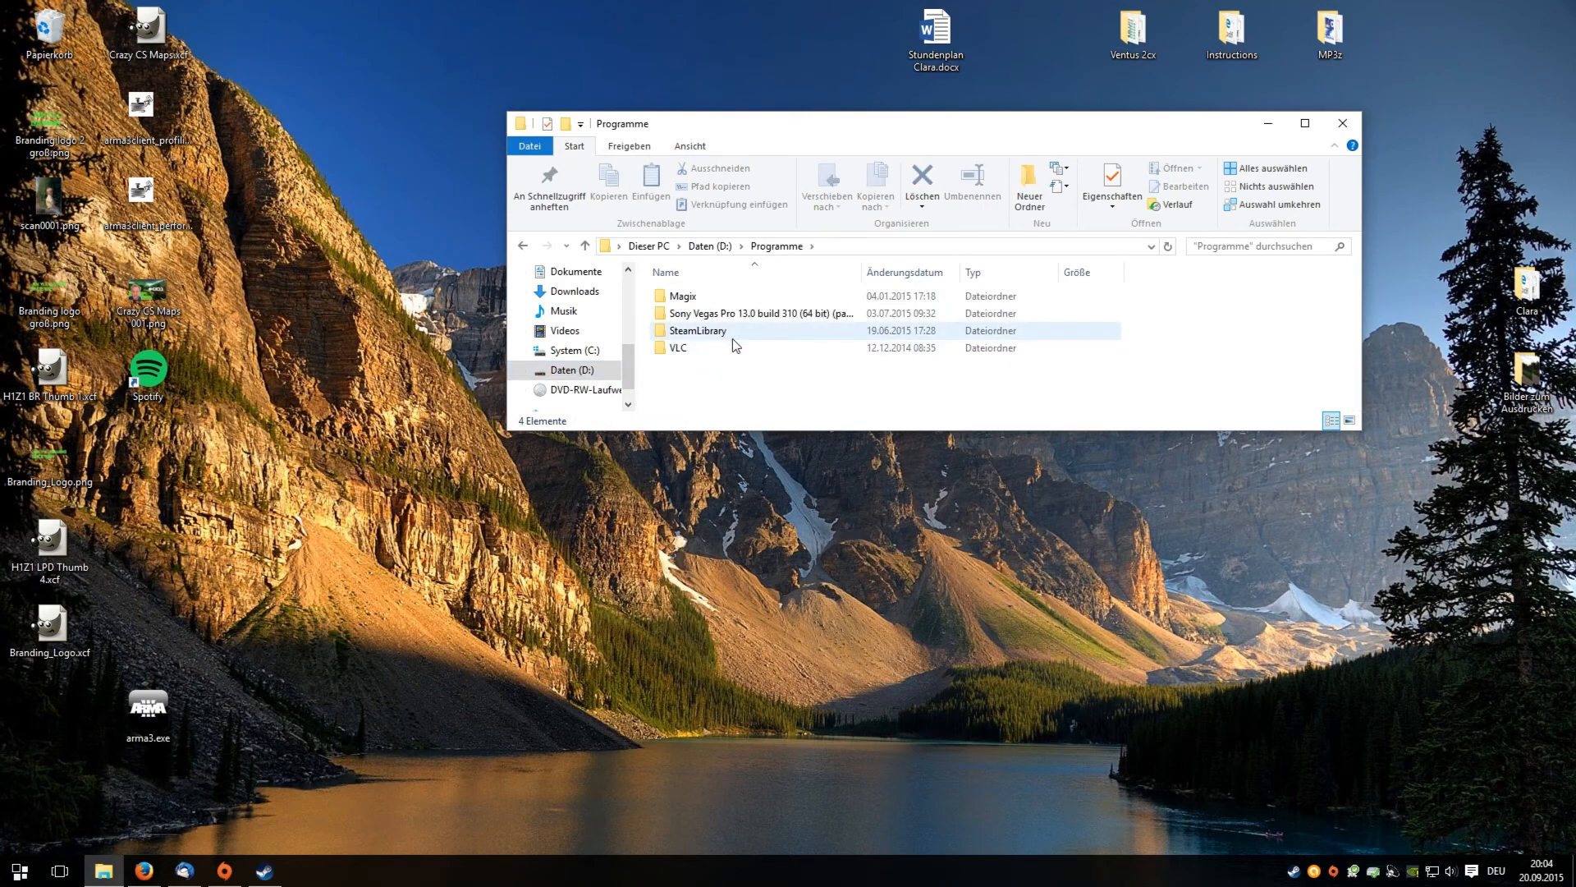
double_click(698, 330)
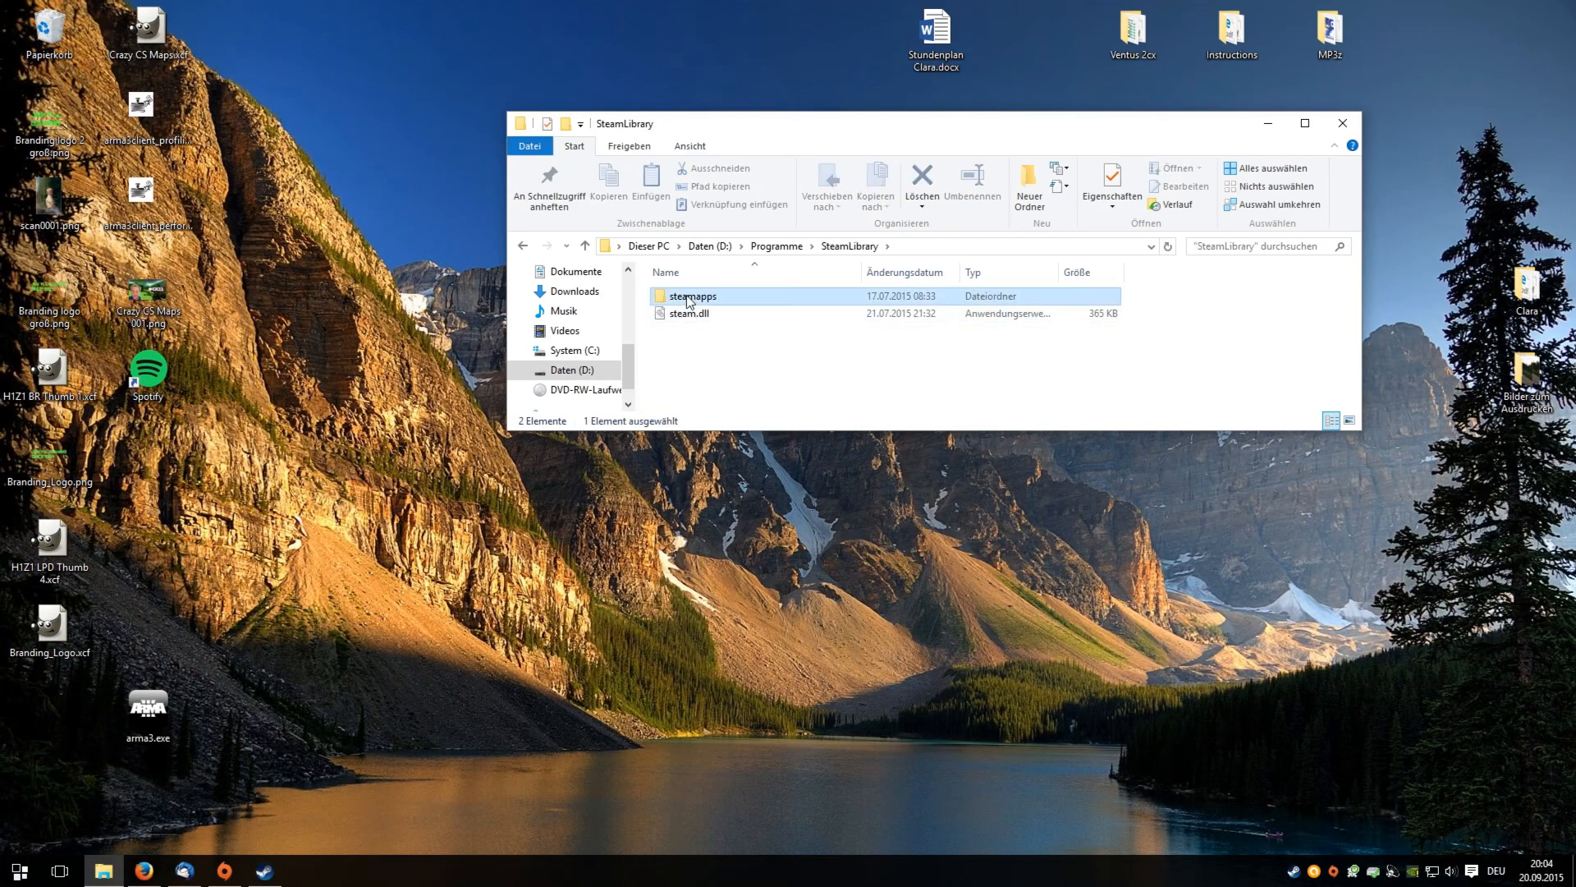
double_click(691, 296)
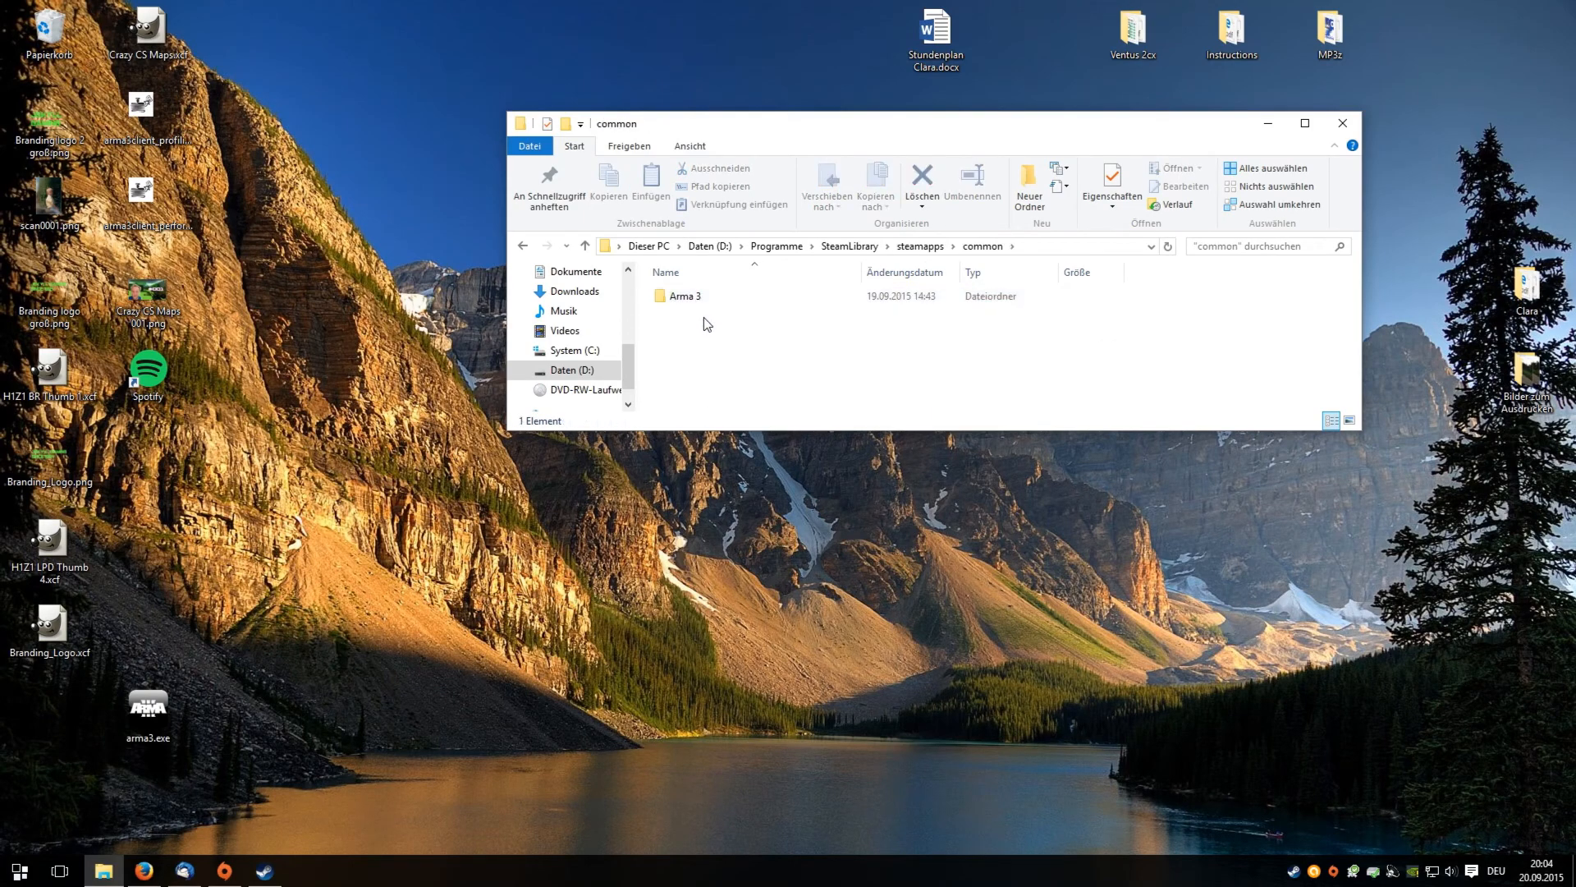
double_click(683, 295)
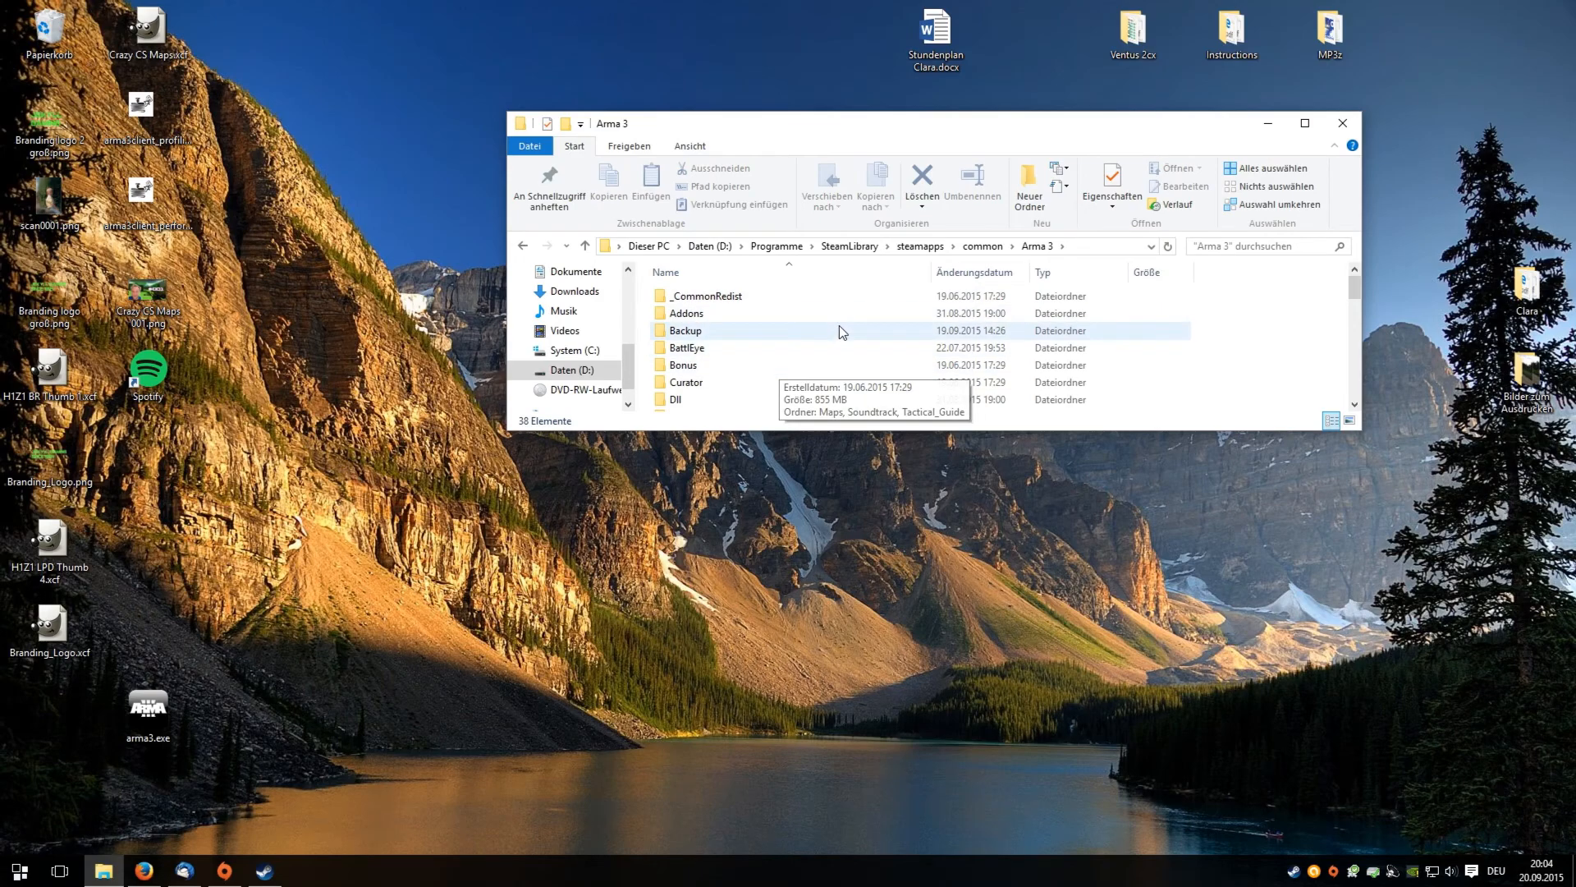
scroll(down, 3)
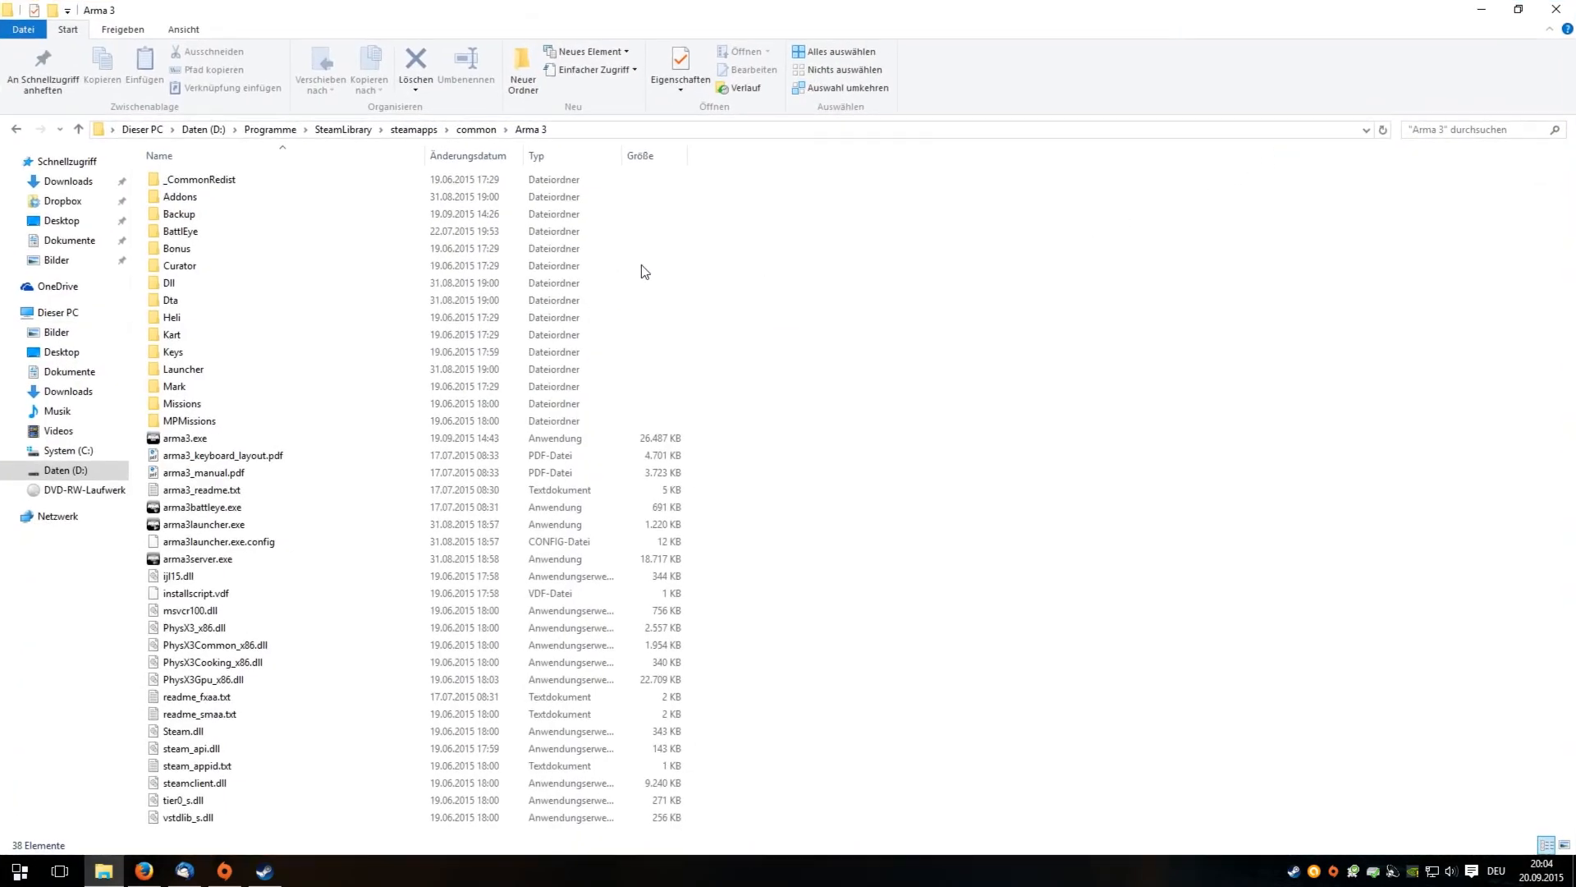
mouse_move(227, 473)
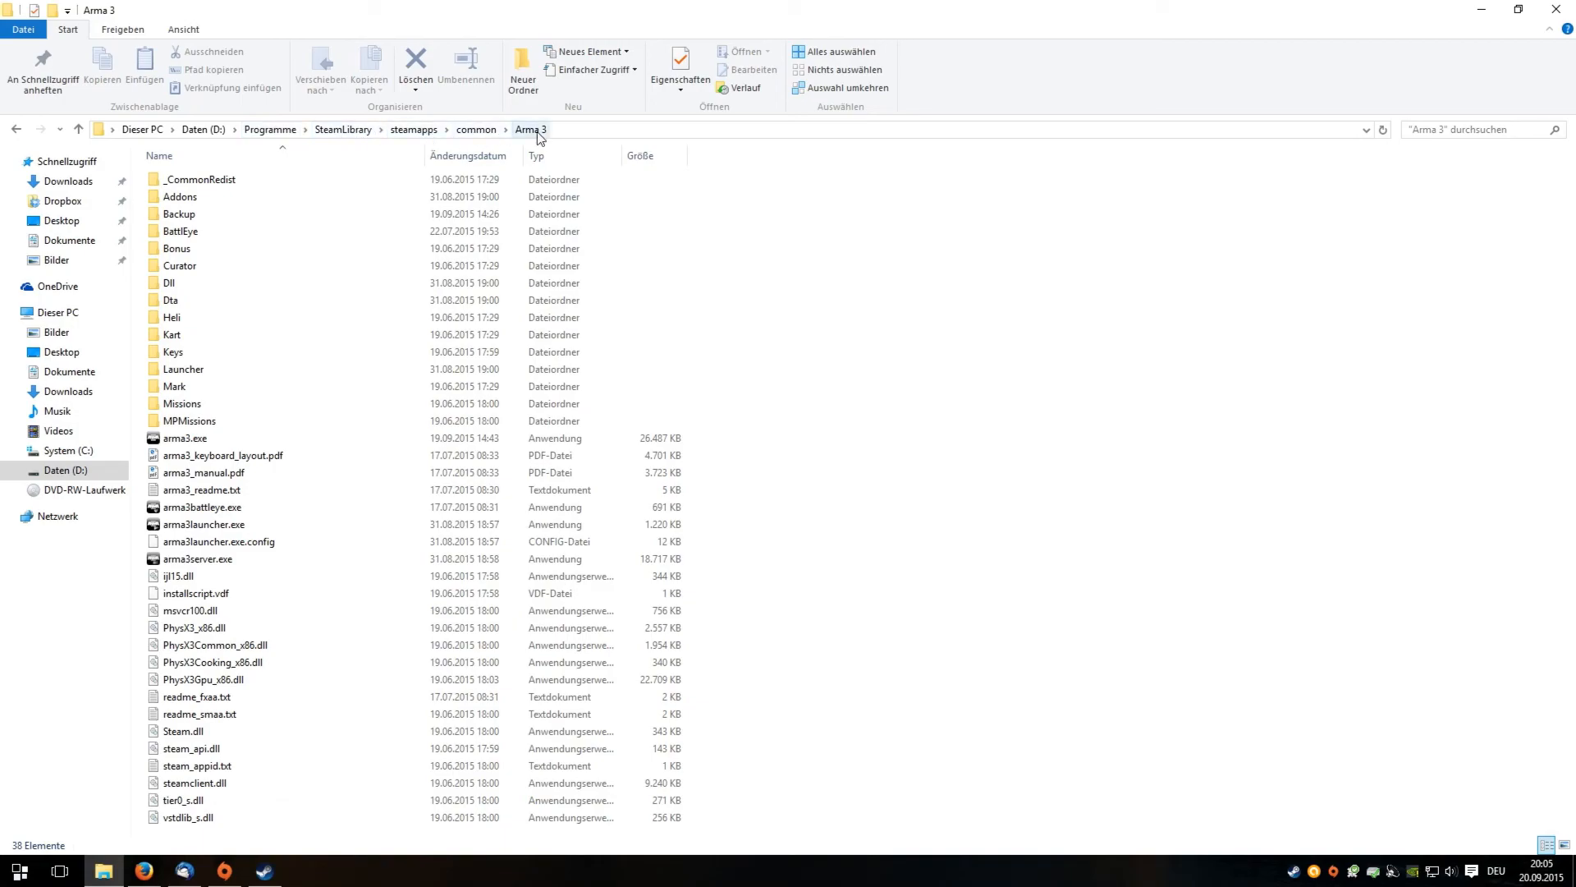
click(184, 437)
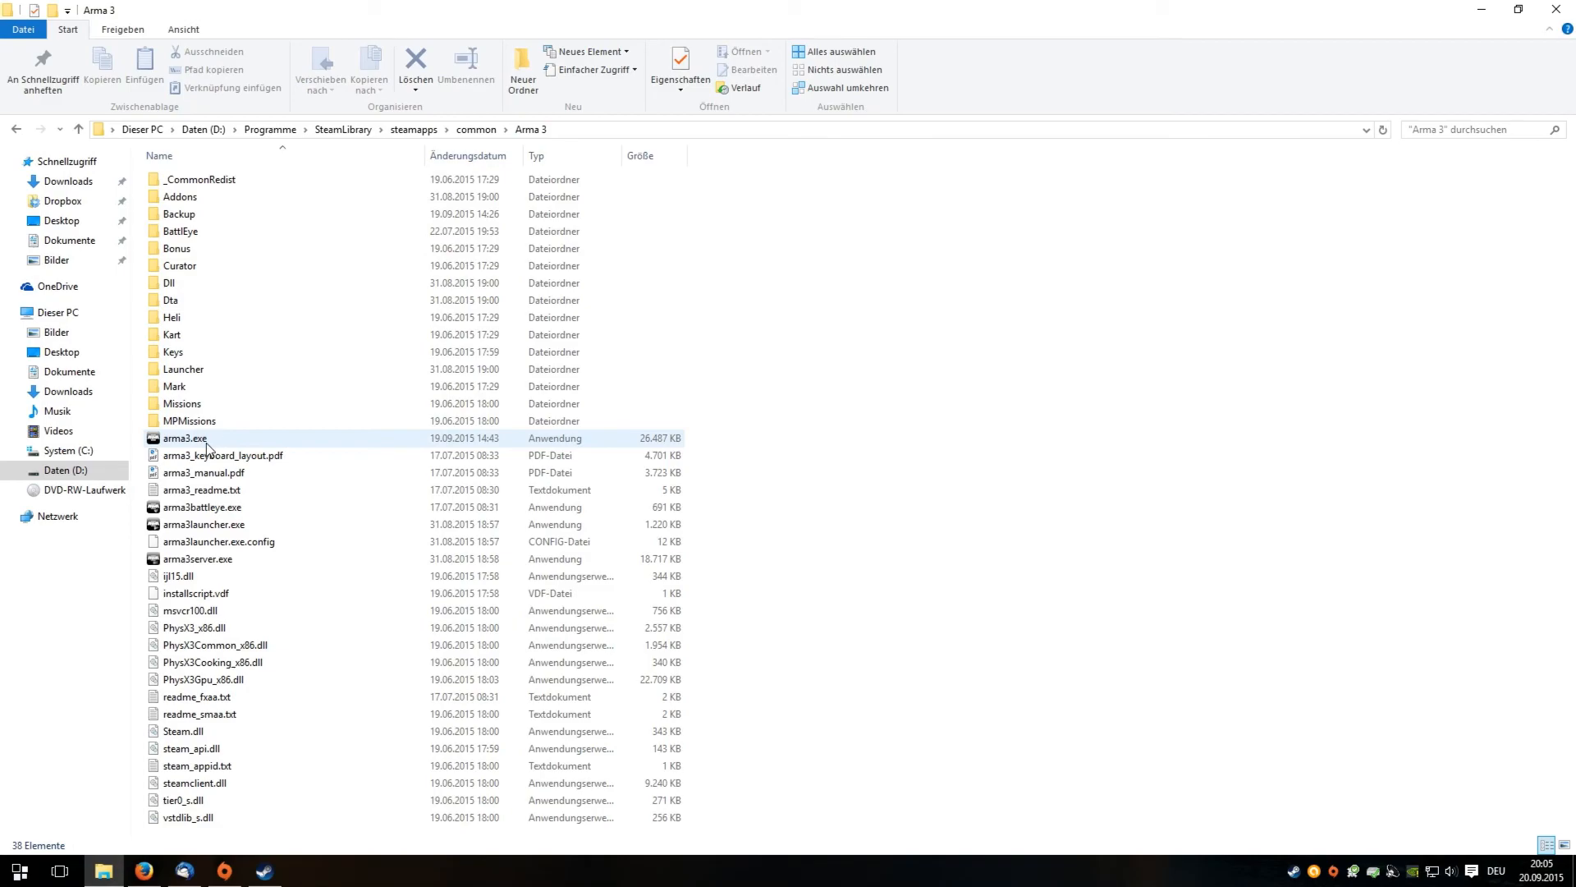
mouse_move(206, 442)
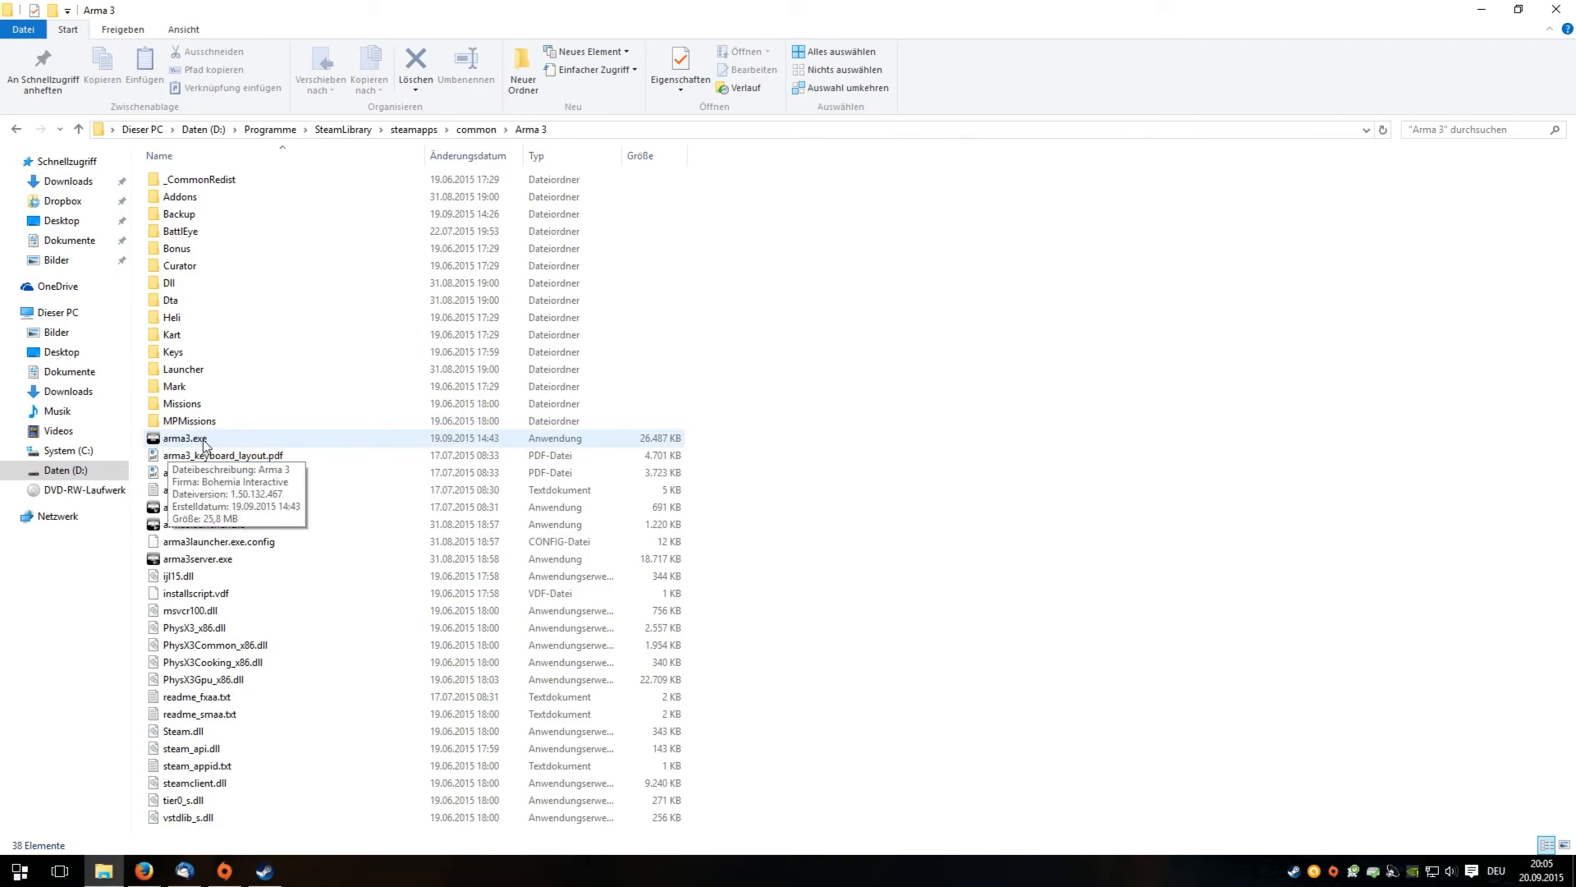
mouse_move(208, 447)
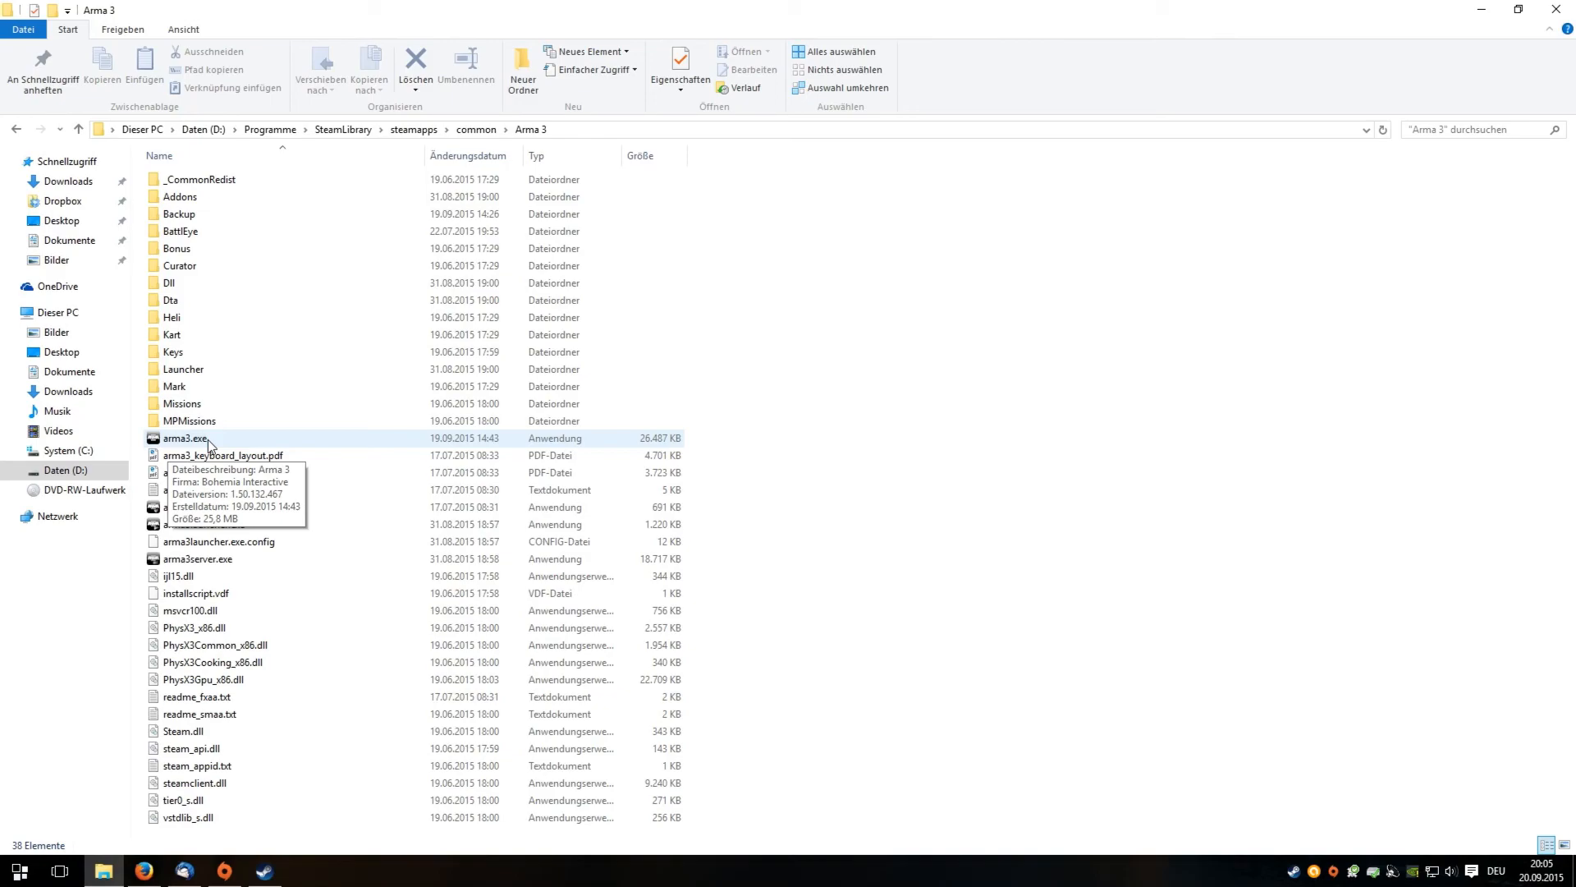
mouse_move(182, 443)
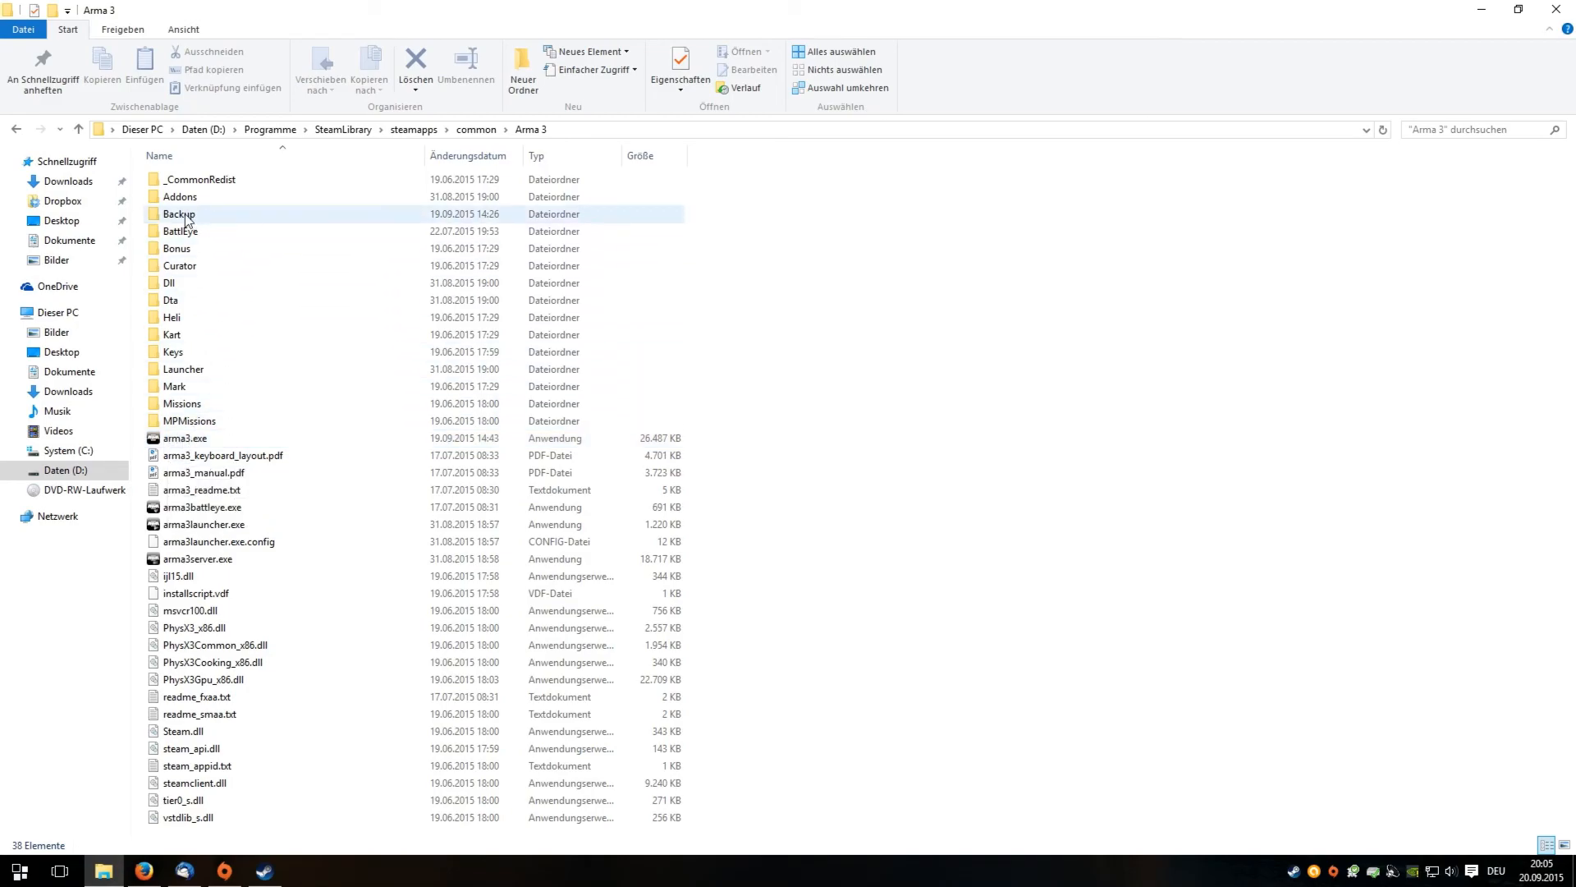
double_click(179, 214)
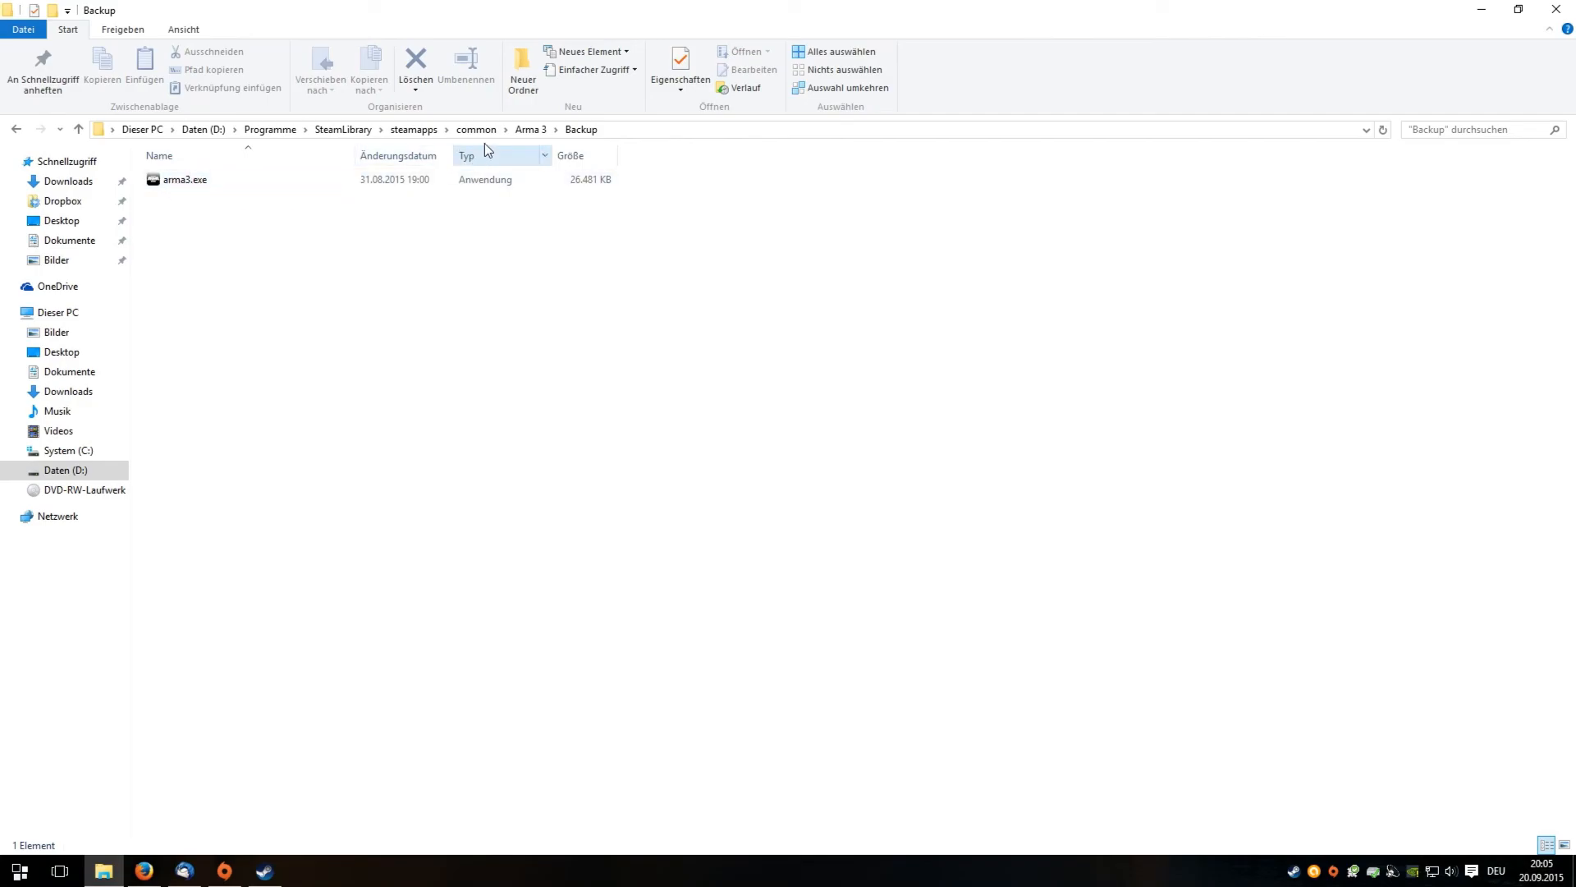
click(201, 179)
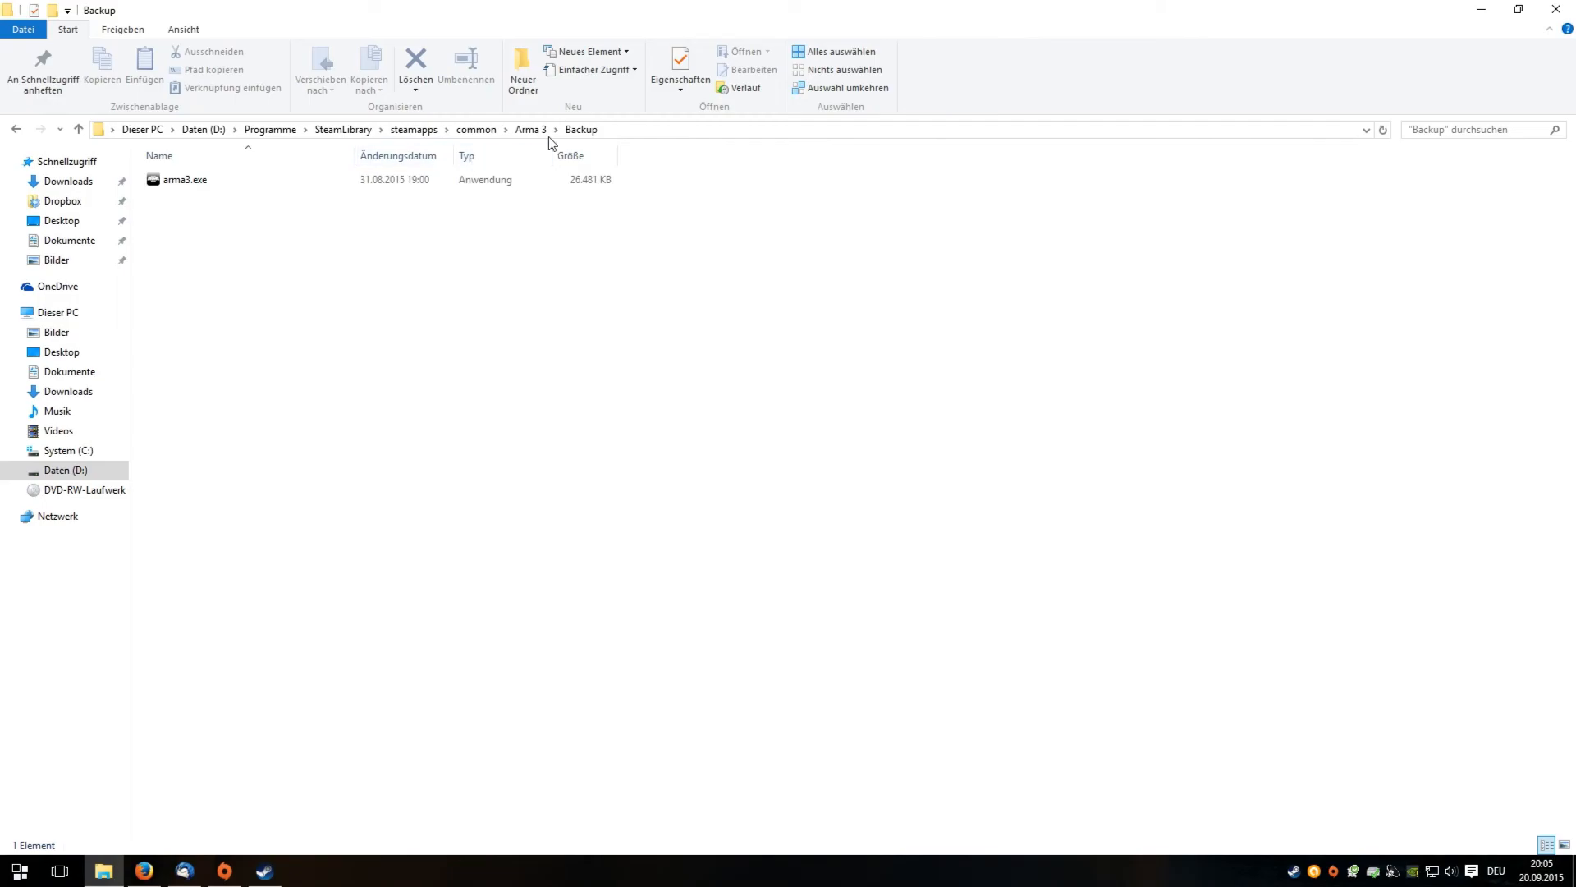
click(531, 128)
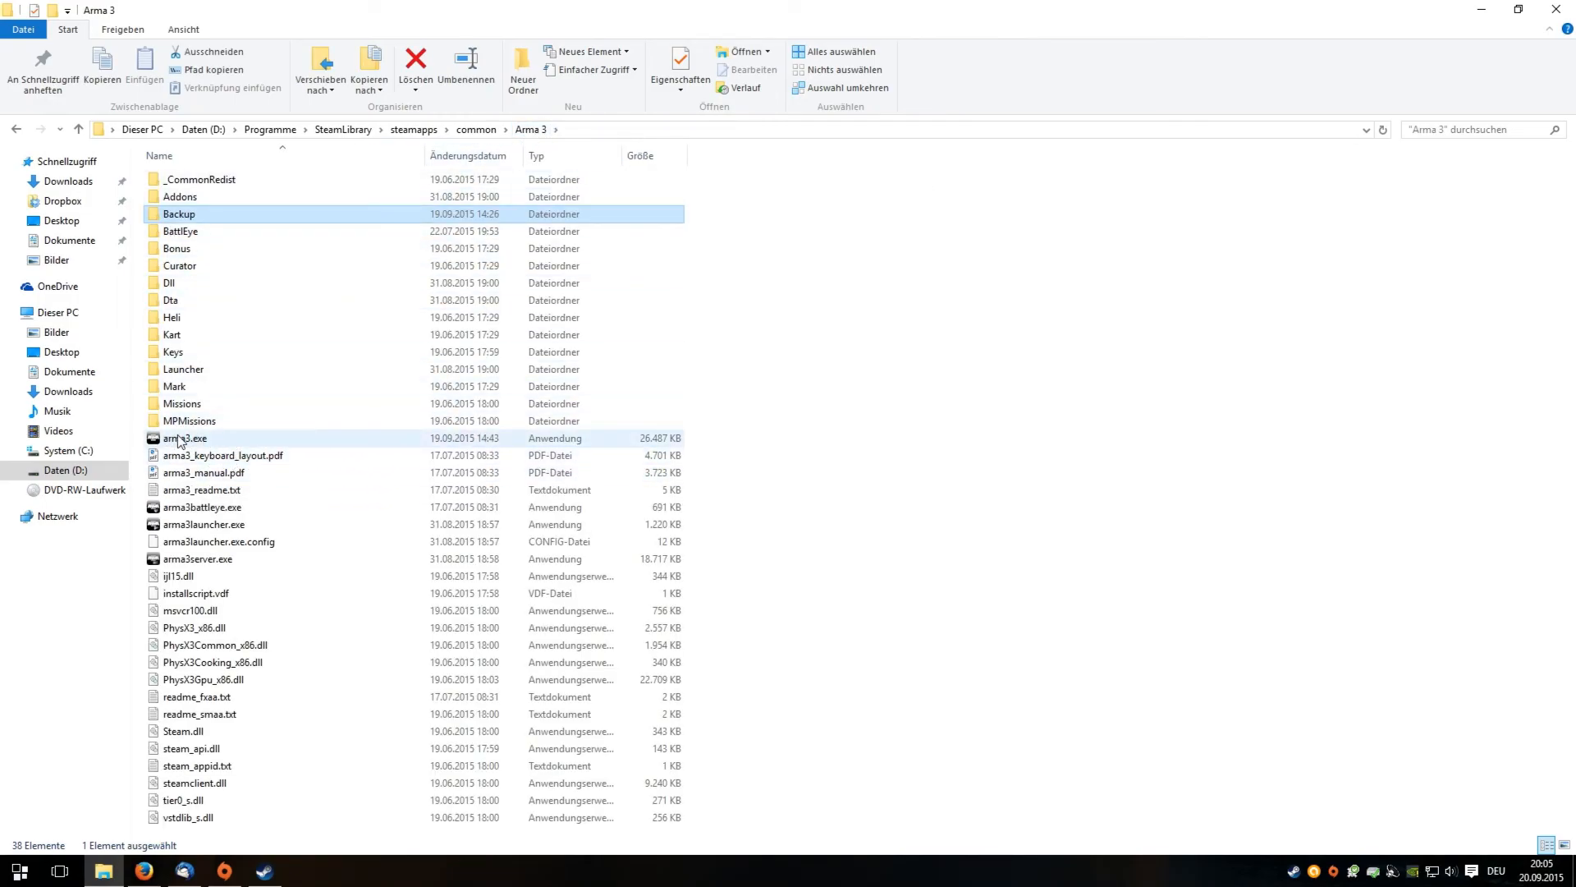
mouse_move(171, 455)
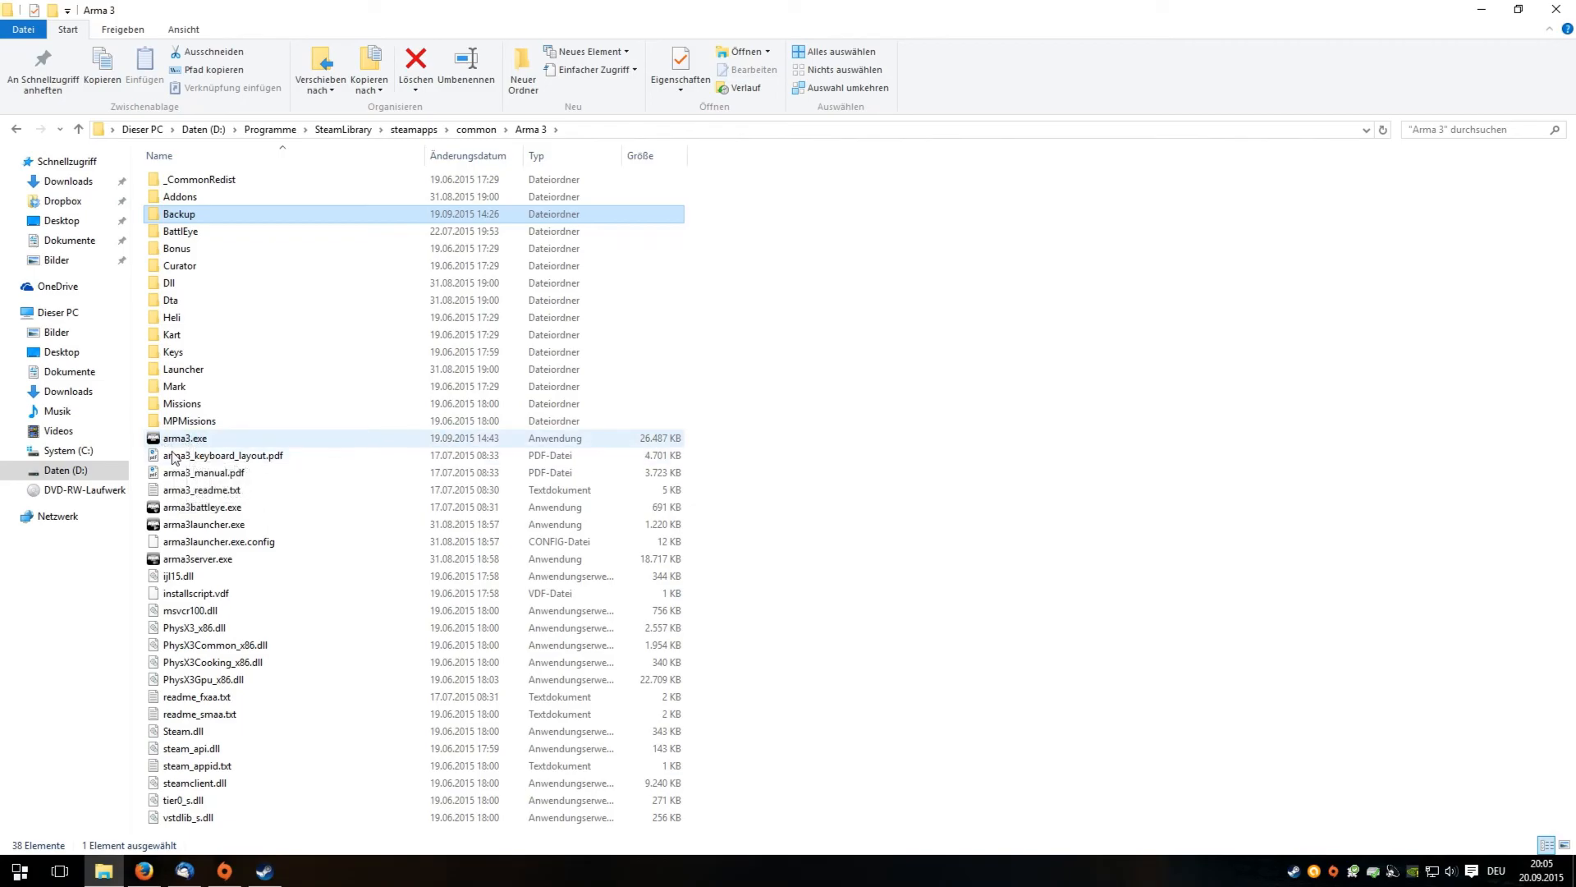
mouse_move(186, 438)
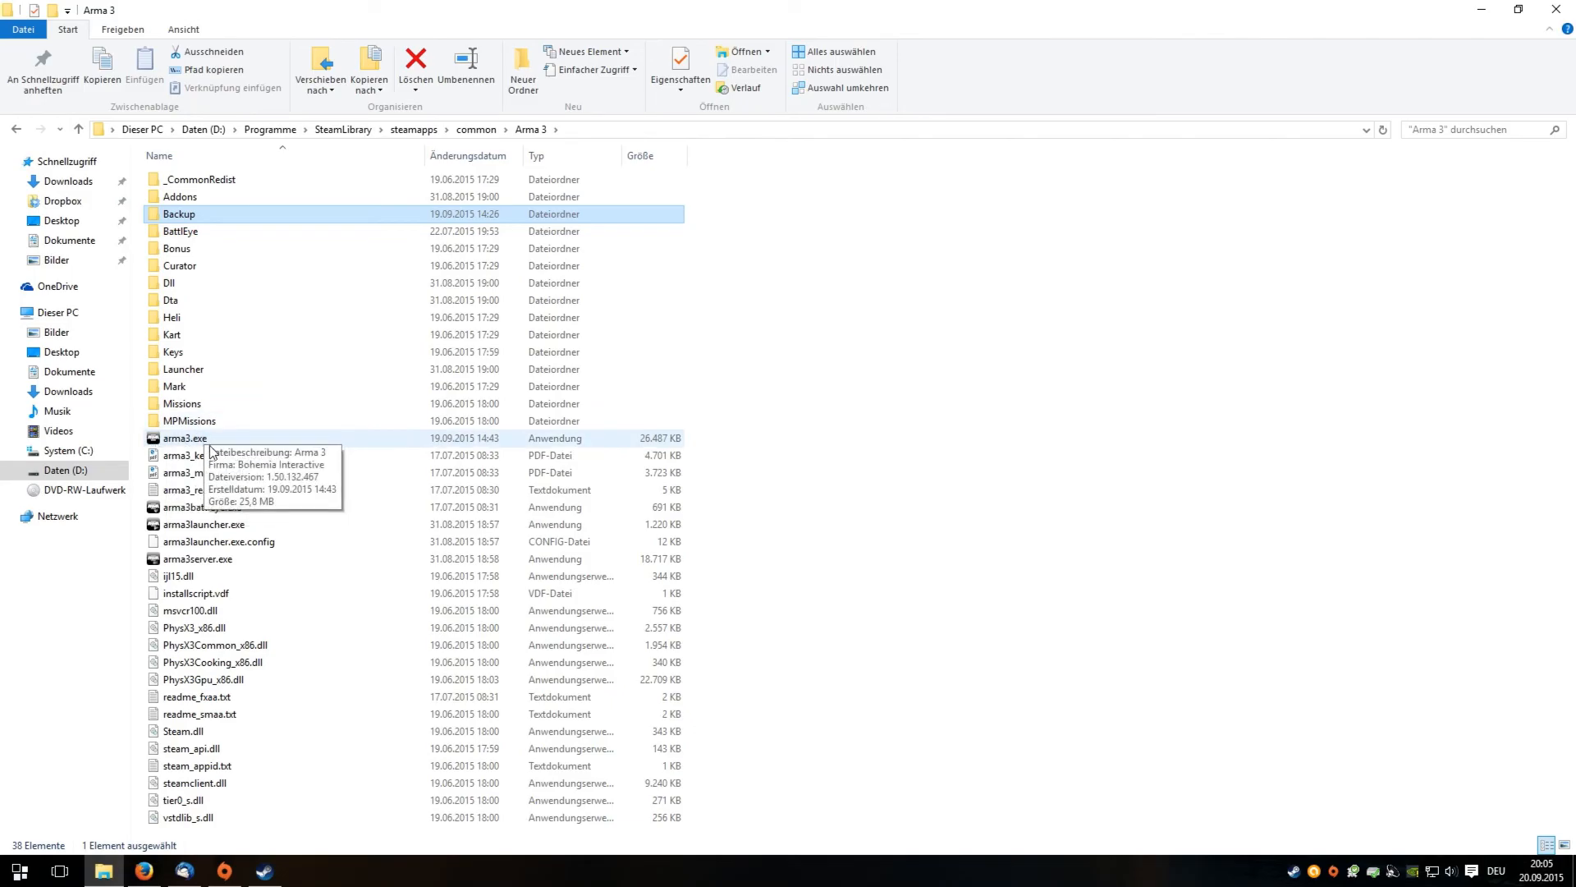
- Launch the game from arma3.exe in the Arma 3 install folder
click(186, 437)
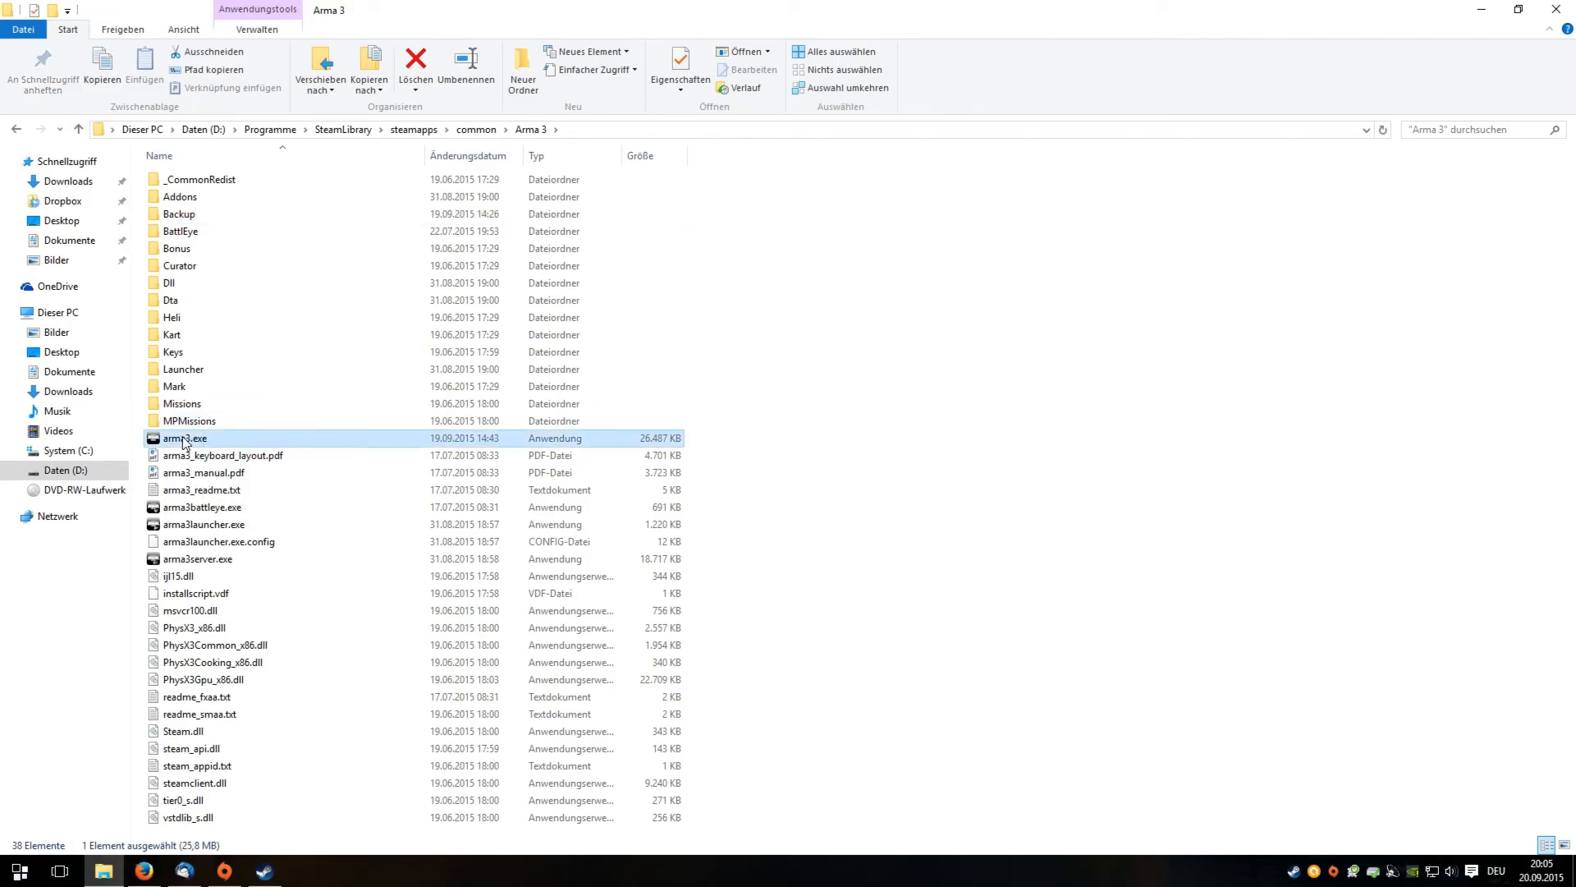
mouse_move(185, 440)
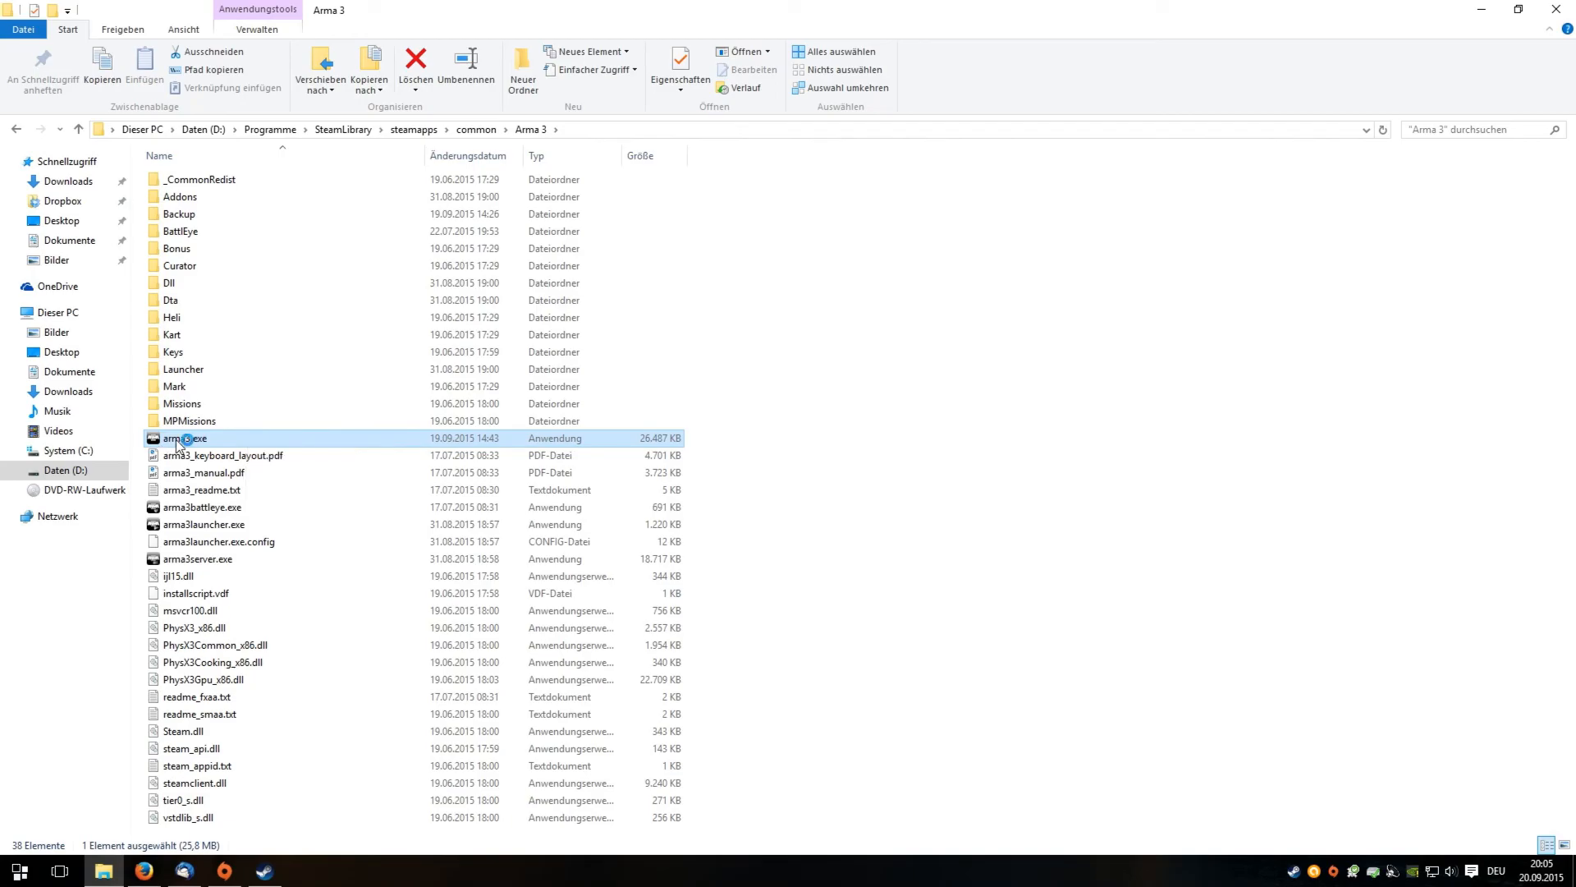
double_click(185, 437)
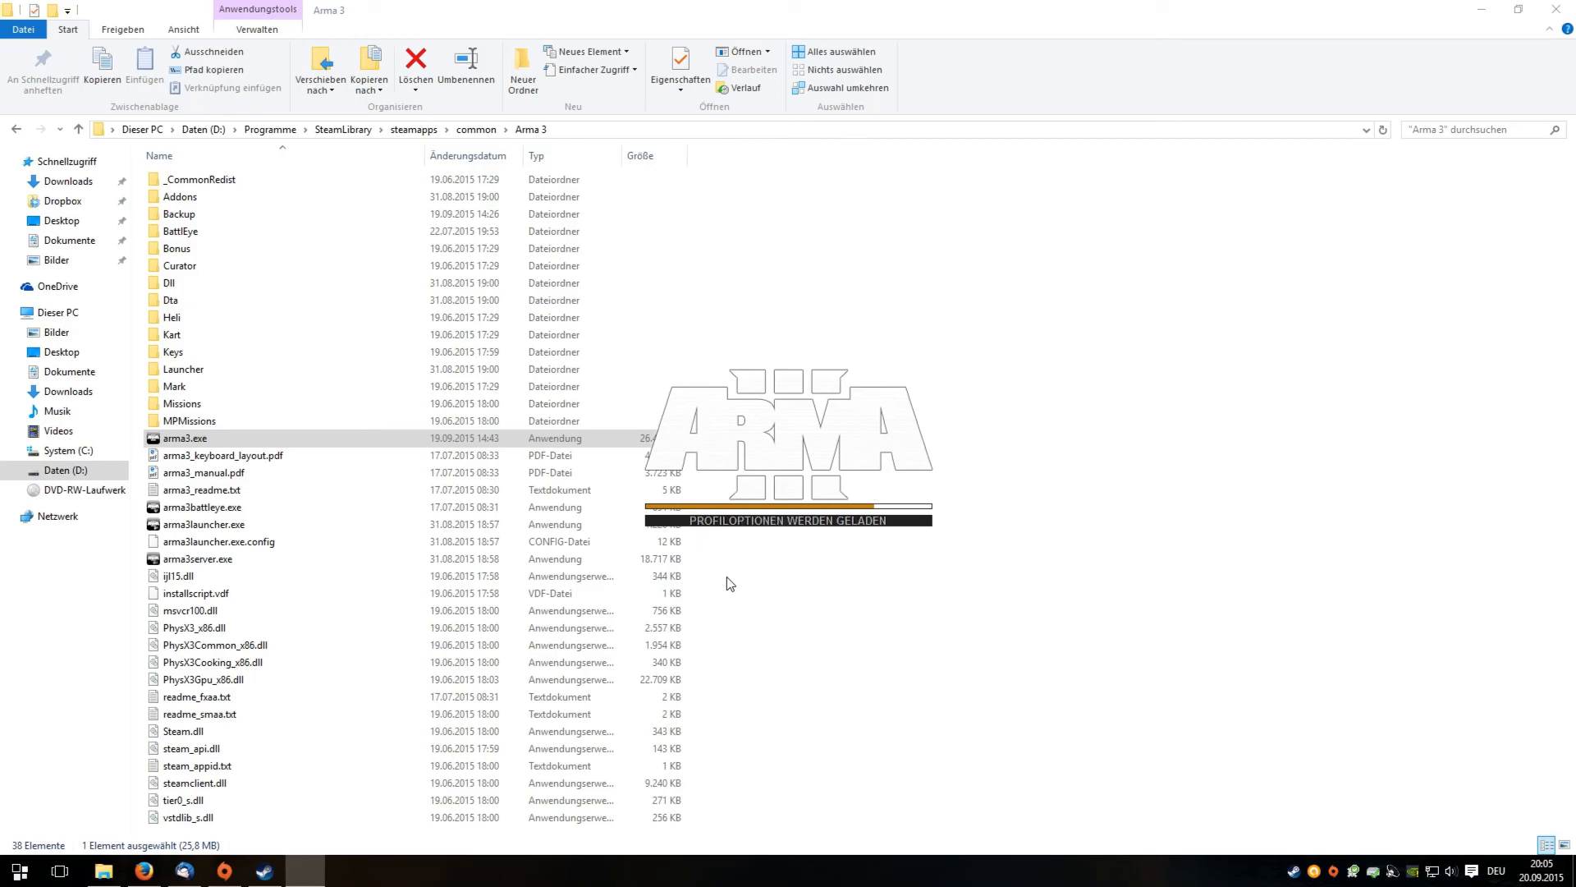
- Load into a King of the Hill multiplayer match and play in the field
double_click(185, 437)
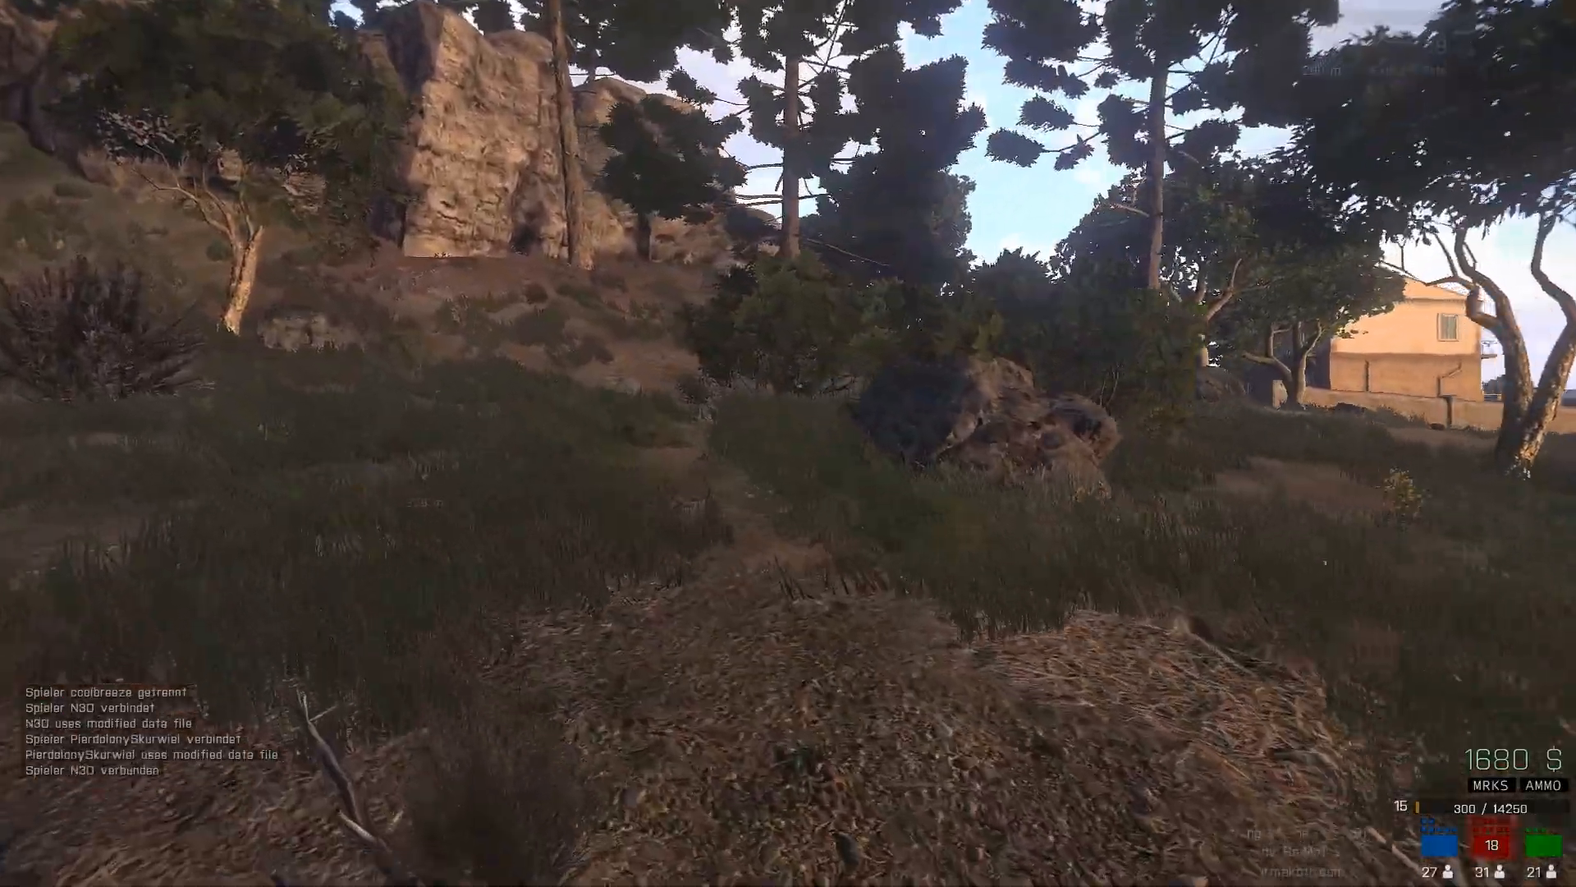
mouse_move(788, 443)
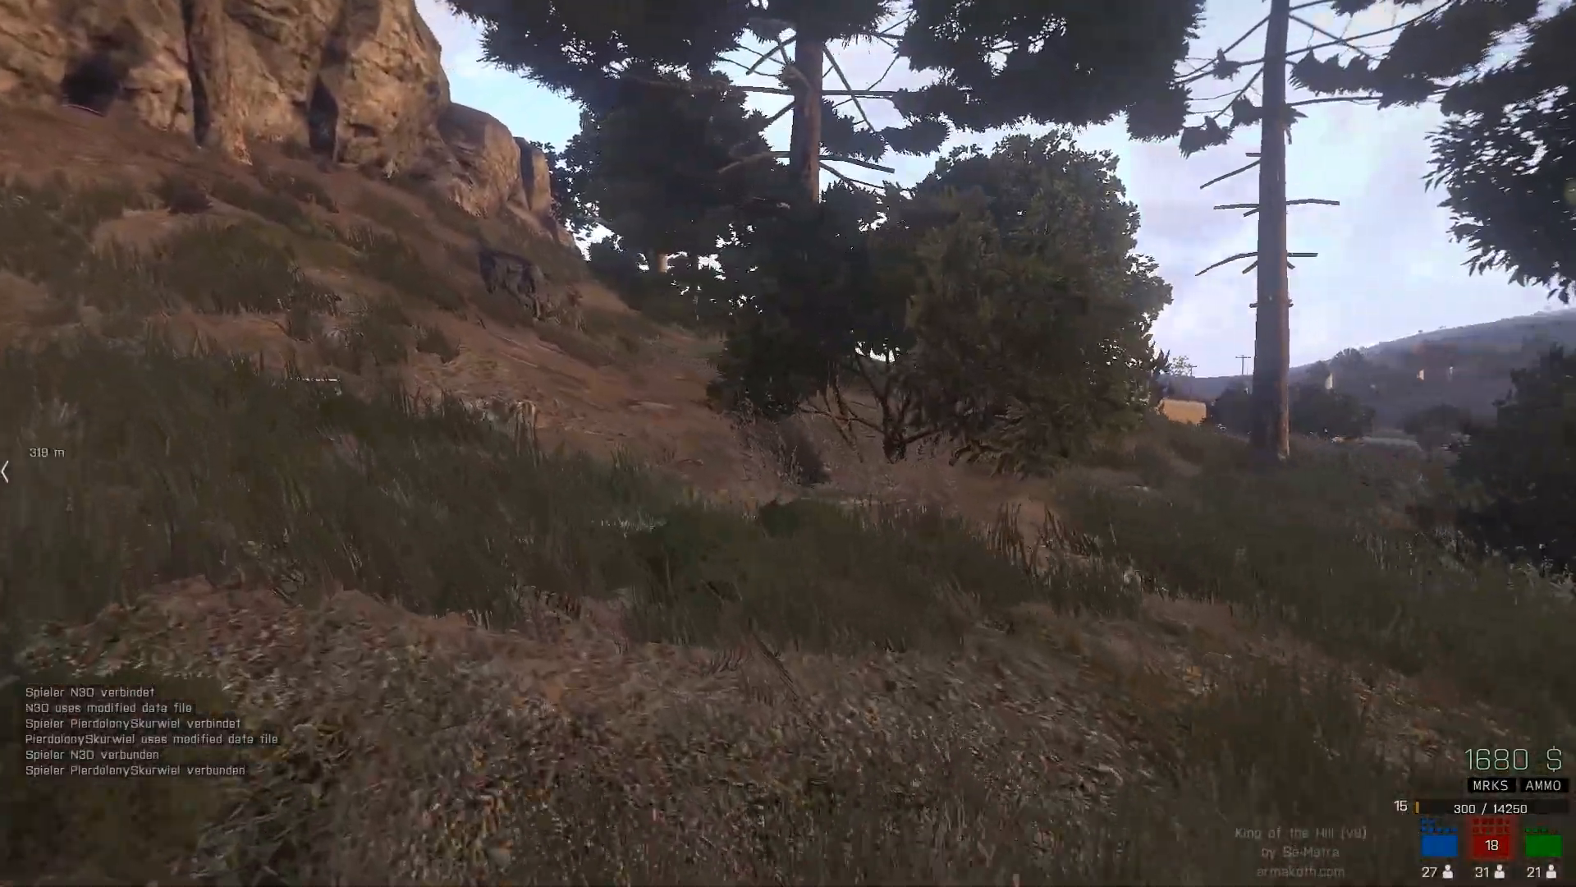